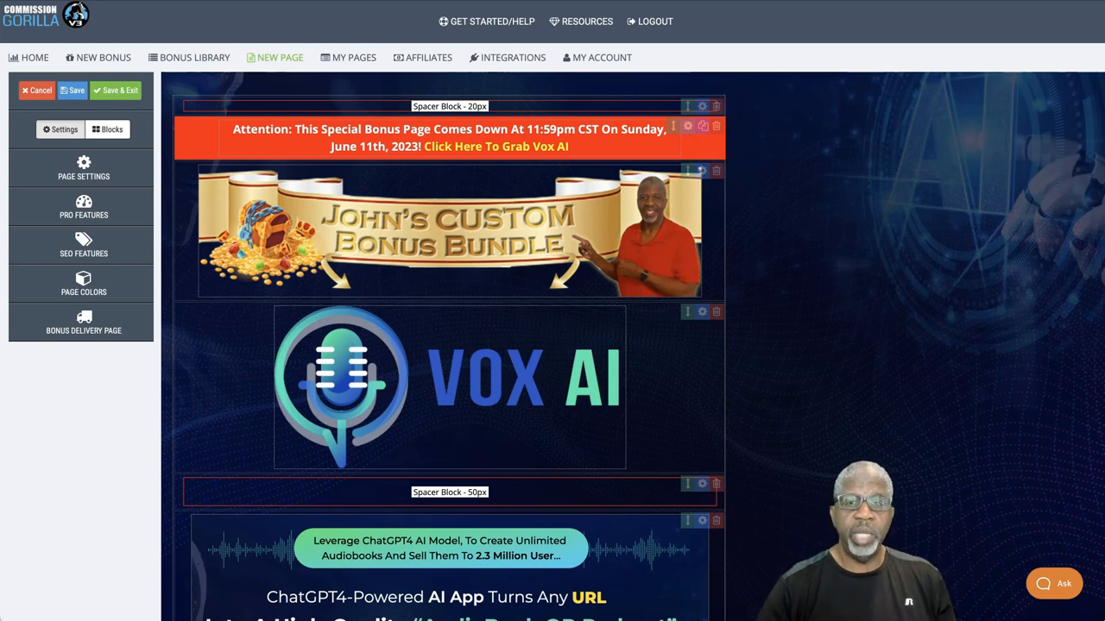
{"action": "mouse_move", "coordinate": [462, 514]}
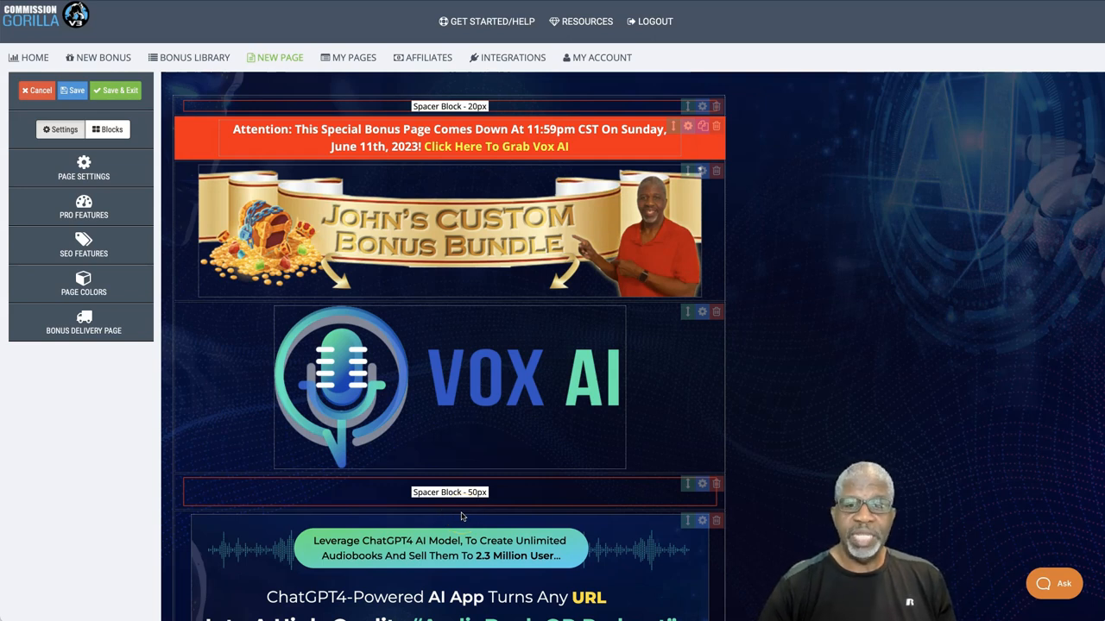
Scroll from the deadline banner and Vox AI logo down to the 'Making Us $586.34 Daily' headline
{"action": "scroll", "scroll_direction": "down", "scroll_amount": 3}
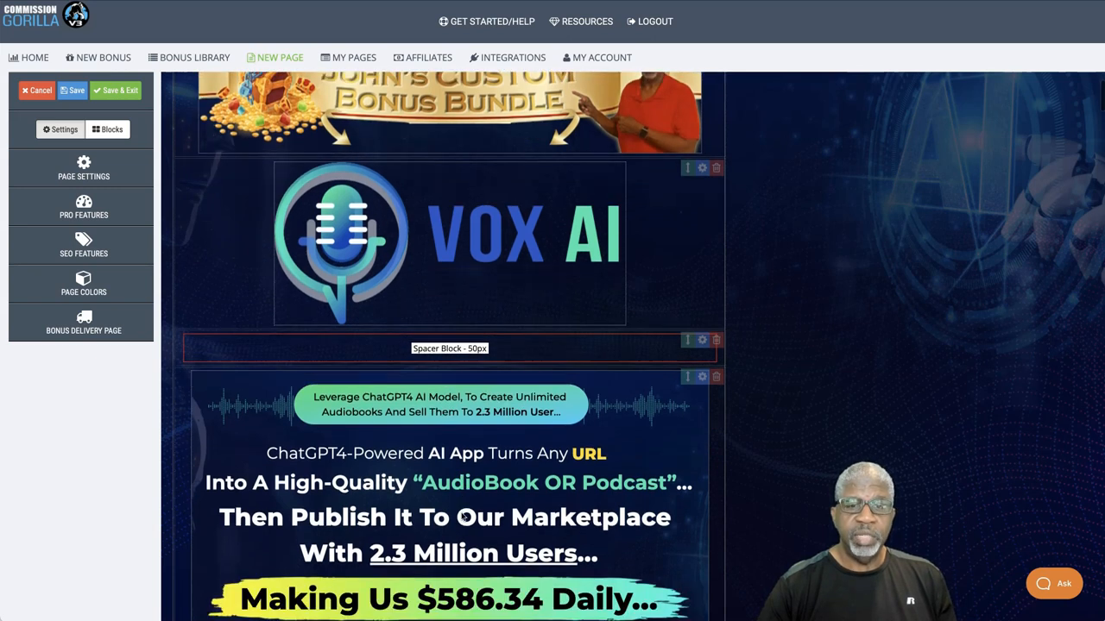
{"action": "scroll", "scroll_direction": "down", "scroll_amount": 3}
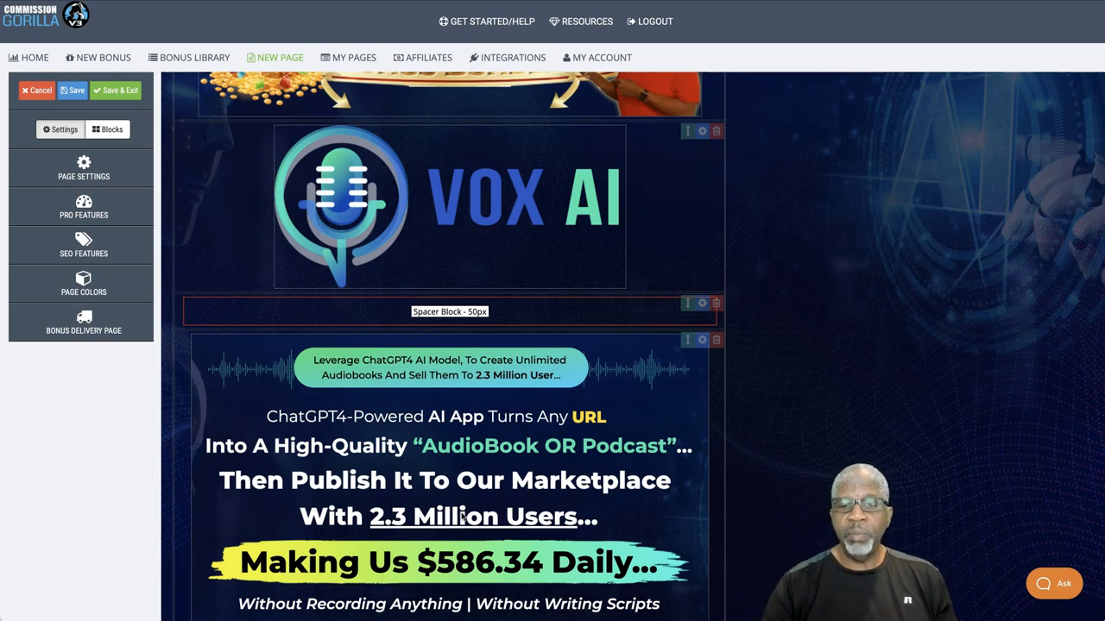
{"action": "mouse_move", "coordinate": [654, 407]}
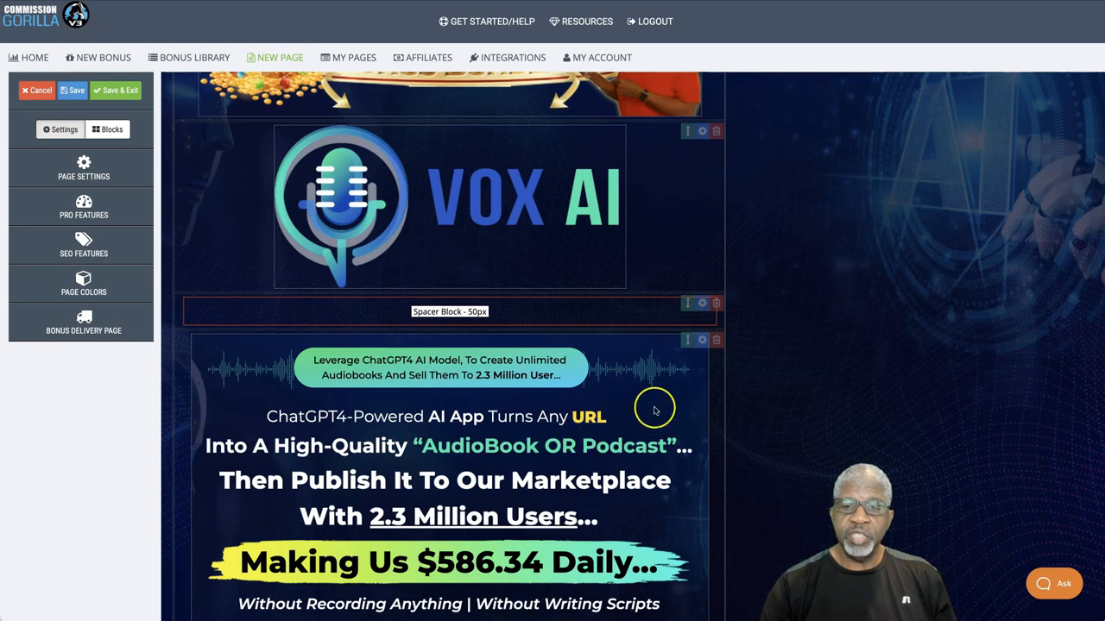
{"action": "mouse_move", "coordinate": [528, 416]}
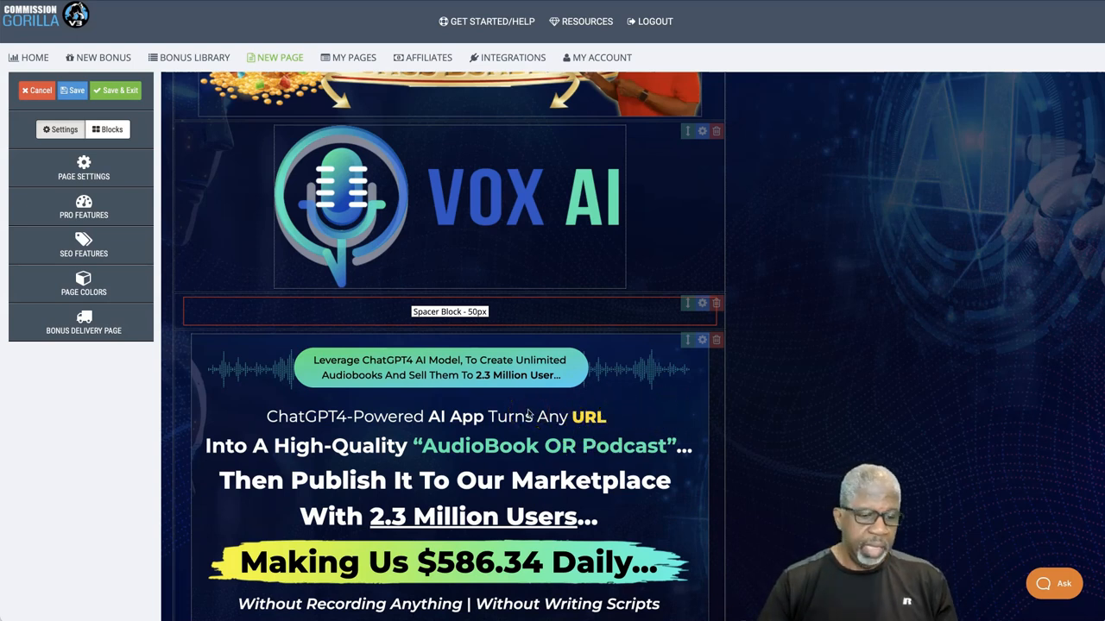
{"action": "scroll", "scroll_direction": "down", "scroll_amount": 3}
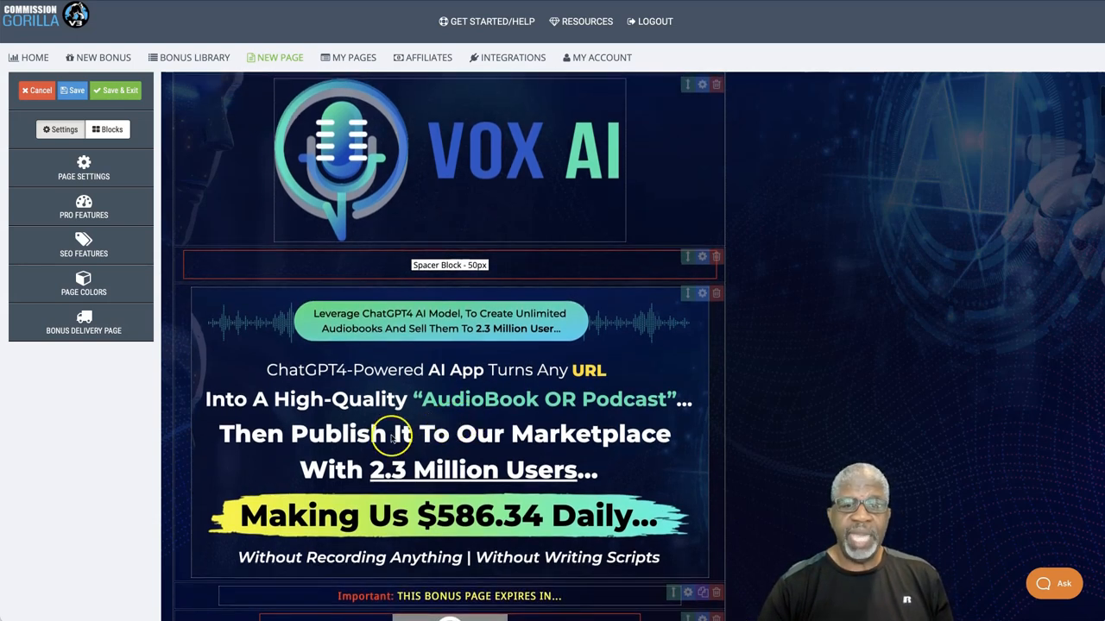
{"action": "mouse_move", "coordinate": [484, 449]}
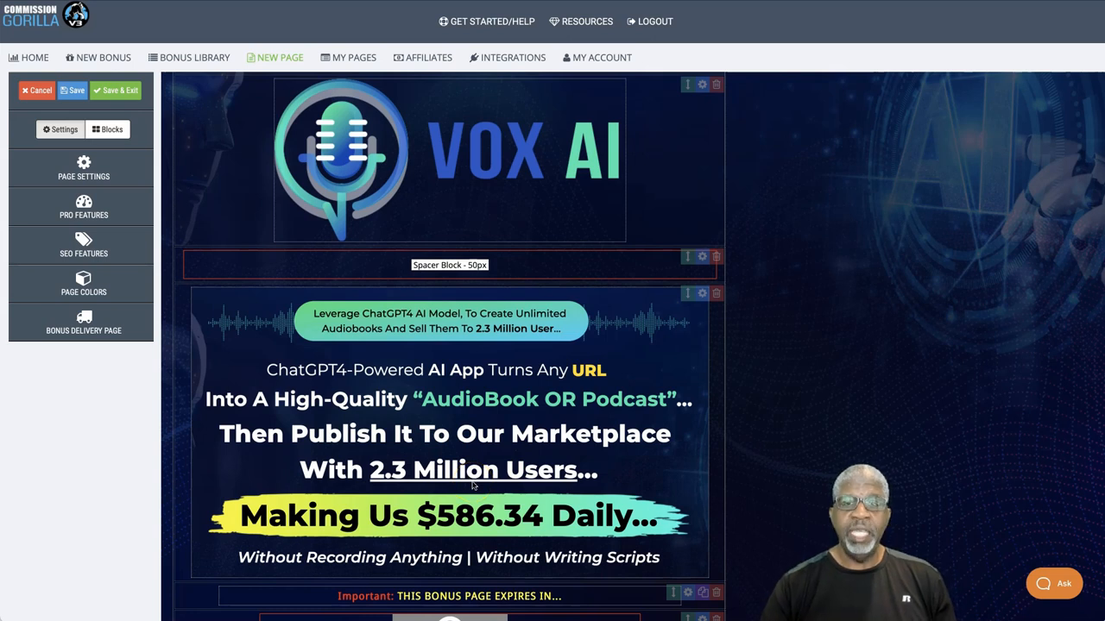
Scroll to the 'This bonus page expires in' notice, Countdown Timer block and orange CTA button
{"action": "scroll", "scroll_direction": "down", "scroll_amount": 3}
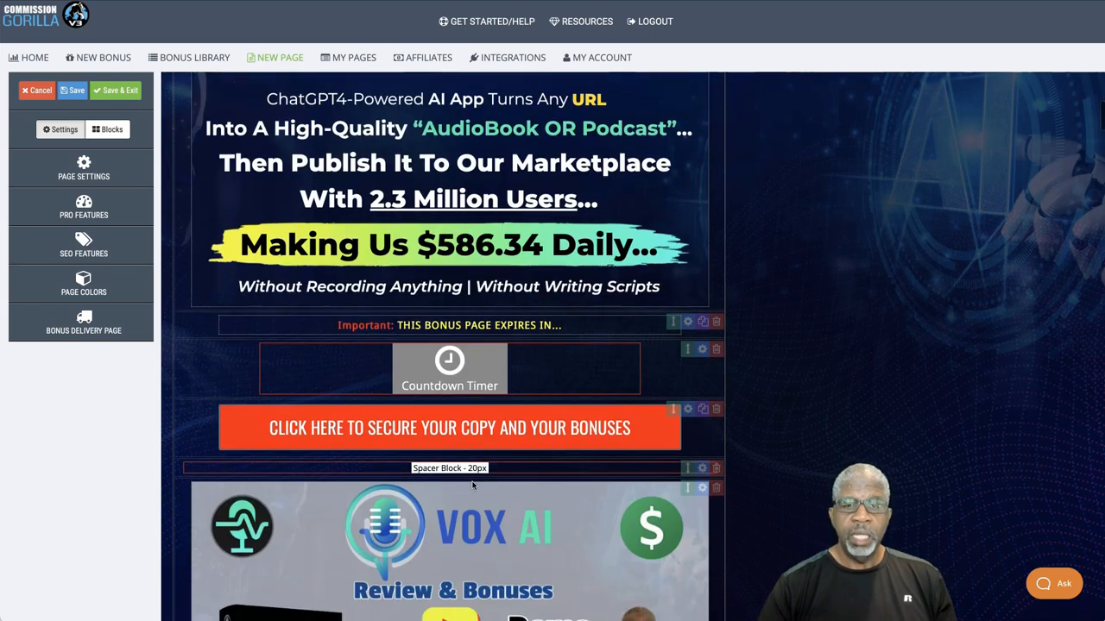
{"action": "mouse_move", "coordinate": [511, 435]}
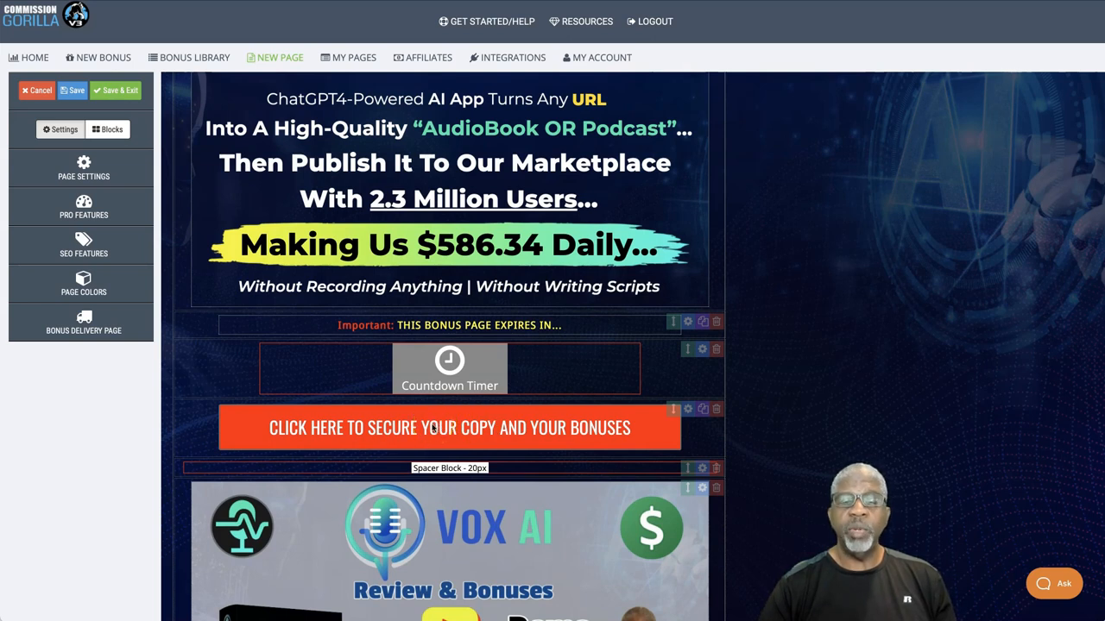
{"action": "mouse_move", "coordinate": [449, 428]}
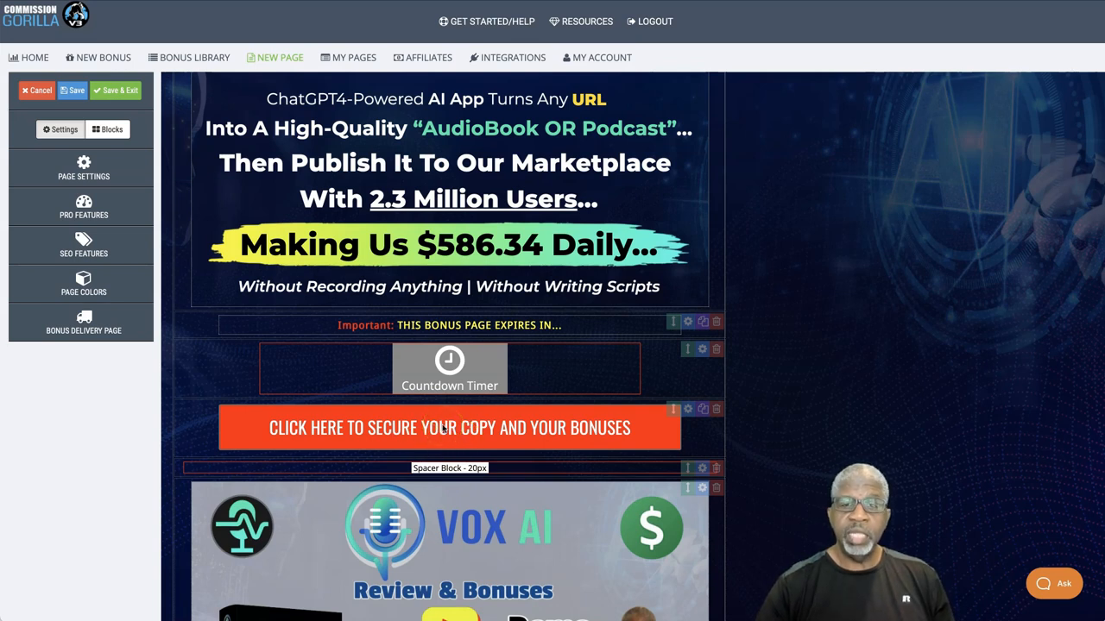
Scroll through the Vox AI overview, feature table and the AudioBooks, Podcasts, VoiceOvers and VSLs text
{"action": "scroll", "scroll_direction": "down", "scroll_amount": 3}
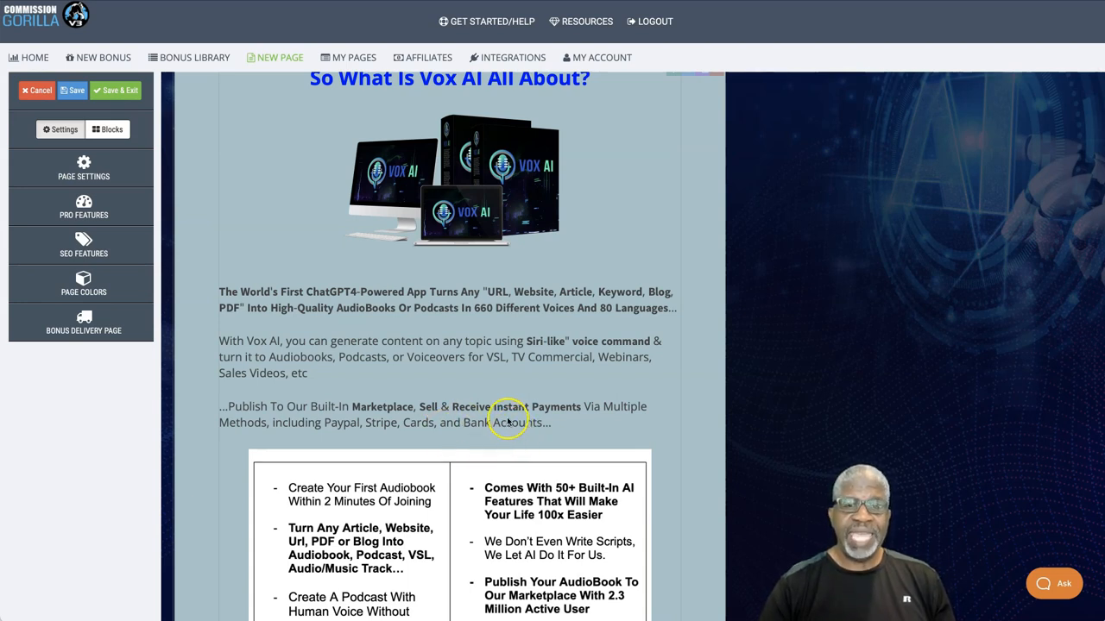
{"action": "mouse_move", "coordinate": [509, 419]}
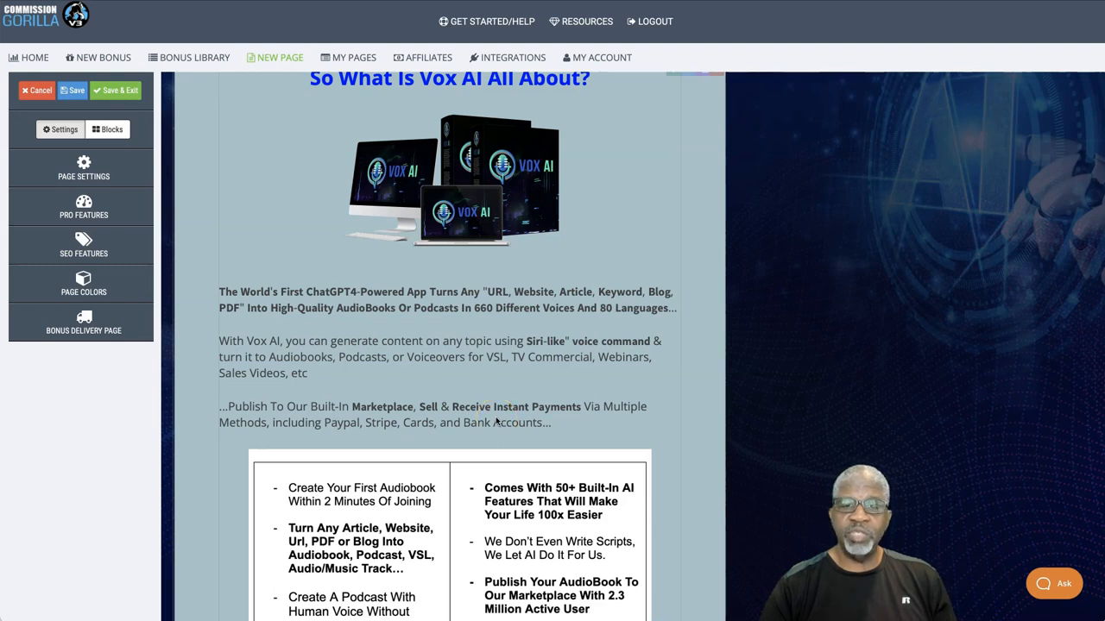
{"action": "mouse_move", "coordinate": [452, 435]}
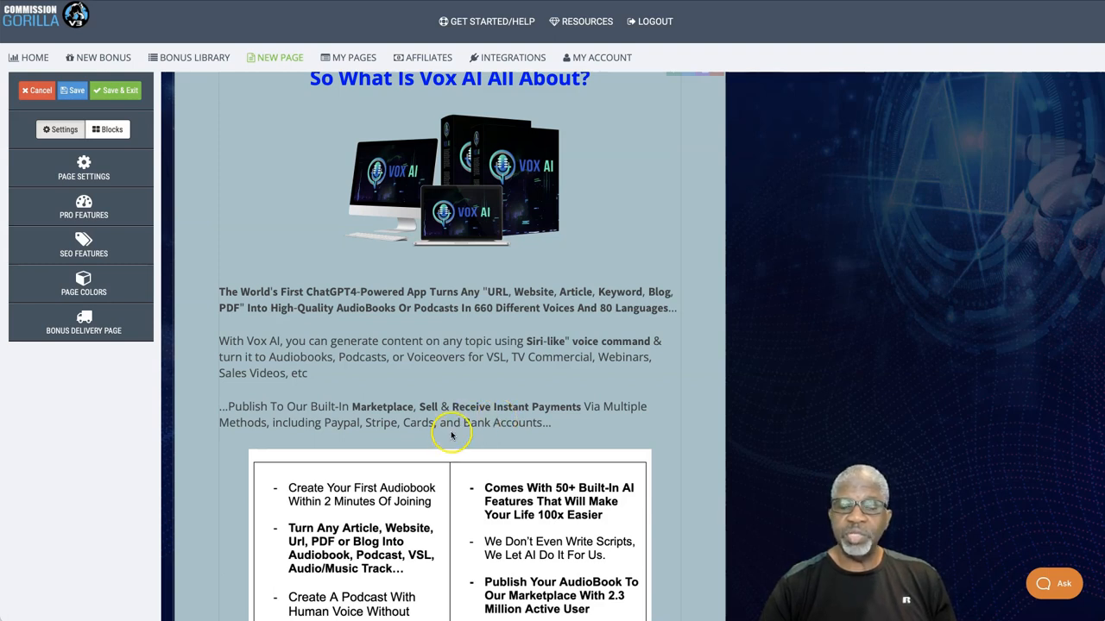
{"action": "mouse_move", "coordinate": [399, 423]}
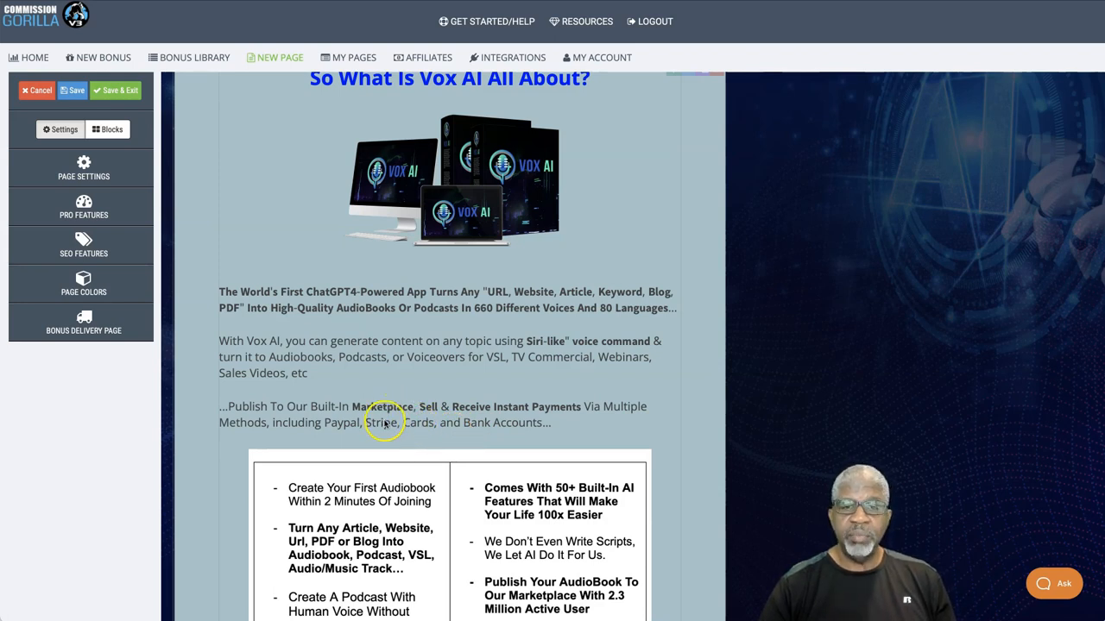
{"action": "mouse_move", "coordinate": [469, 421]}
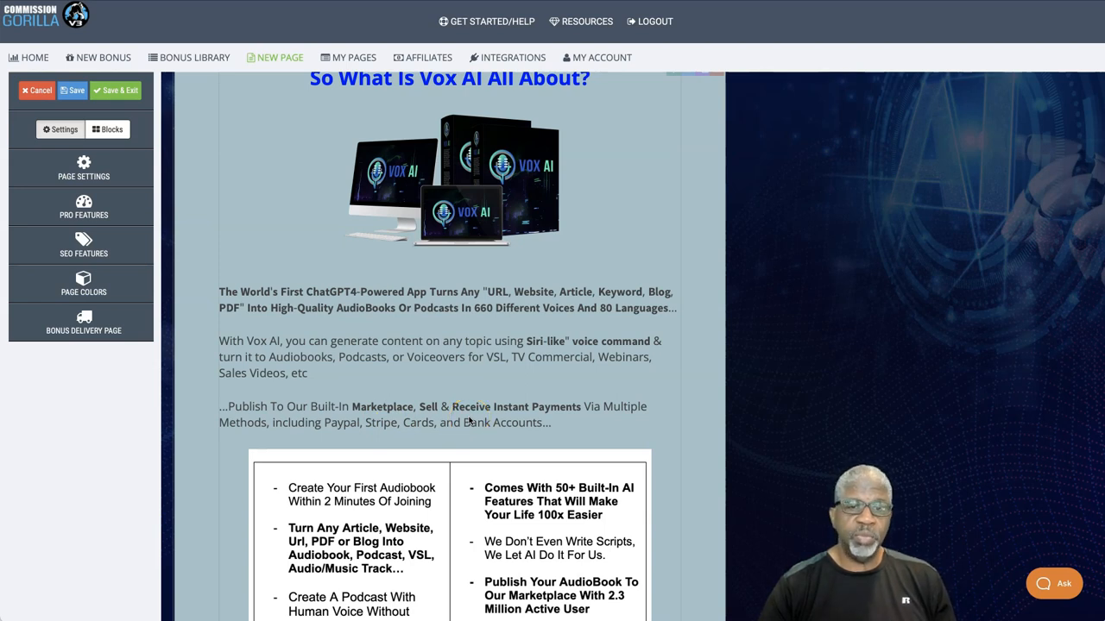
{"action": "mouse_move", "coordinate": [490, 433]}
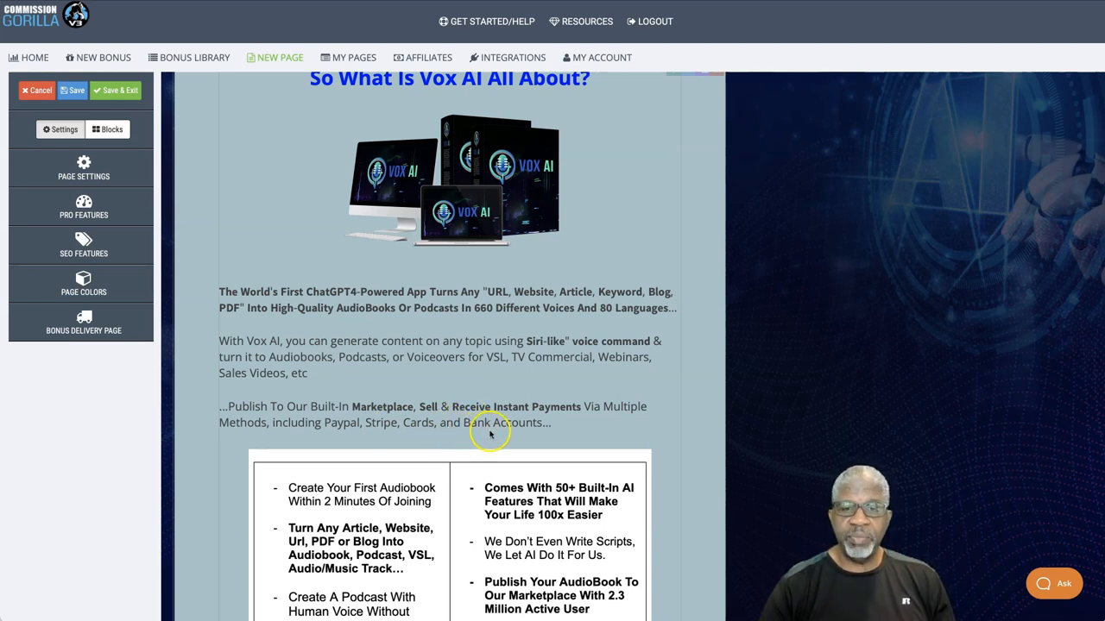
{"action": "scroll", "scroll_direction": "down", "scroll_amount": 3}
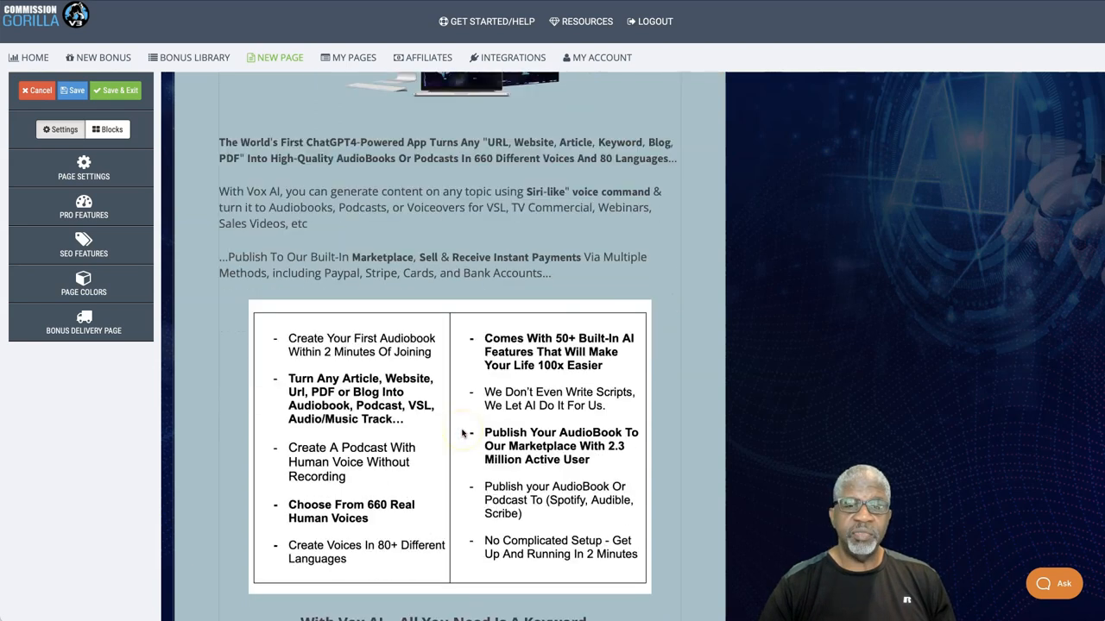
{"action": "scroll", "scroll_direction": "down", "scroll_amount": 3}
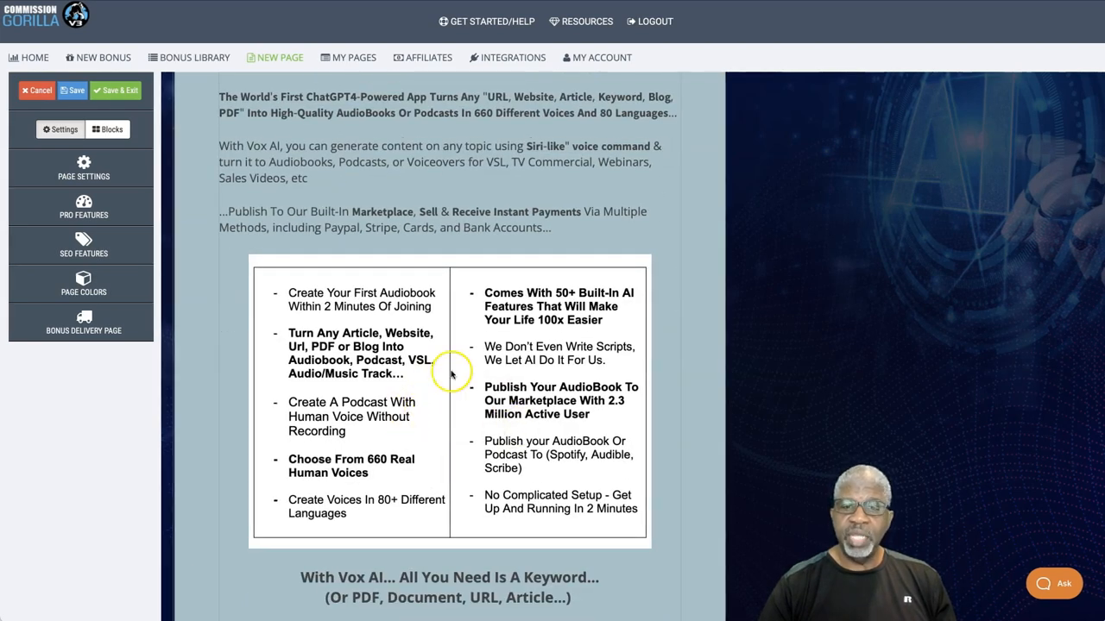
{"action": "scroll", "scroll_direction": "down", "scroll_amount": 3}
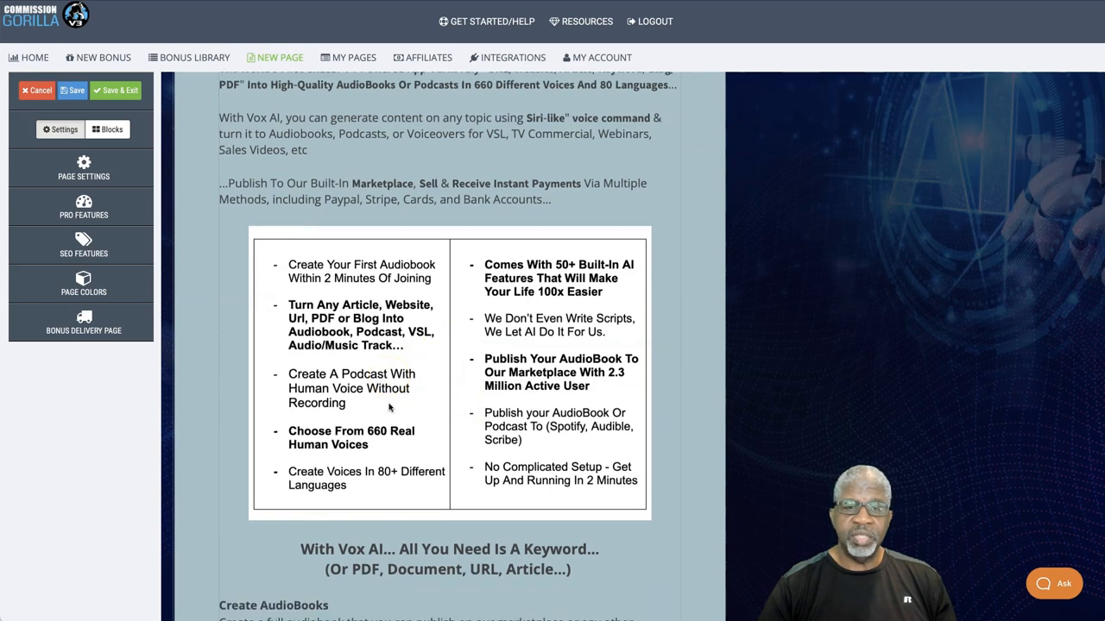
{"action": "scroll", "scroll_direction": "down", "scroll_amount": 3}
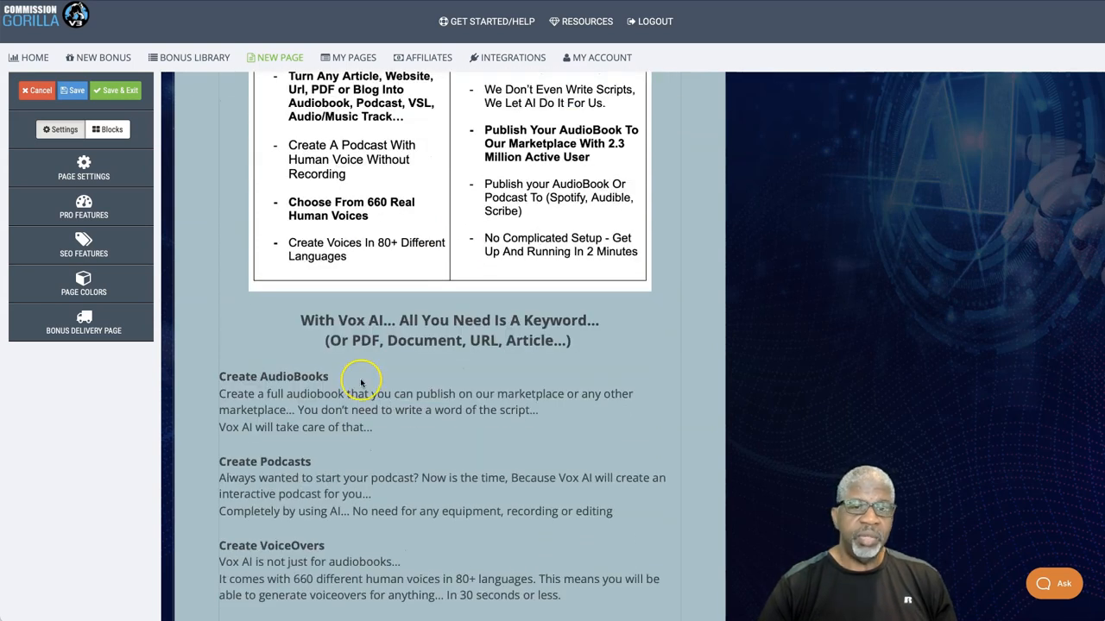
{"action": "scroll", "scroll_direction": "down", "scroll_amount": 3}
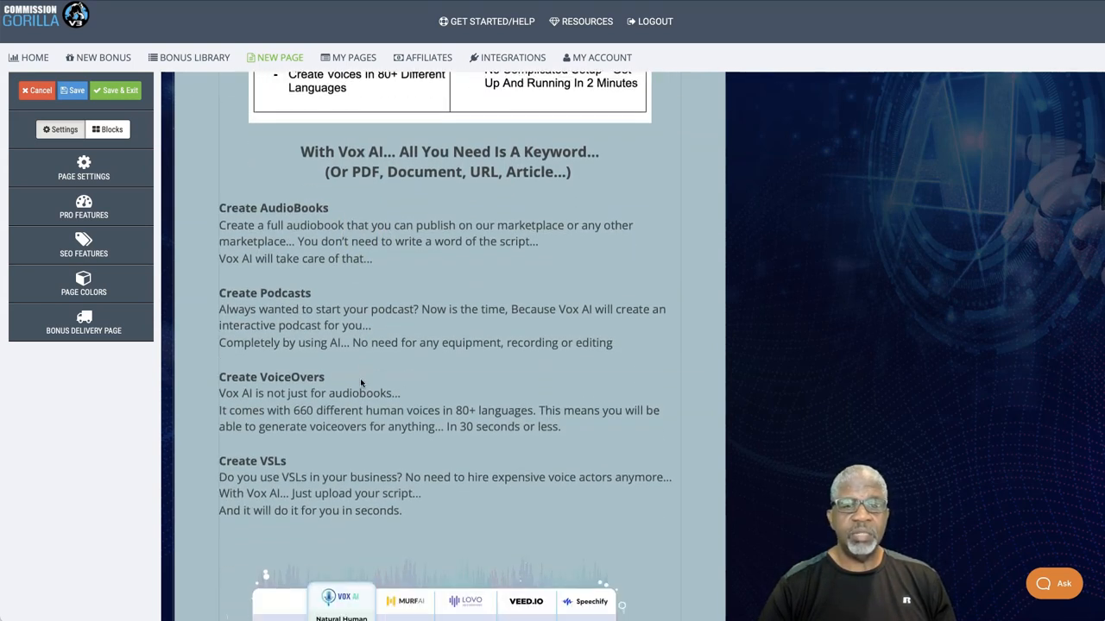
{"action": "scroll", "scroll_direction": "down", "scroll_amount": 3}
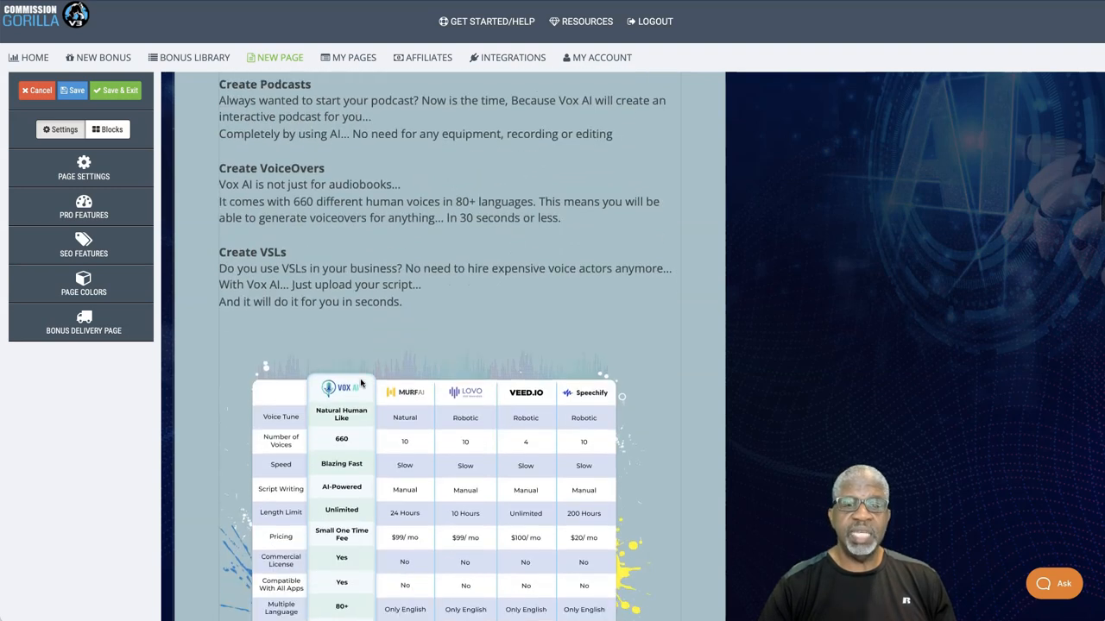
{"action": "scroll", "scroll_direction": "down", "scroll_amount": 3}
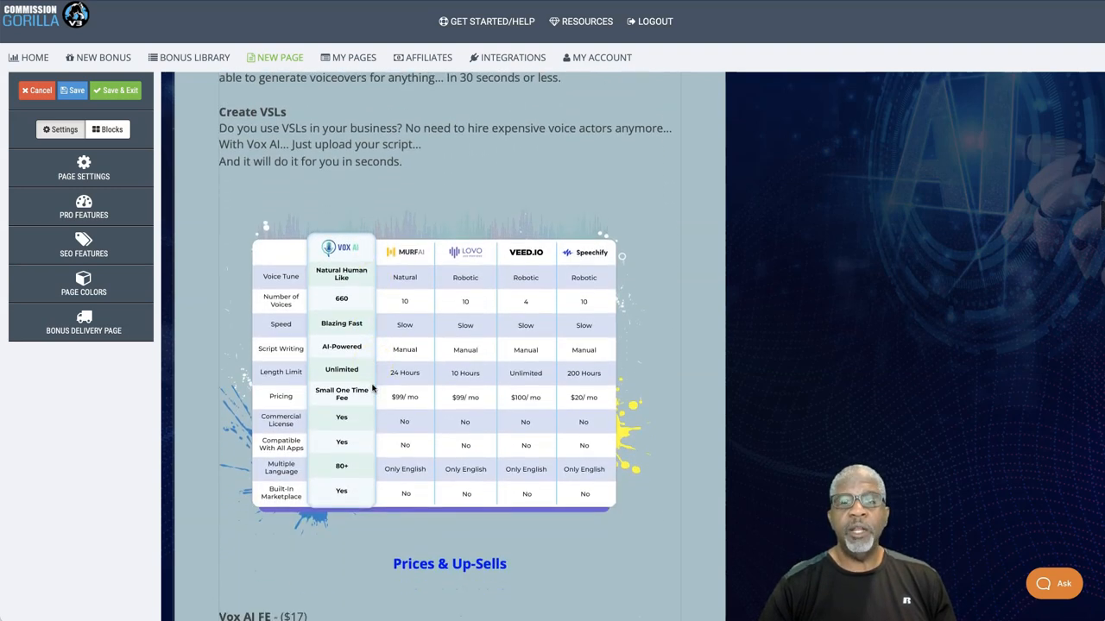
{"action": "scroll", "scroll_direction": "up", "scroll_amount": 3}
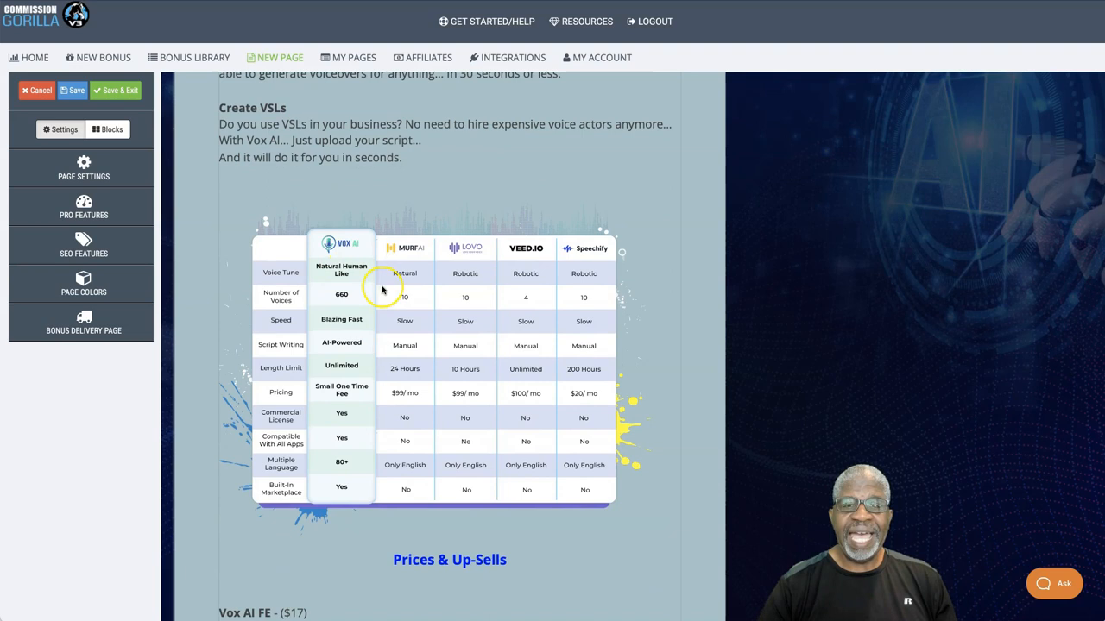
{"action": "mouse_move", "coordinate": [517, 265]}
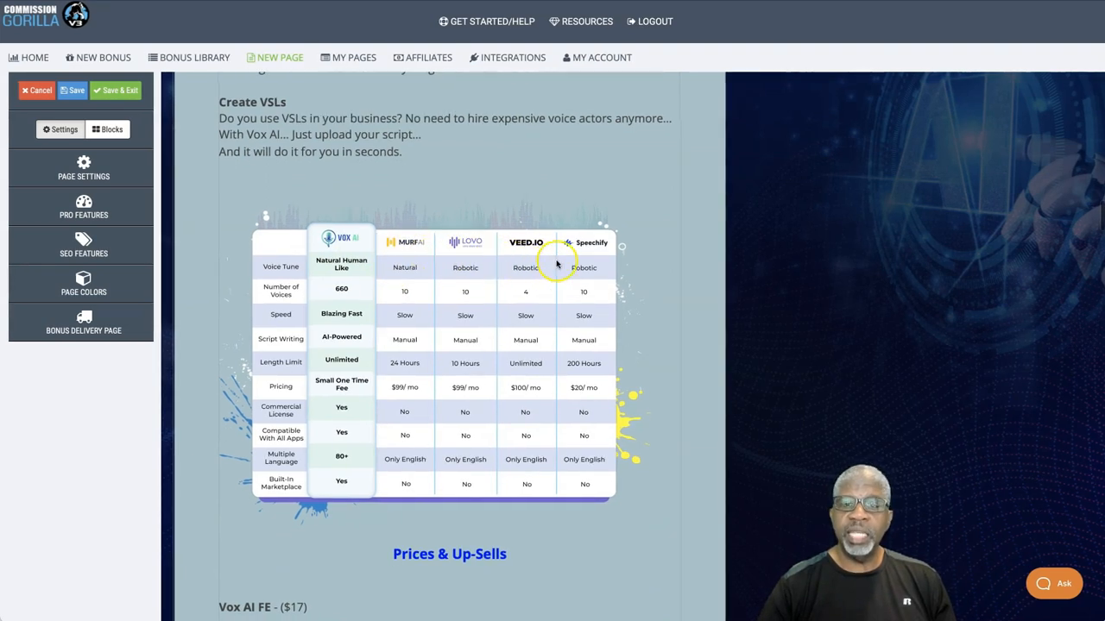
{"action": "mouse_move", "coordinate": [473, 252]}
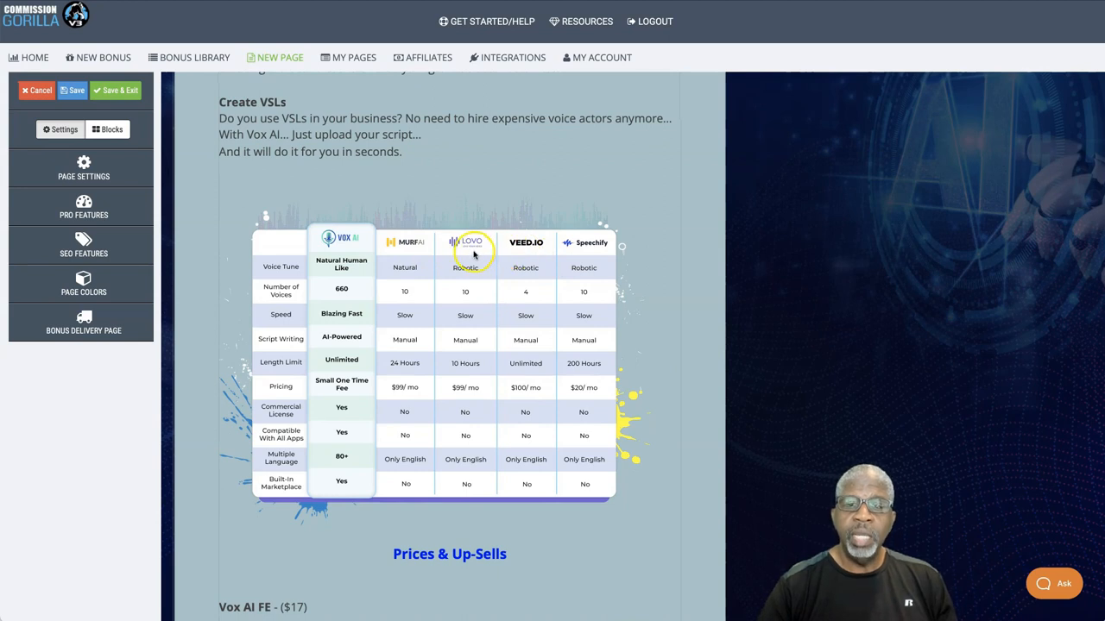
{"action": "mouse_move", "coordinate": [404, 259]}
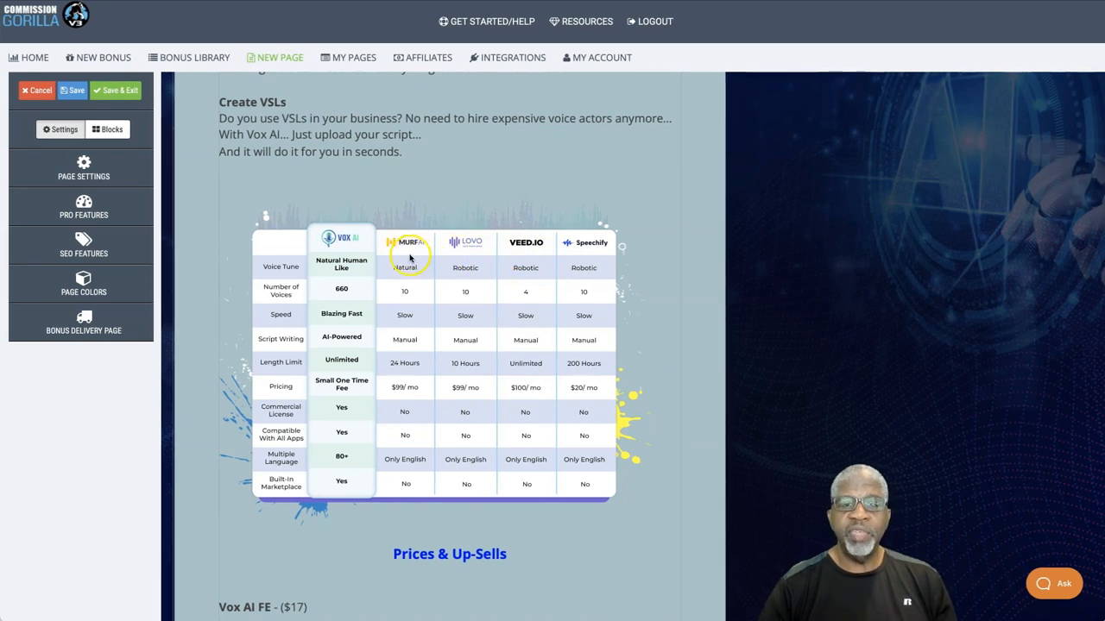
{"action": "mouse_move", "coordinate": [335, 266]}
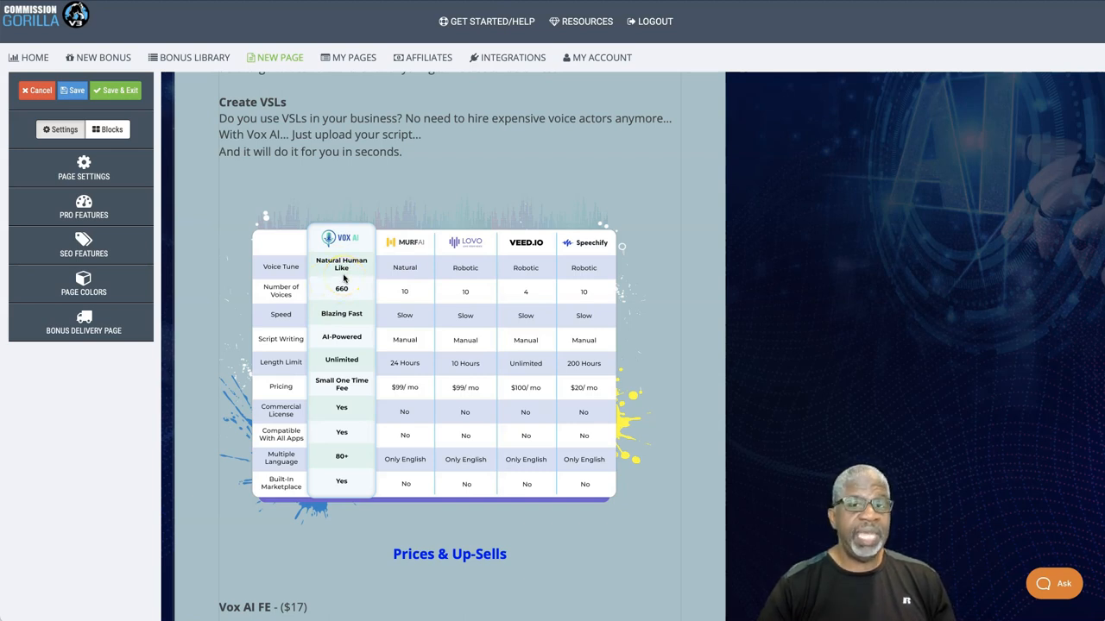
{"action": "mouse_move", "coordinate": [352, 300]}
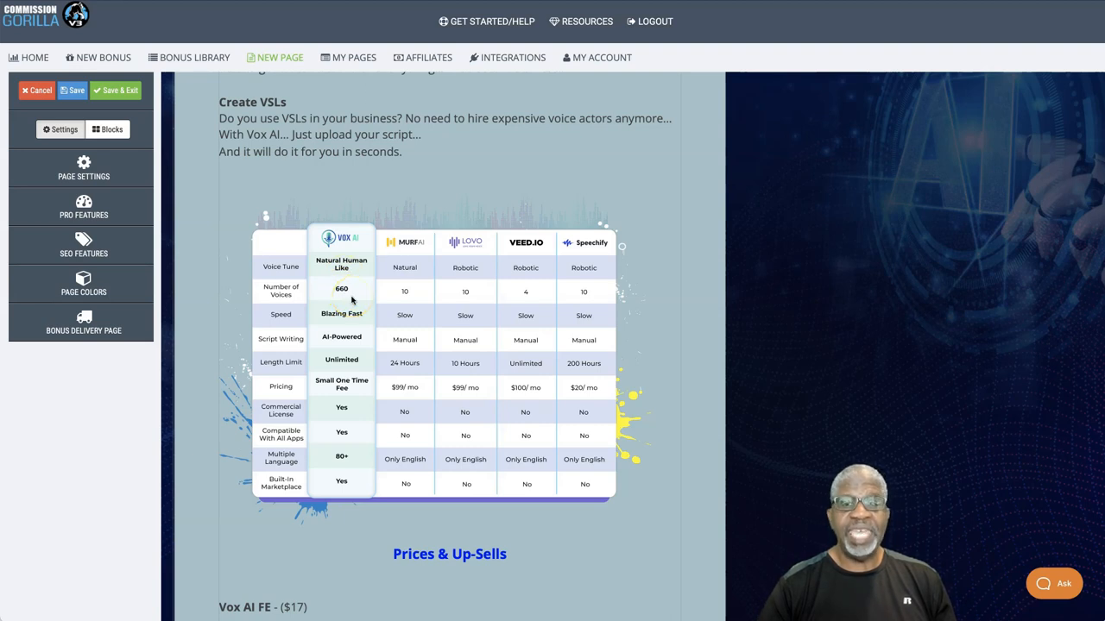
{"action": "left_click", "coordinate": [341, 288]}
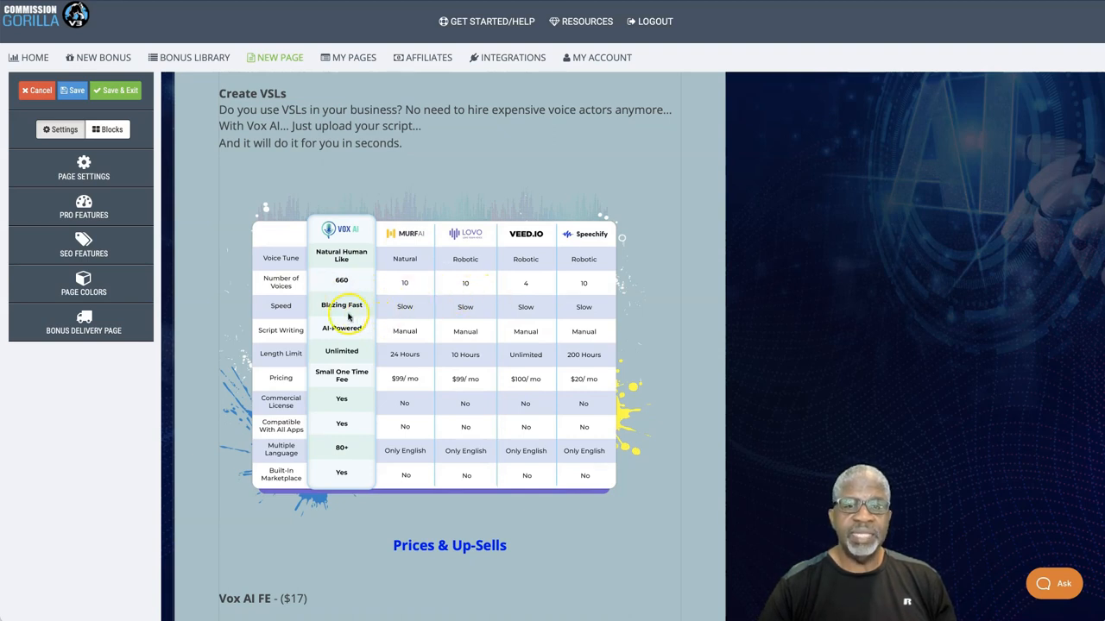
{"action": "mouse_move", "coordinate": [400, 316]}
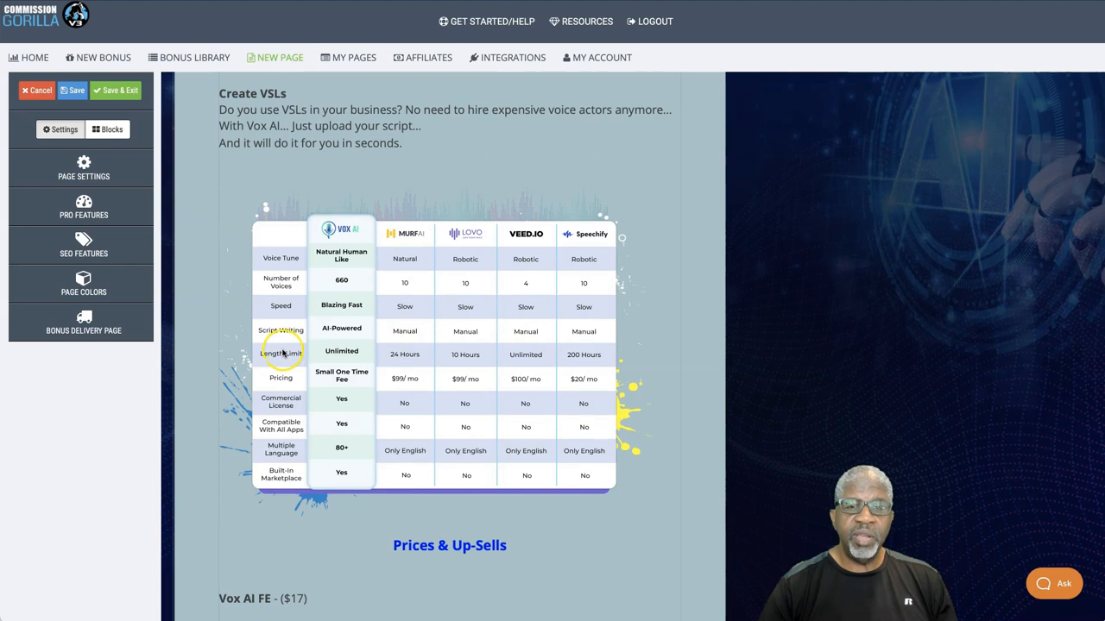
{"action": "mouse_move", "coordinate": [418, 366]}
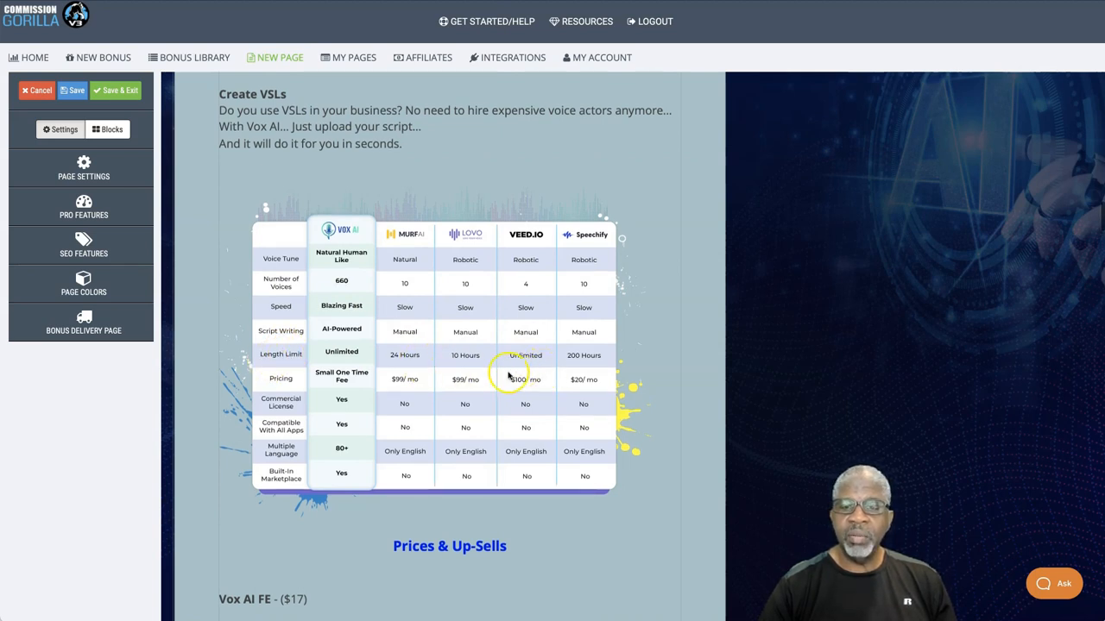
{"action": "mouse_move", "coordinate": [400, 369]}
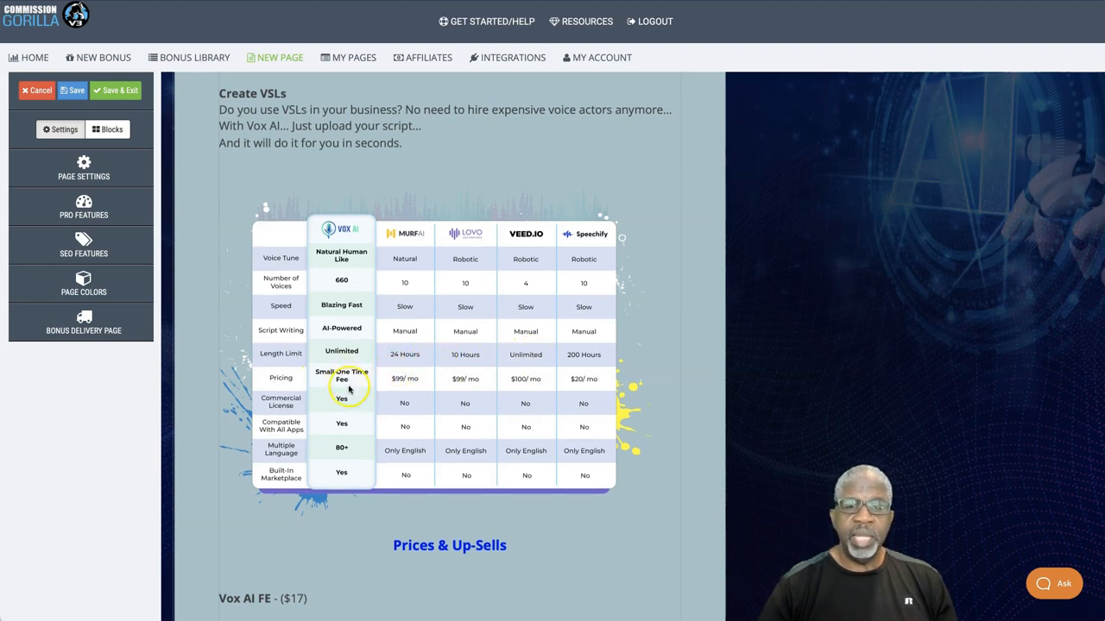
{"action": "mouse_move", "coordinate": [342, 387]}
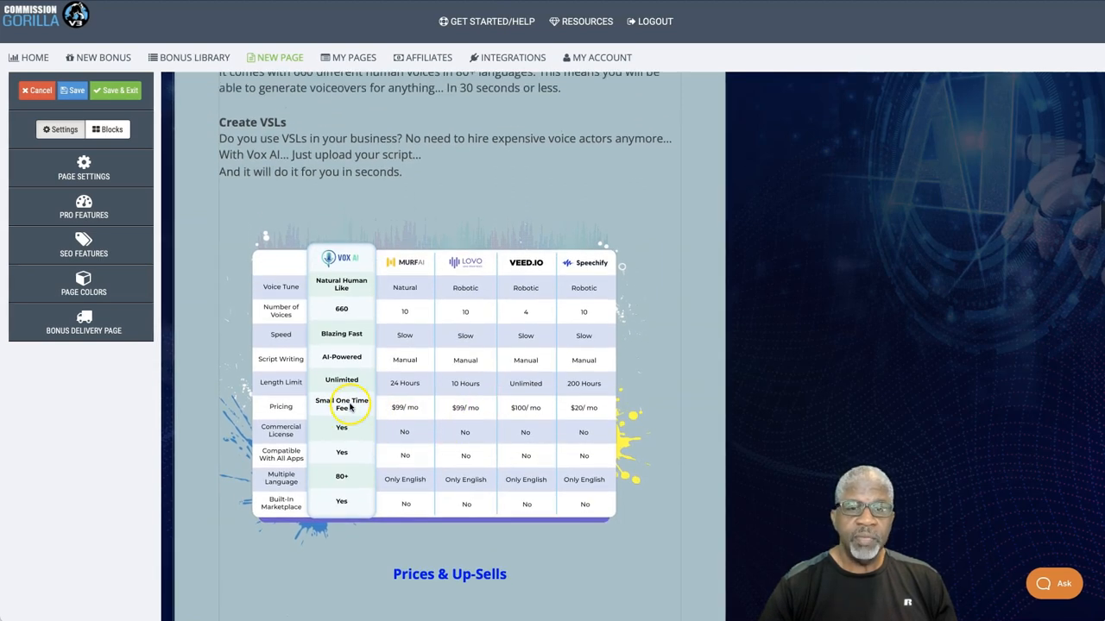
{"action": "mouse_move", "coordinate": [390, 442]}
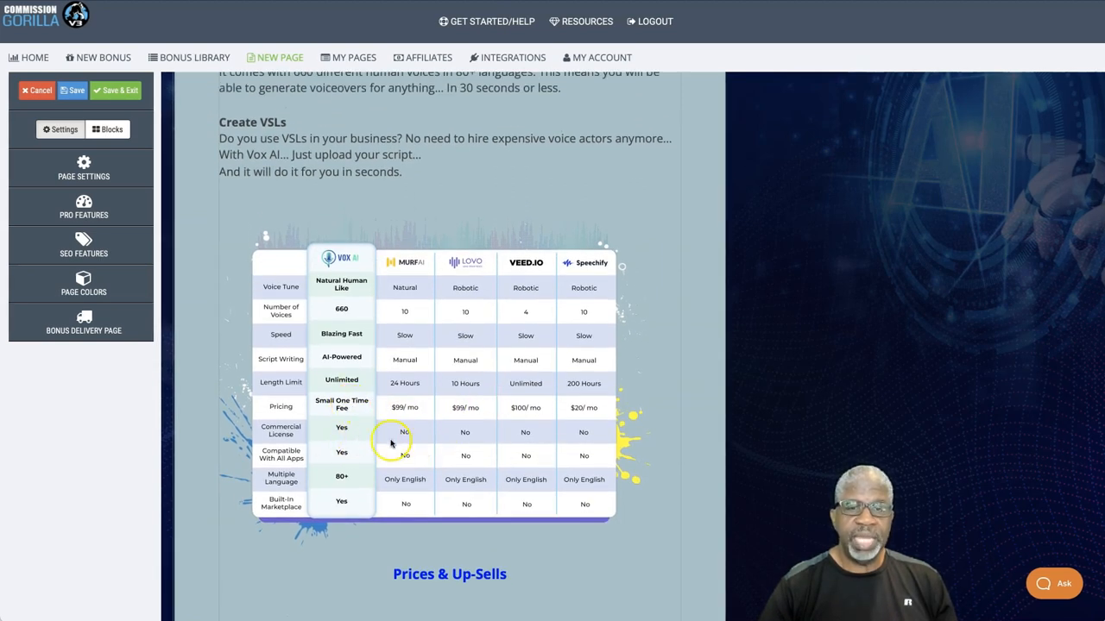
{"action": "mouse_move", "coordinate": [385, 469]}
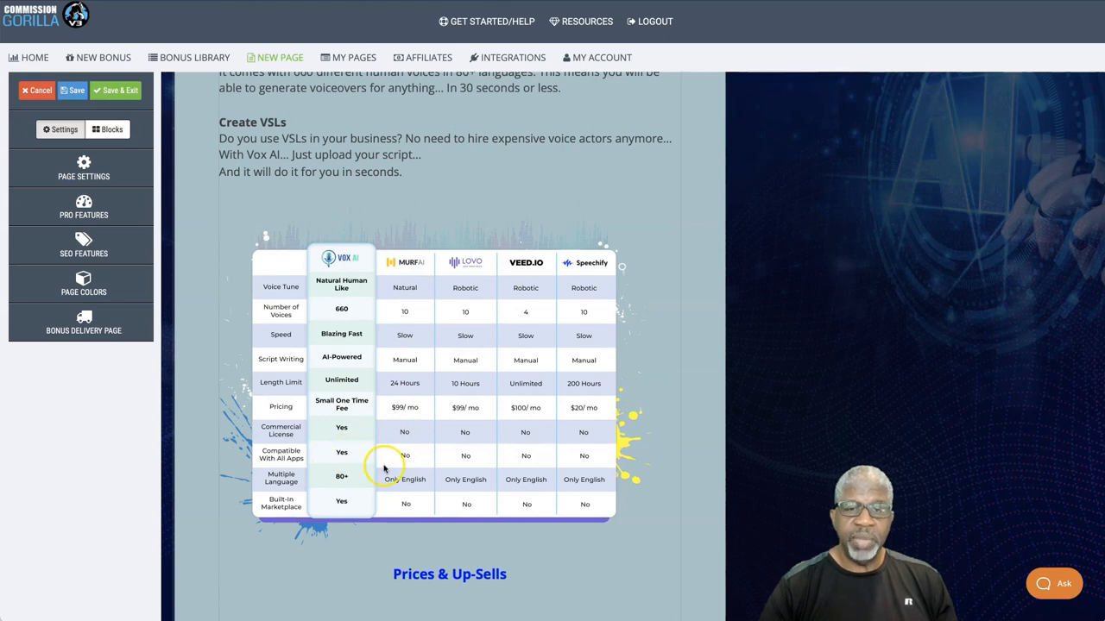
{"action": "mouse_move", "coordinate": [525, 466]}
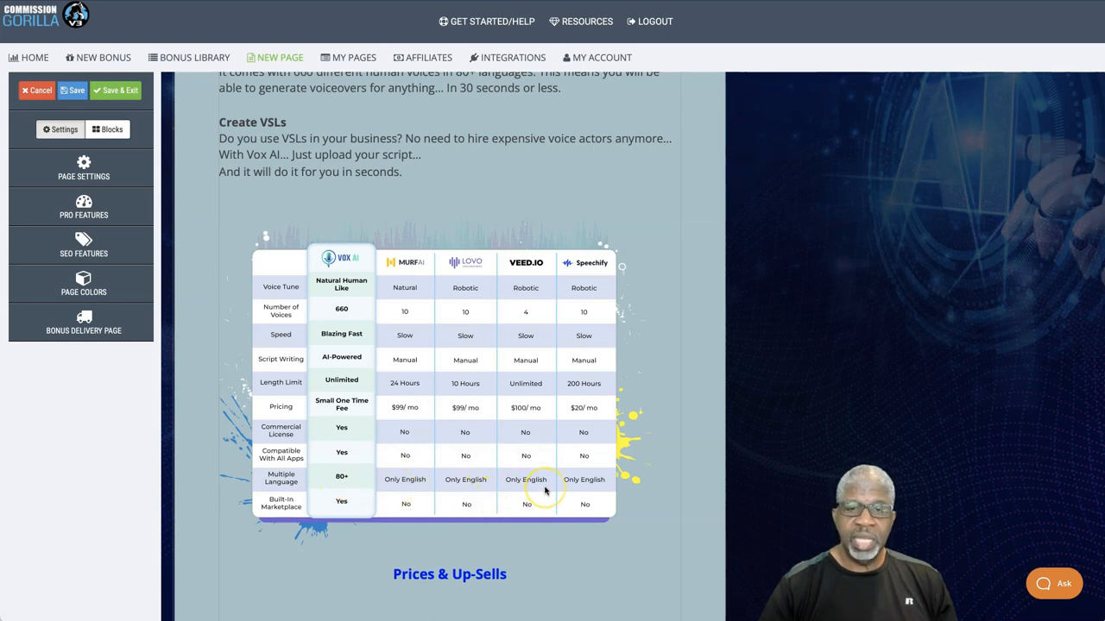
{"action": "mouse_move", "coordinate": [359, 514]}
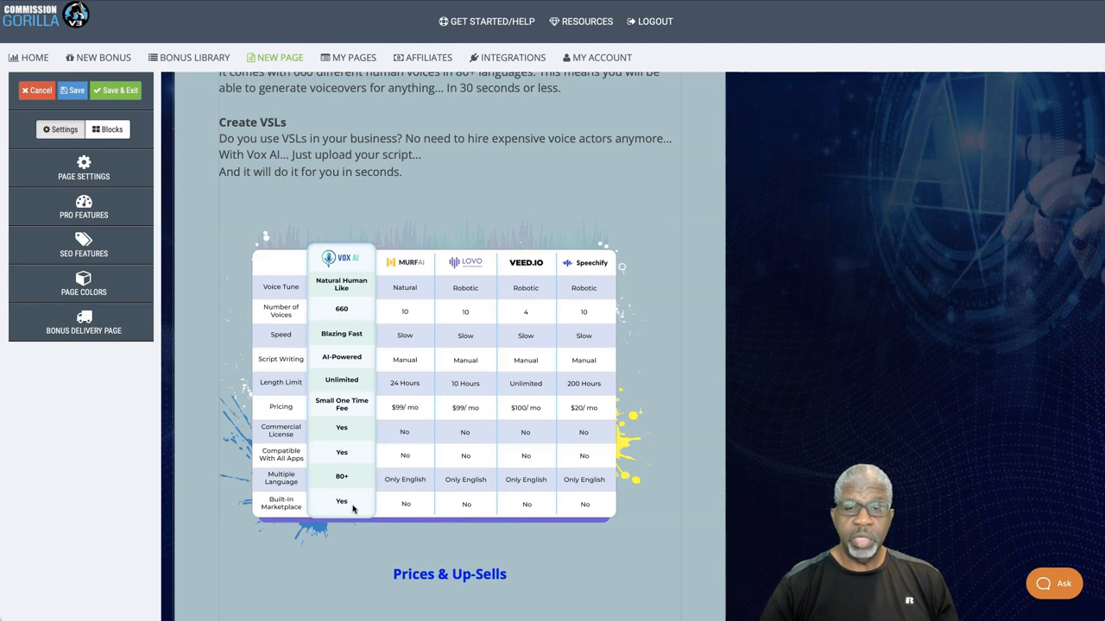
{"action": "scroll", "scroll_direction": "down", "scroll_amount": 3}
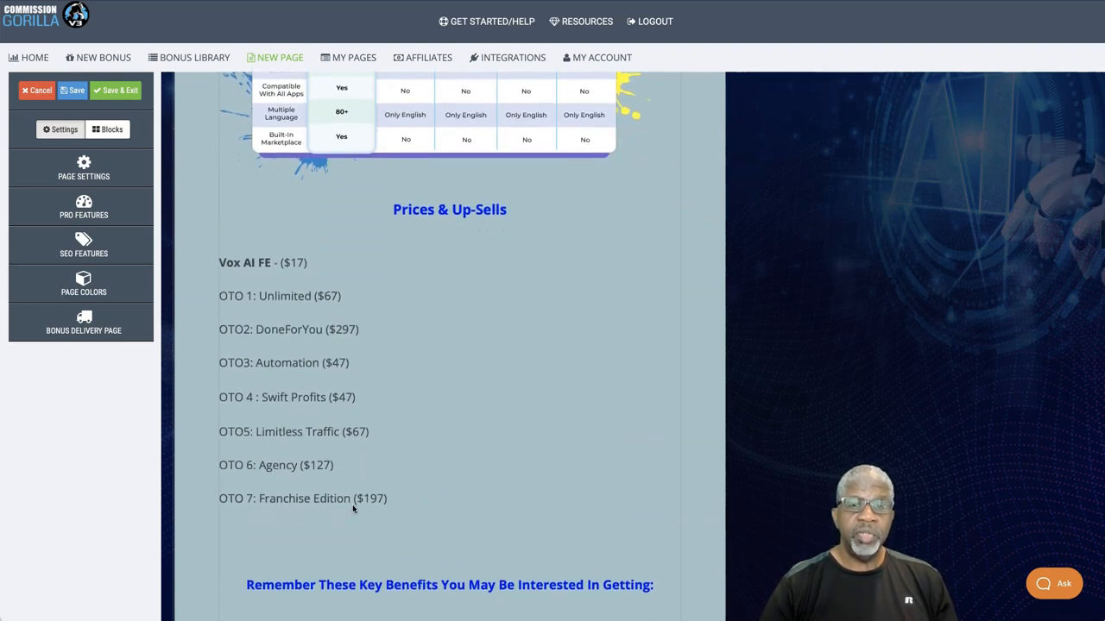
Scroll to the Prices & Up-Sells list from Vox AI FE ($17) through OTO 7
{"action": "scroll", "scroll_direction": "up", "scroll_amount": 3}
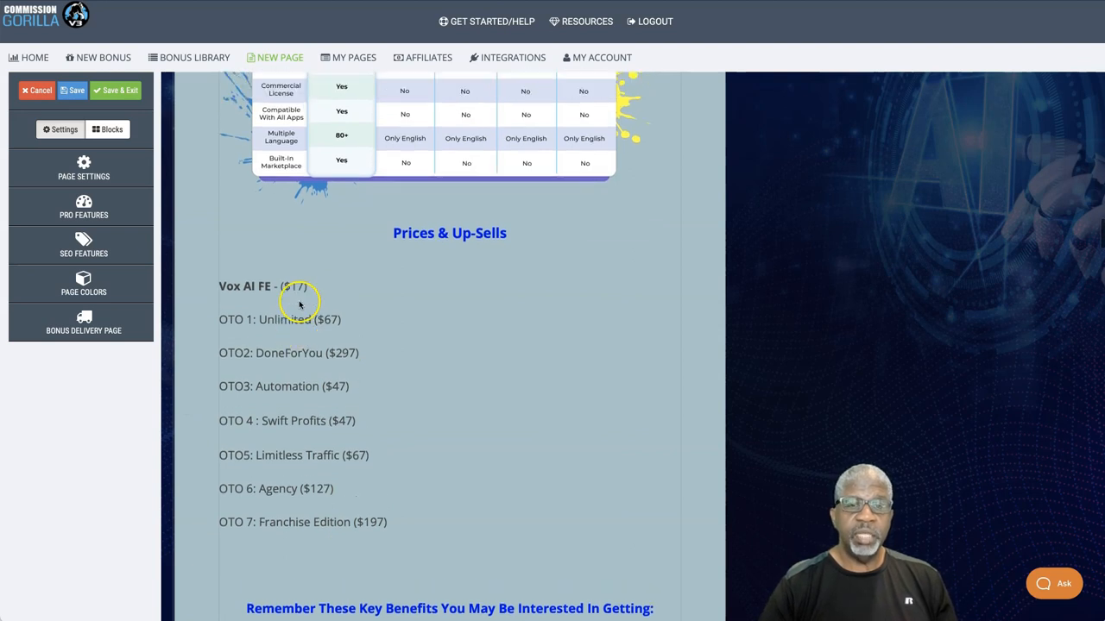
{"action": "mouse_move", "coordinate": [297, 302]}
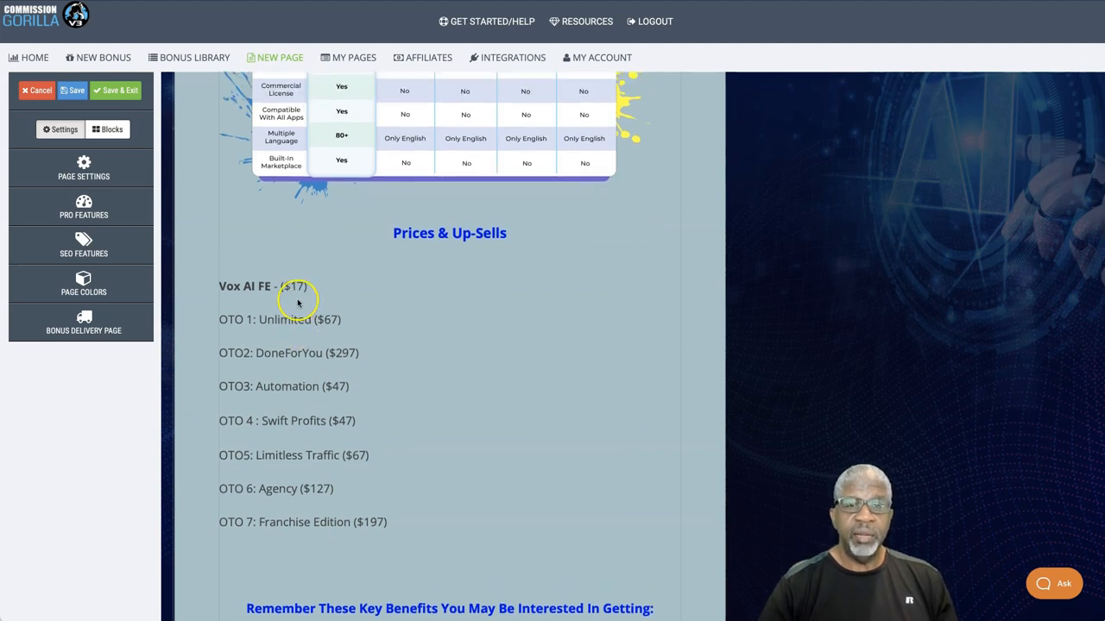
{"action": "mouse_move", "coordinate": [314, 411]}
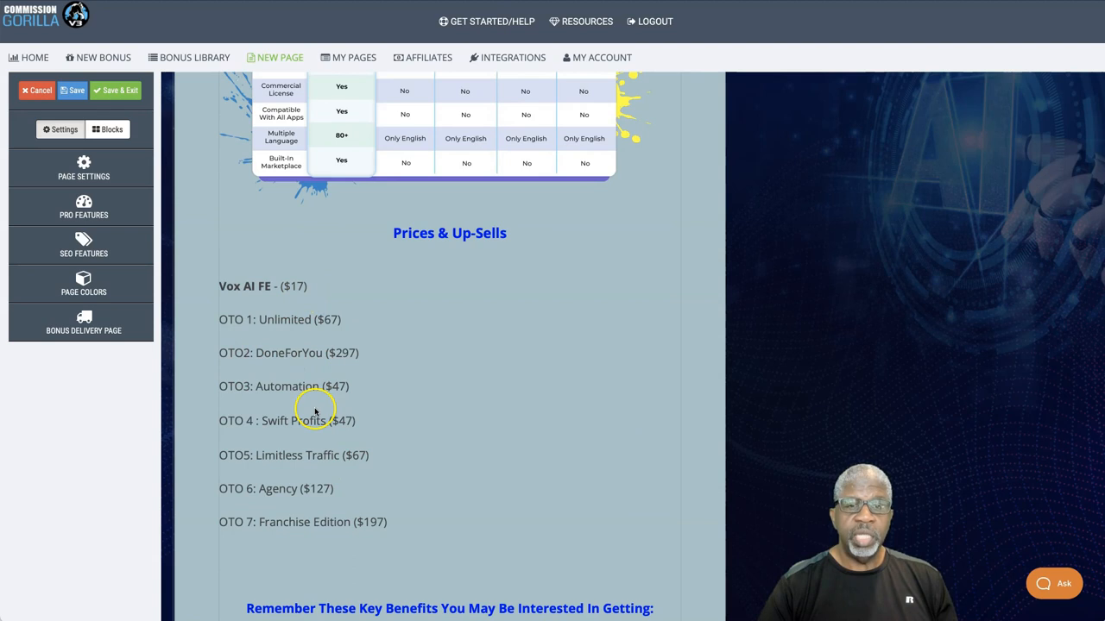
{"action": "mouse_move", "coordinate": [301, 372]}
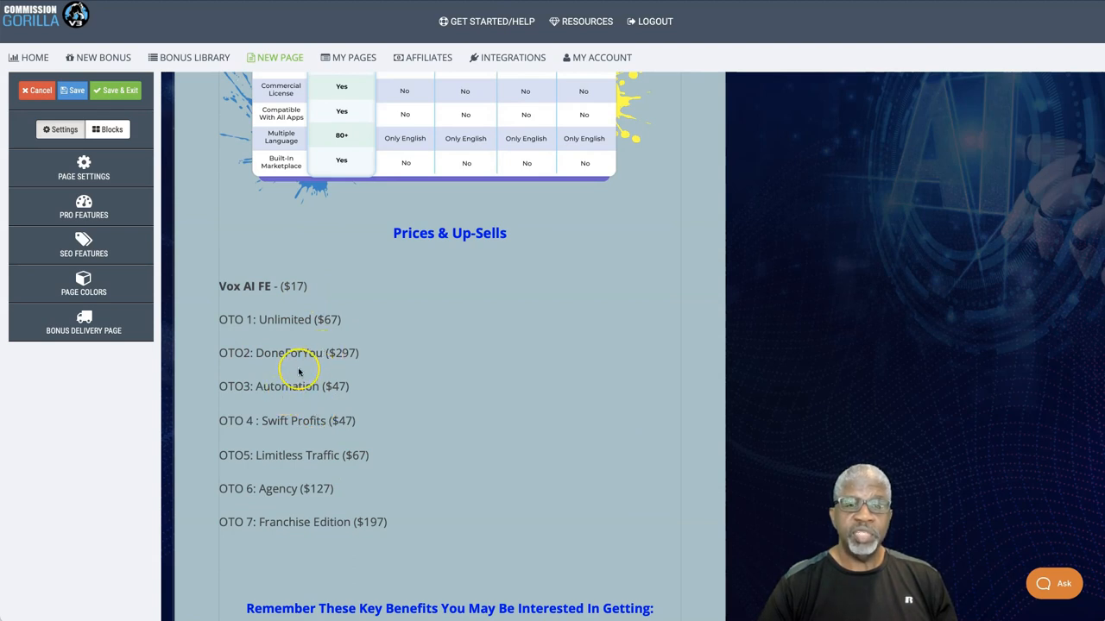
{"action": "mouse_move", "coordinate": [344, 354]}
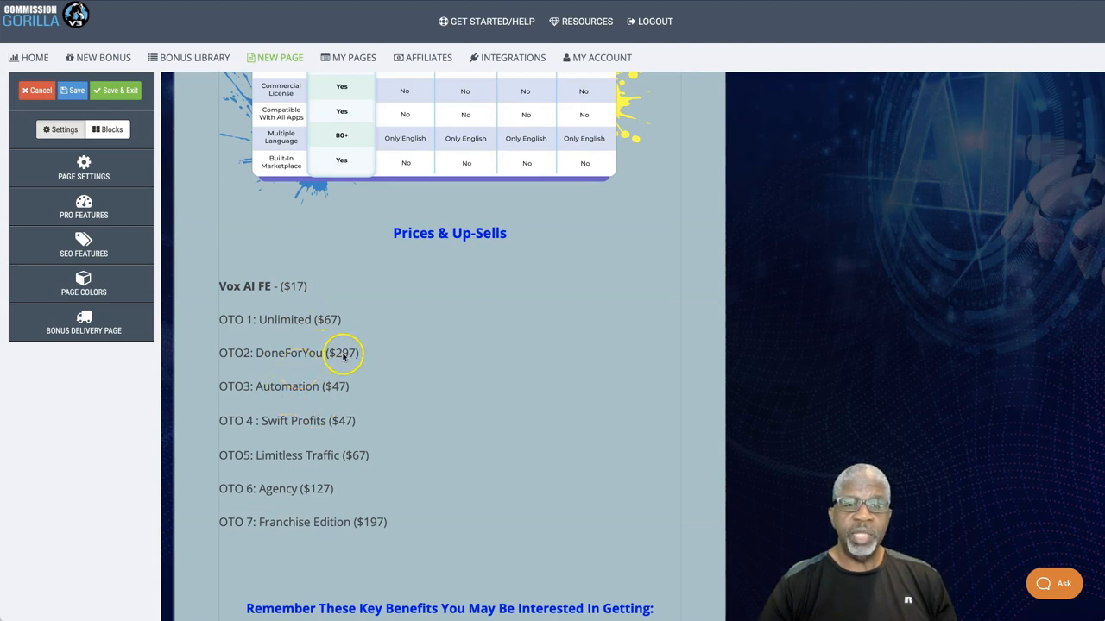
{"action": "mouse_move", "coordinate": [544, 457]}
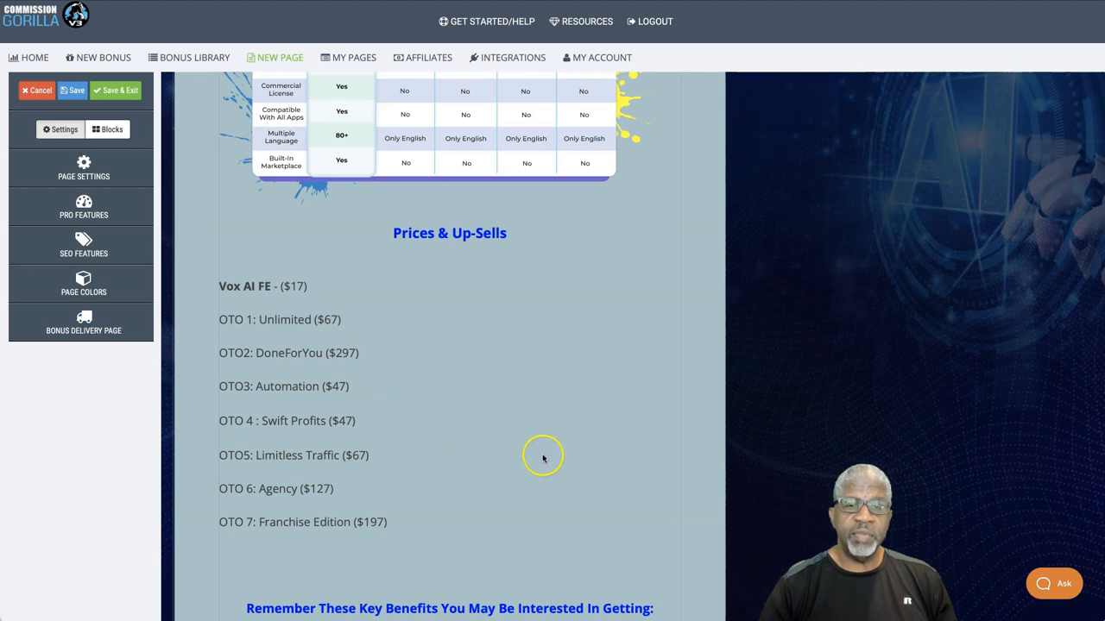
{"action": "mouse_move", "coordinate": [395, 452]}
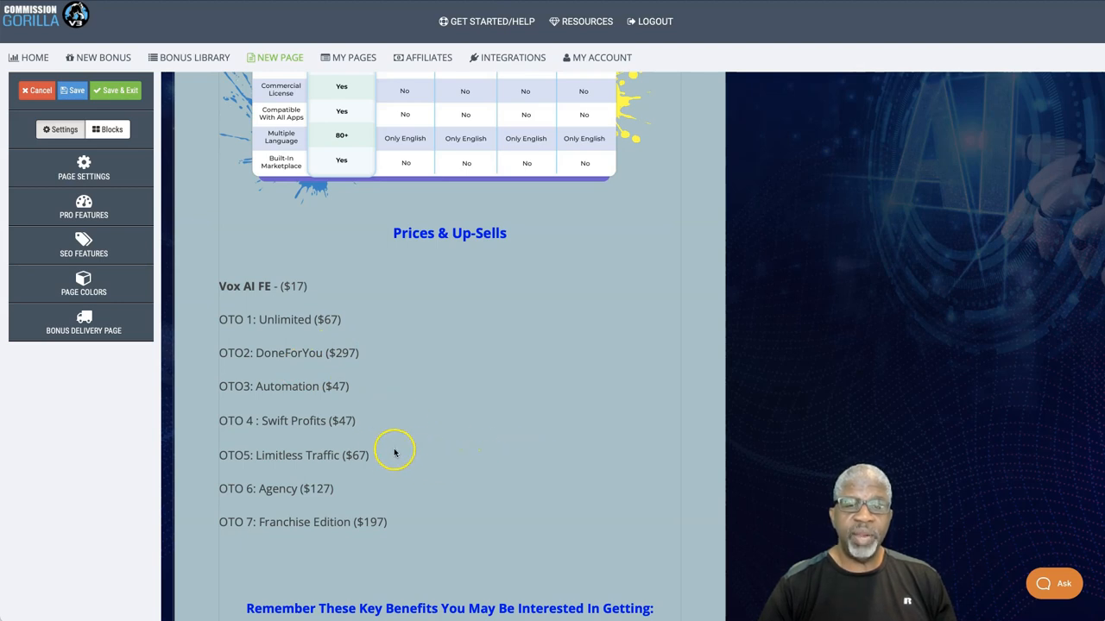
{"action": "mouse_move", "coordinate": [366, 452]}
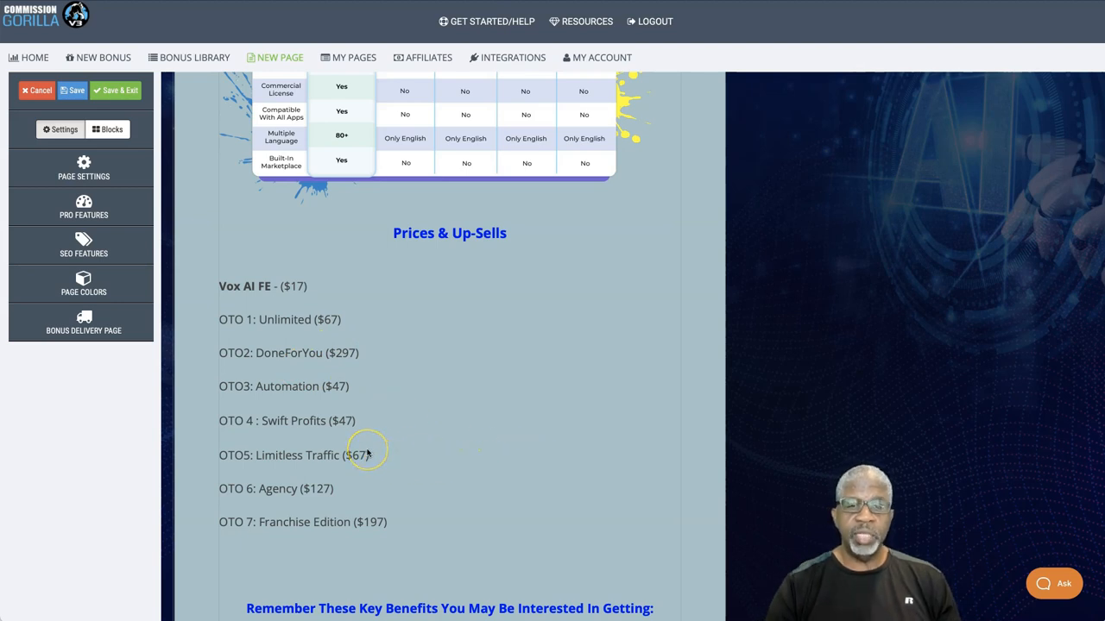
{"action": "mouse_move", "coordinate": [386, 487]}
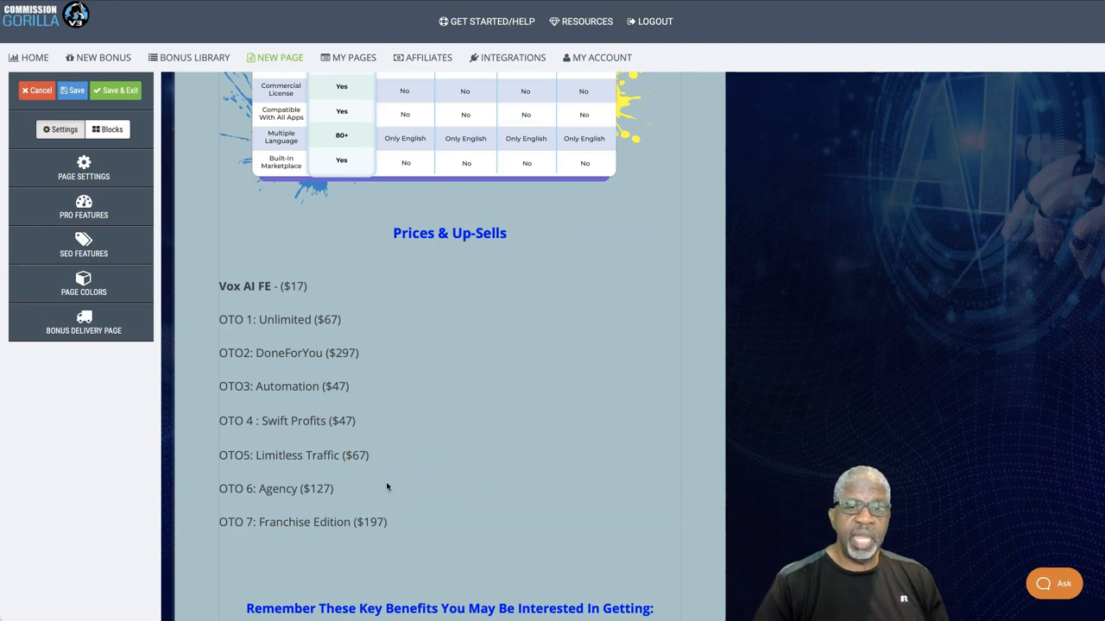
{"action": "mouse_move", "coordinate": [377, 497]}
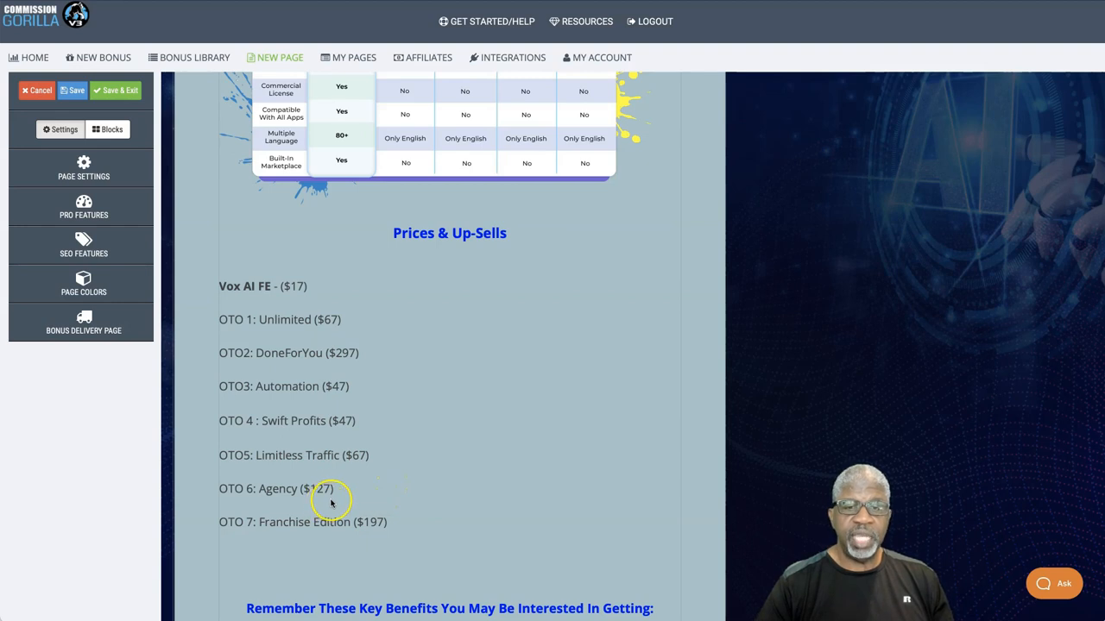
{"action": "mouse_move", "coordinate": [390, 517]}
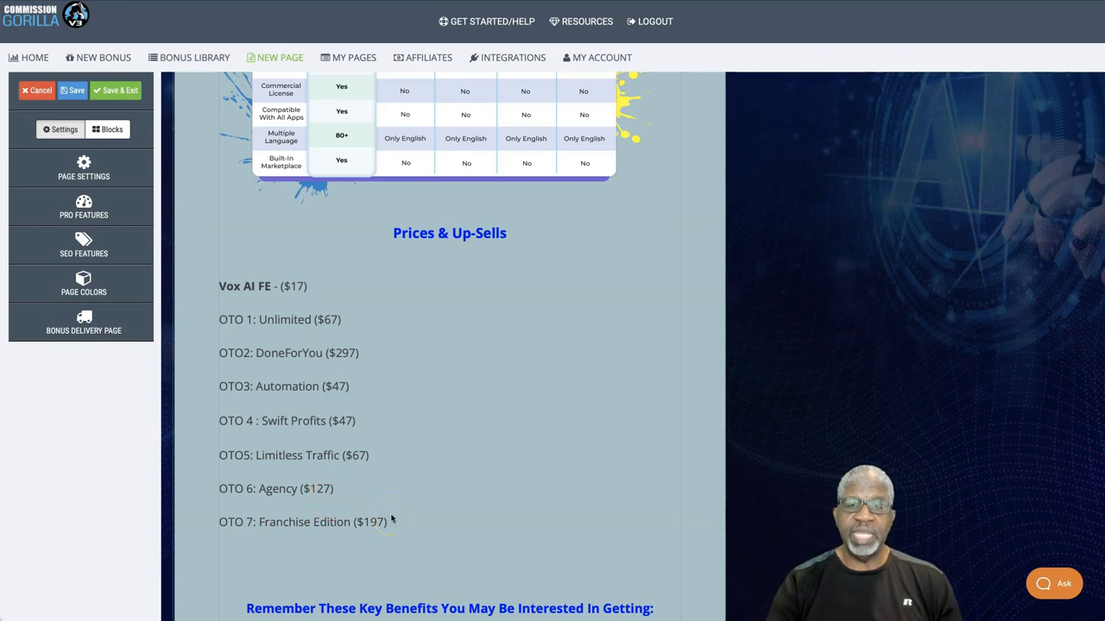
{"action": "scroll", "scroll_direction": "down", "scroll_amount": 3}
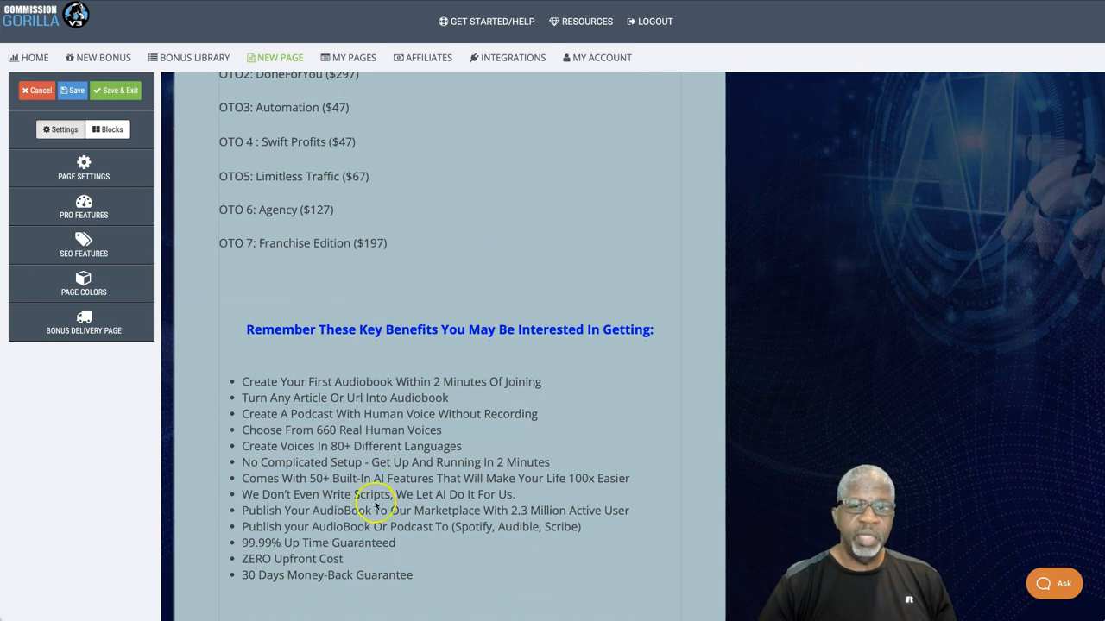
Scroll past the OTO list to the key benefits bullets and the money-back guarantee seal
{"action": "scroll", "scroll_direction": "down", "scroll_amount": 3}
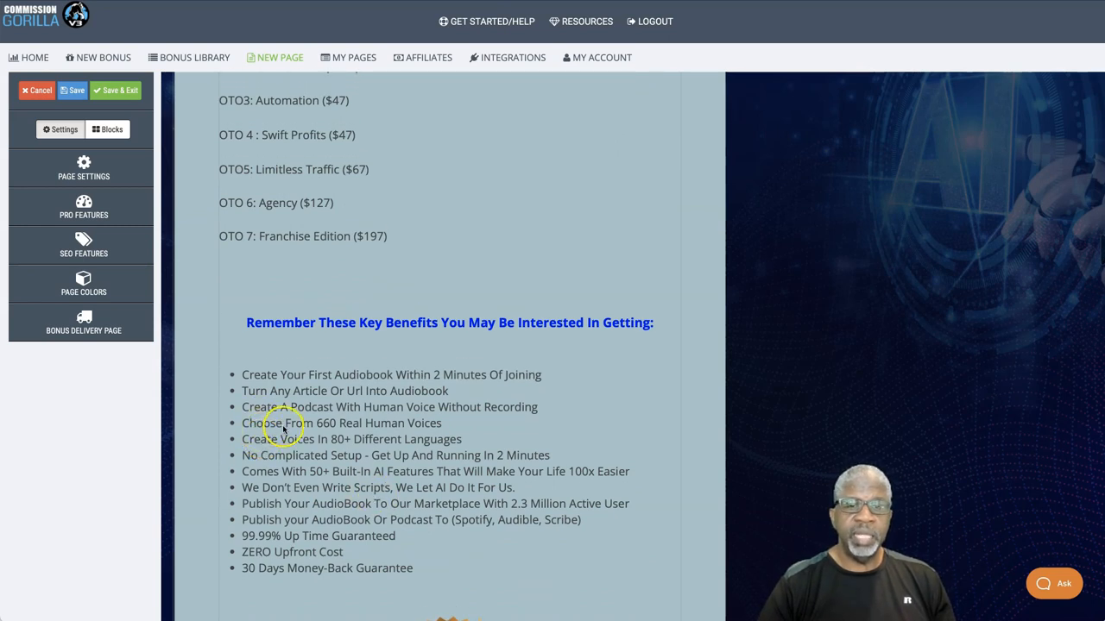
{"action": "mouse_move", "coordinate": [394, 421]}
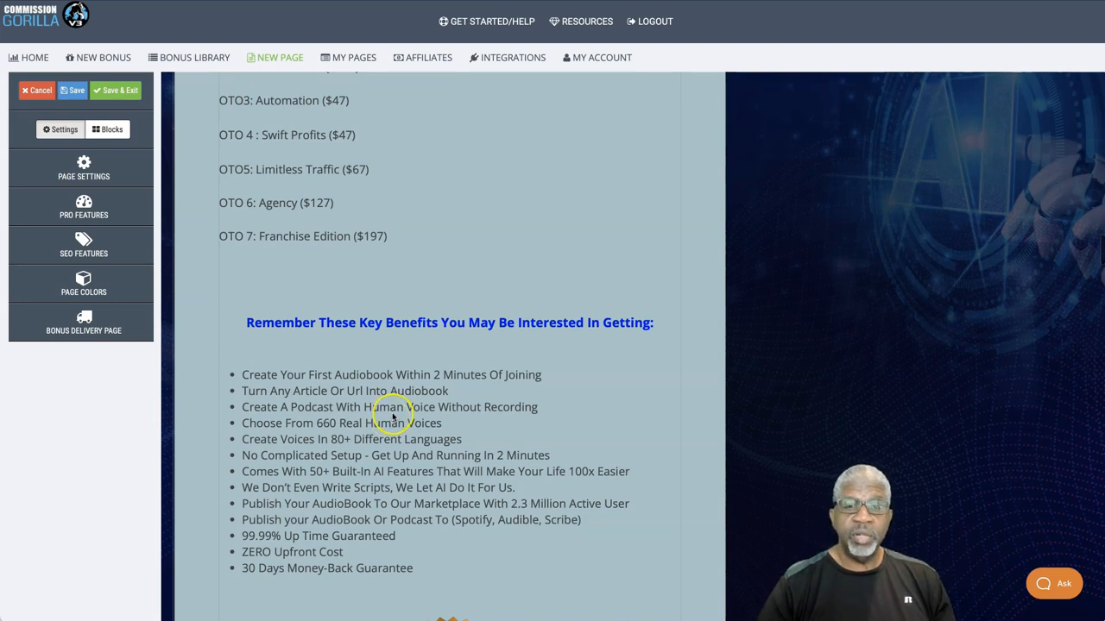
{"action": "mouse_move", "coordinate": [390, 416]}
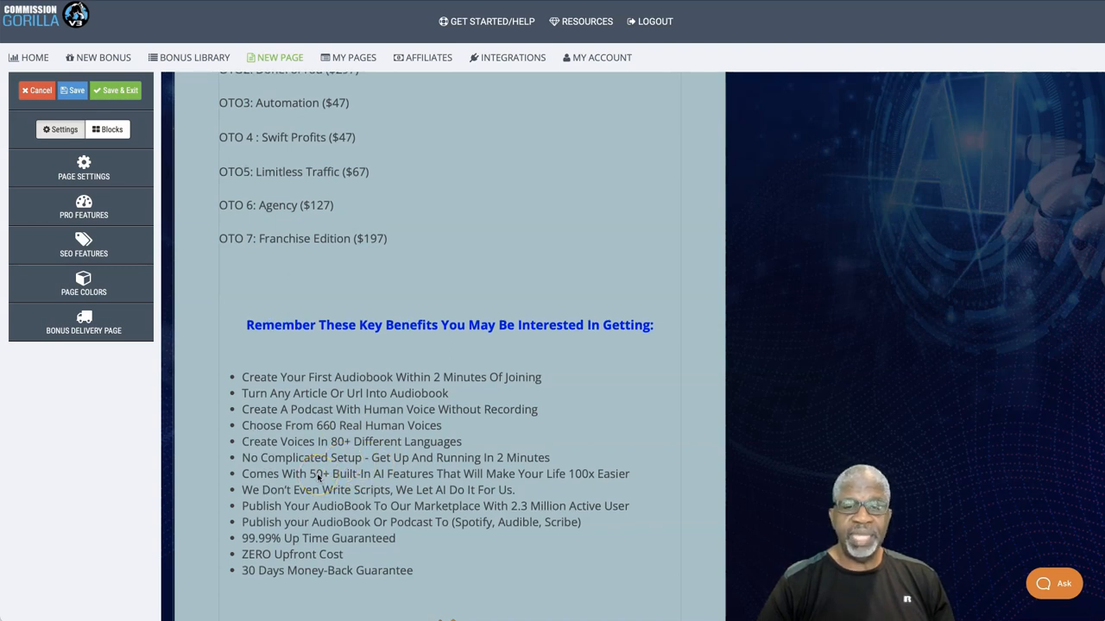
{"action": "mouse_move", "coordinate": [339, 497]}
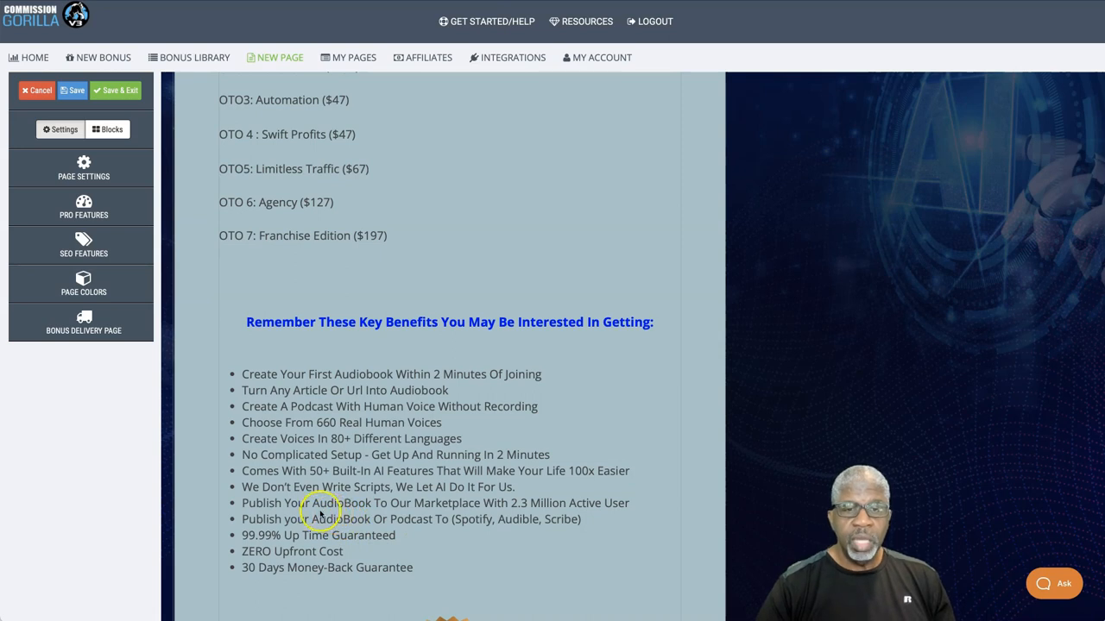
{"action": "mouse_move", "coordinate": [414, 534]}
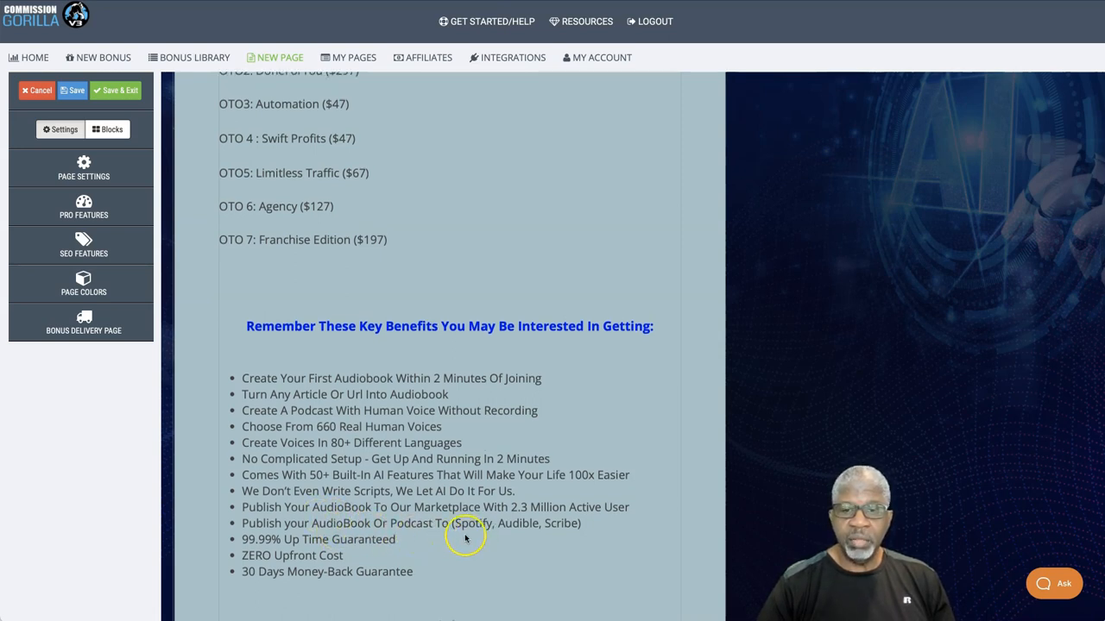
{"action": "mouse_move", "coordinate": [302, 559]}
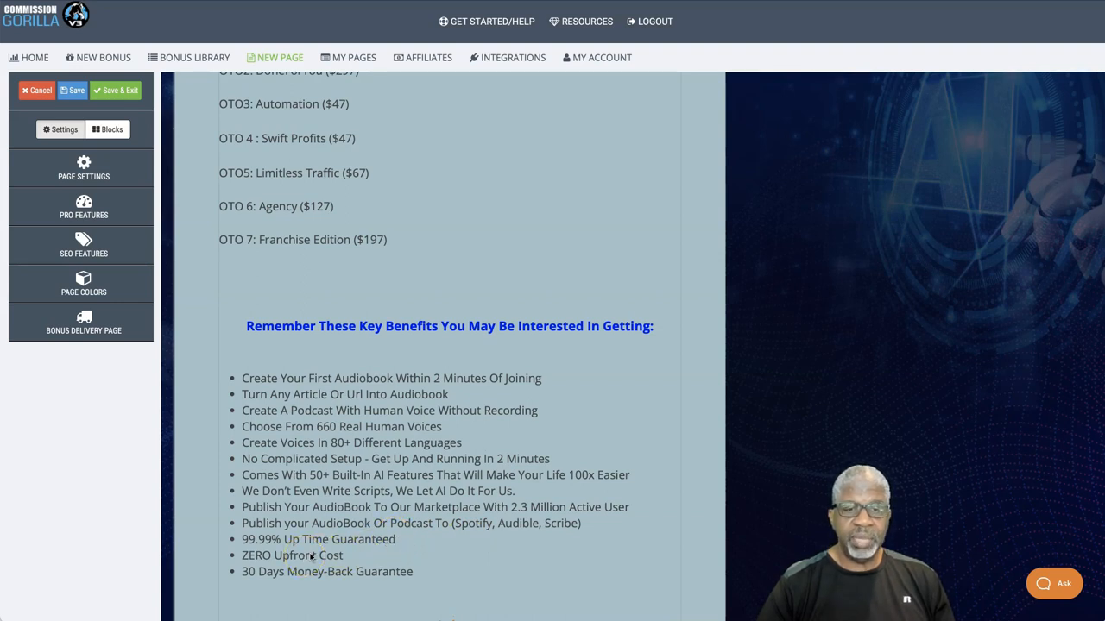
{"action": "mouse_move", "coordinate": [321, 600]}
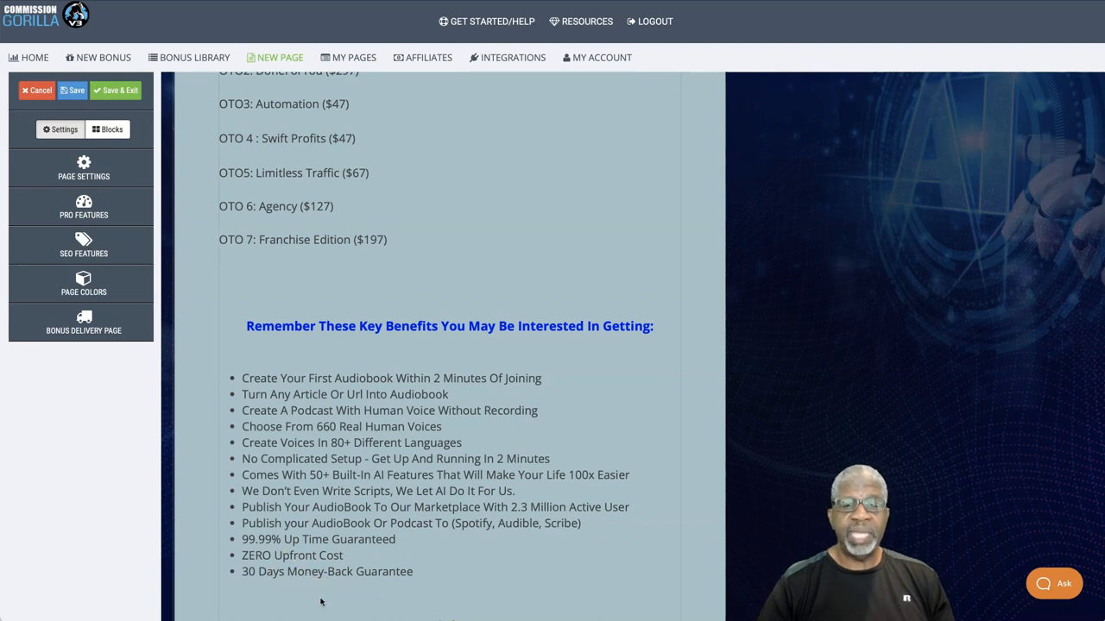
{"action": "scroll", "scroll_direction": "down", "scroll_amount": 3}
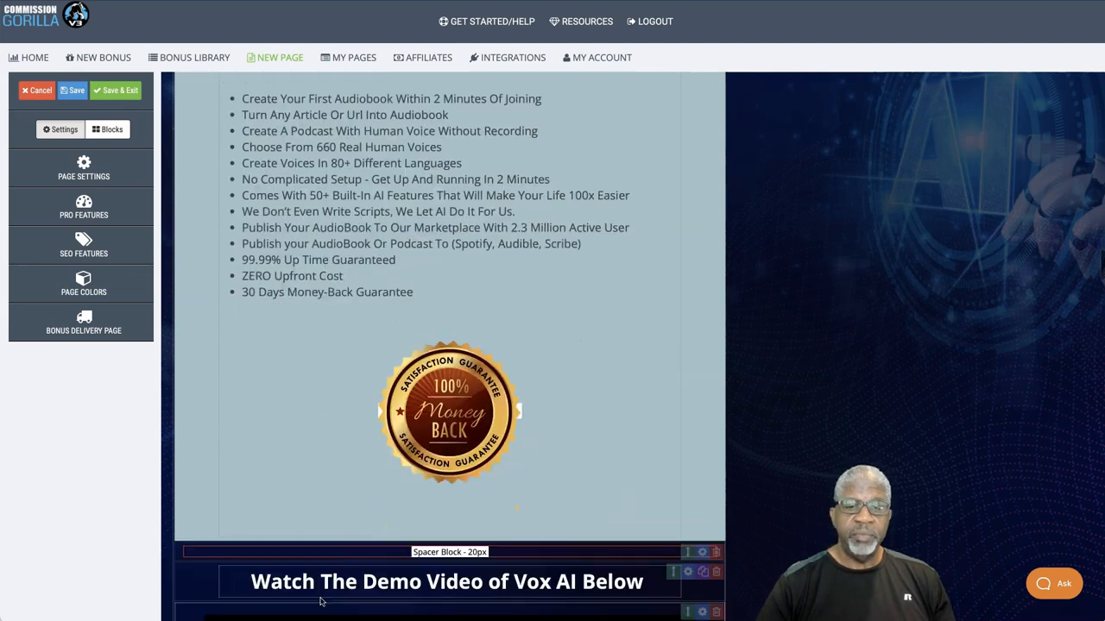
Scroll to the embedded YouTube demo video and the QR code block below it
{"action": "scroll", "scroll_direction": "down", "scroll_amount": 3}
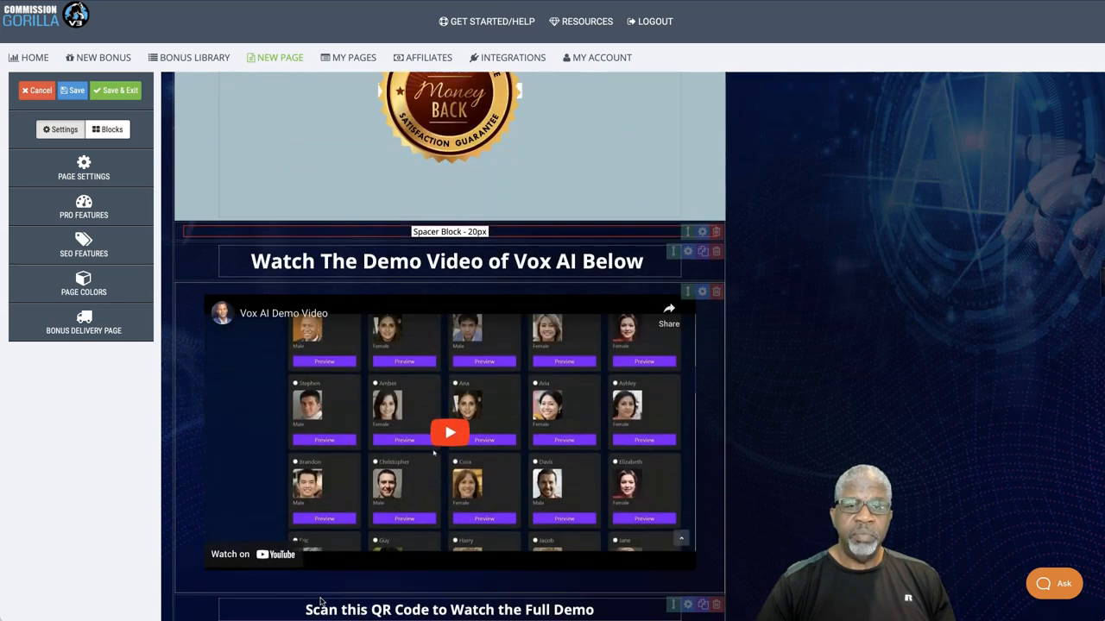
{"action": "scroll", "scroll_direction": "down", "scroll_amount": 3}
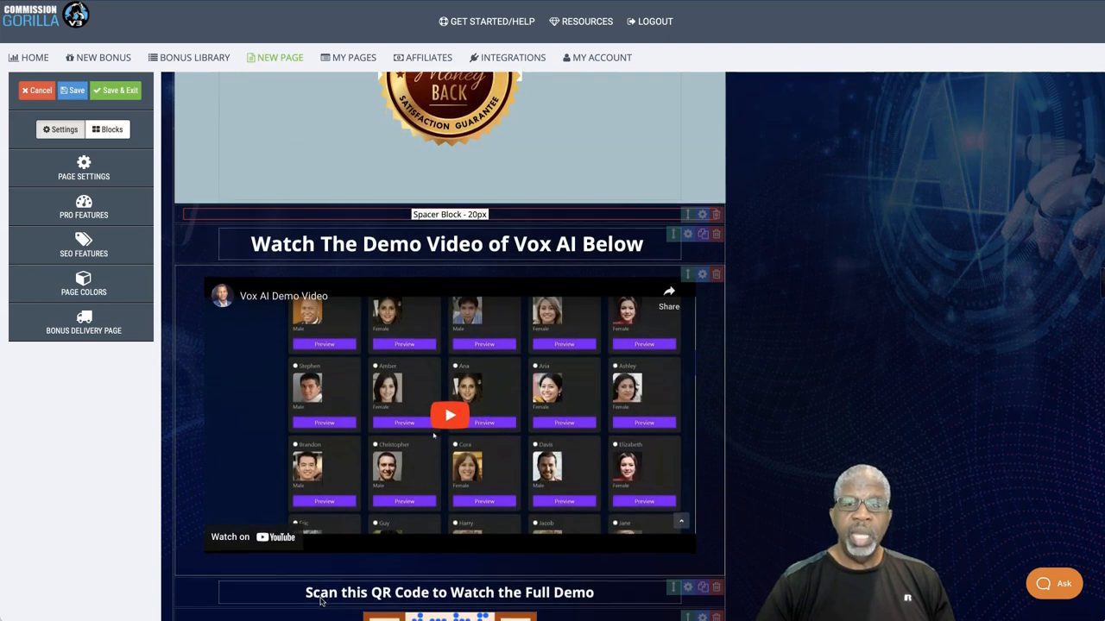
{"action": "scroll", "scroll_direction": "down", "scroll_amount": 3}
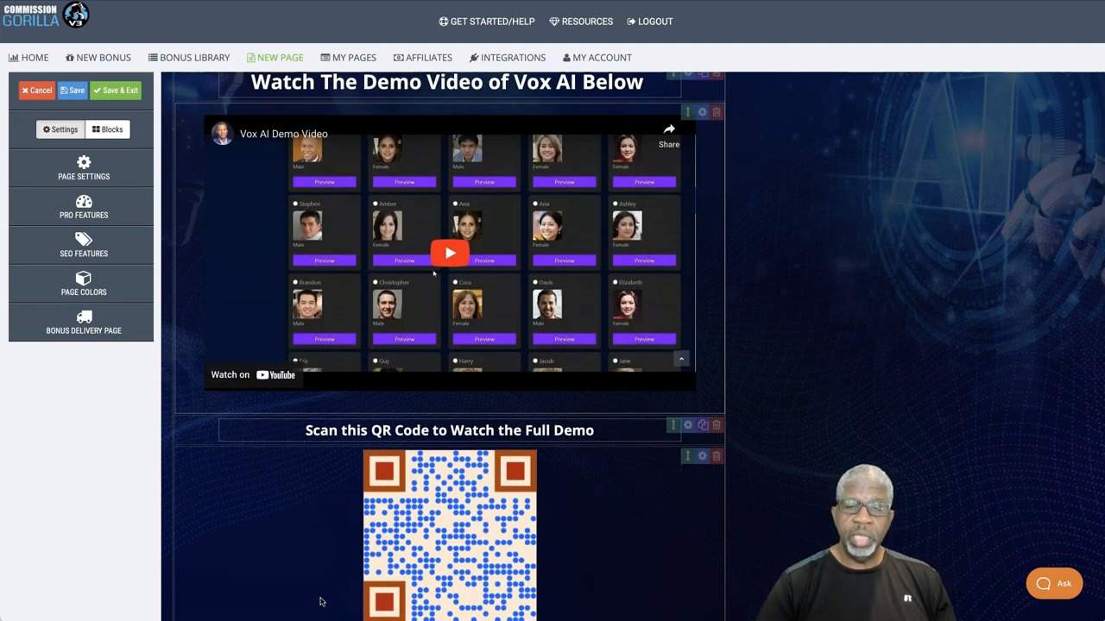
{"action": "mouse_move", "coordinate": [344, 597]}
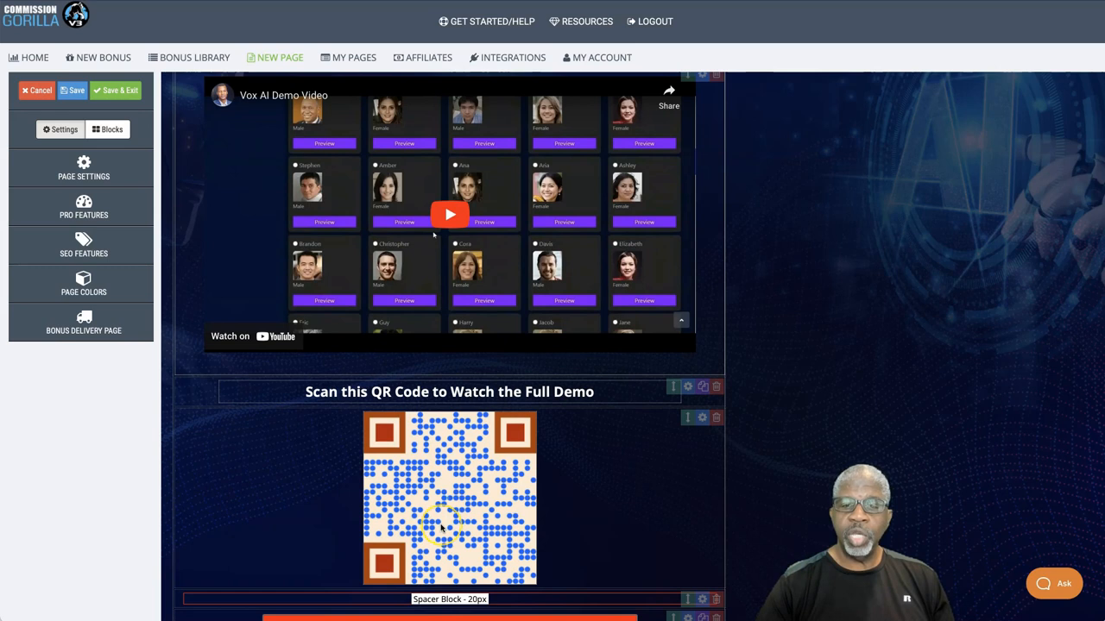
{"action": "mouse_move", "coordinate": [497, 334]}
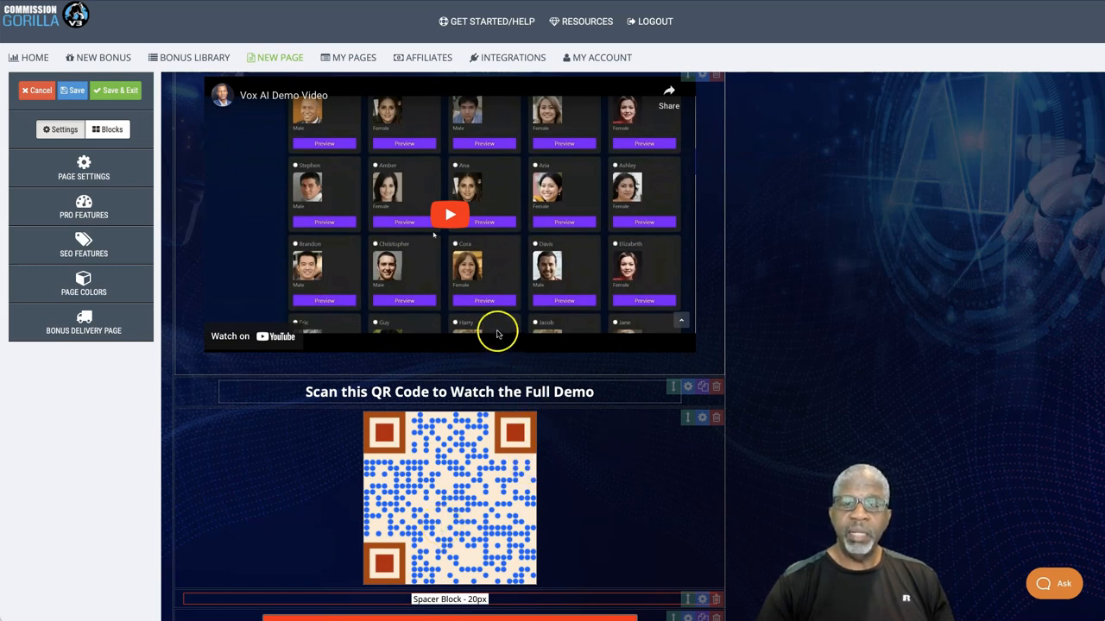
{"action": "mouse_move", "coordinate": [463, 428]}
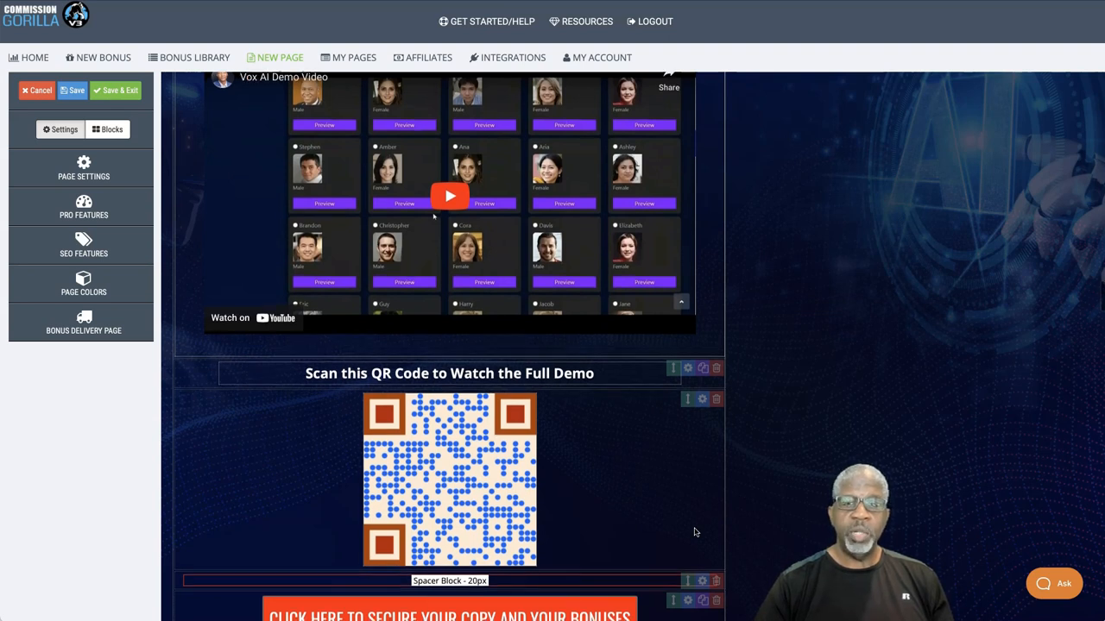
{"action": "scroll", "scroll_direction": "down", "scroll_amount": 3}
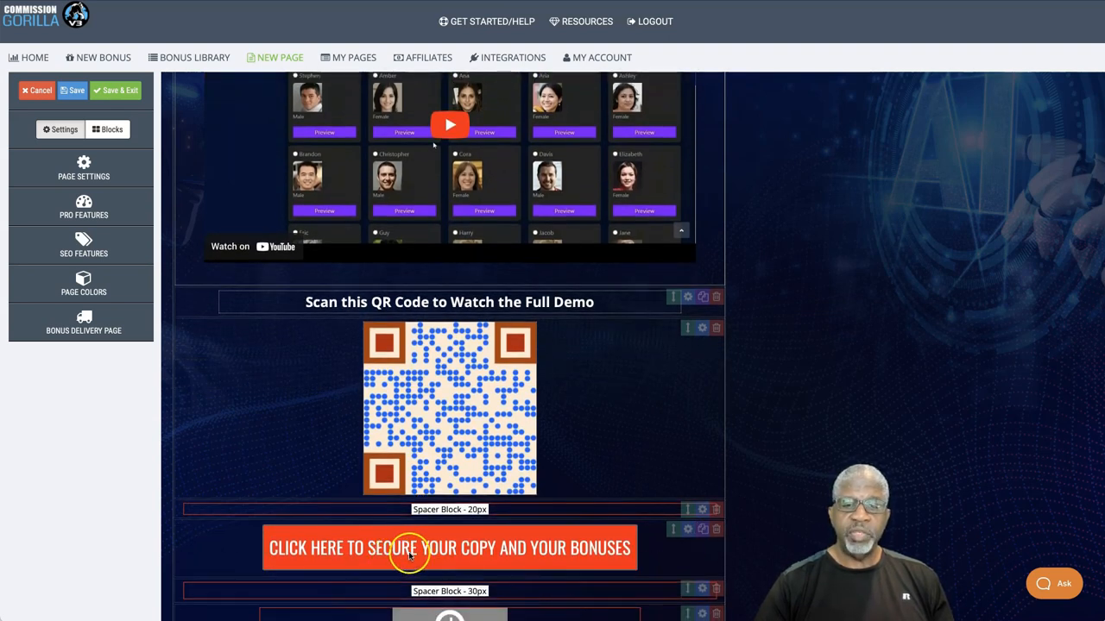
{"action": "mouse_move", "coordinate": [546, 561]}
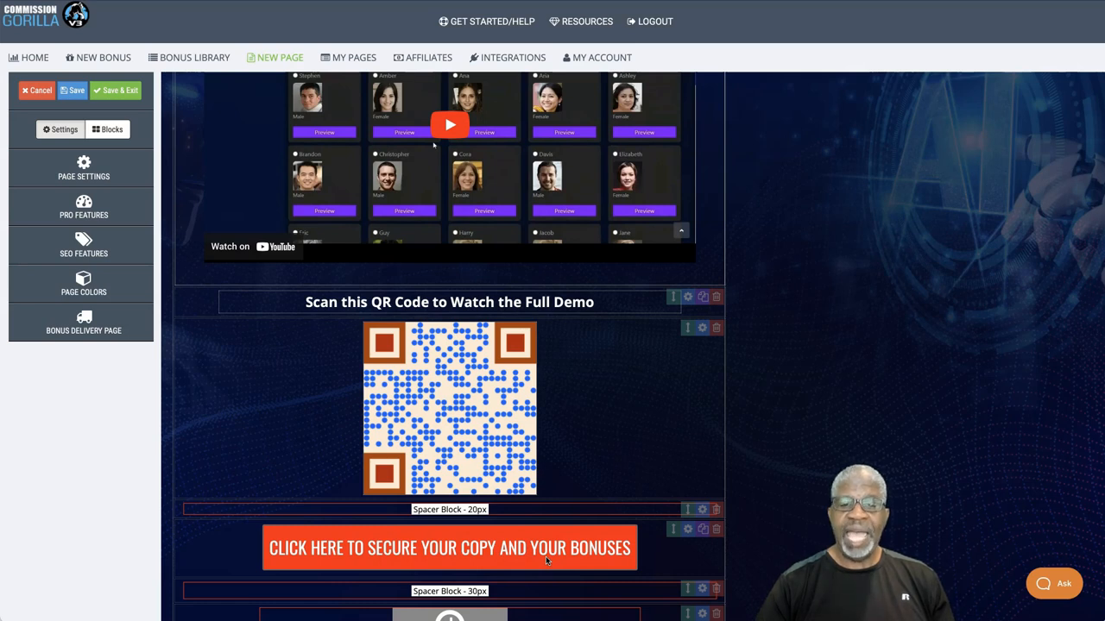
Scroll past the QR code to the CTA button, Countdown Timer and 'Get All The Bonuses Below' heading
{"action": "scroll", "scroll_direction": "down", "scroll_amount": 3}
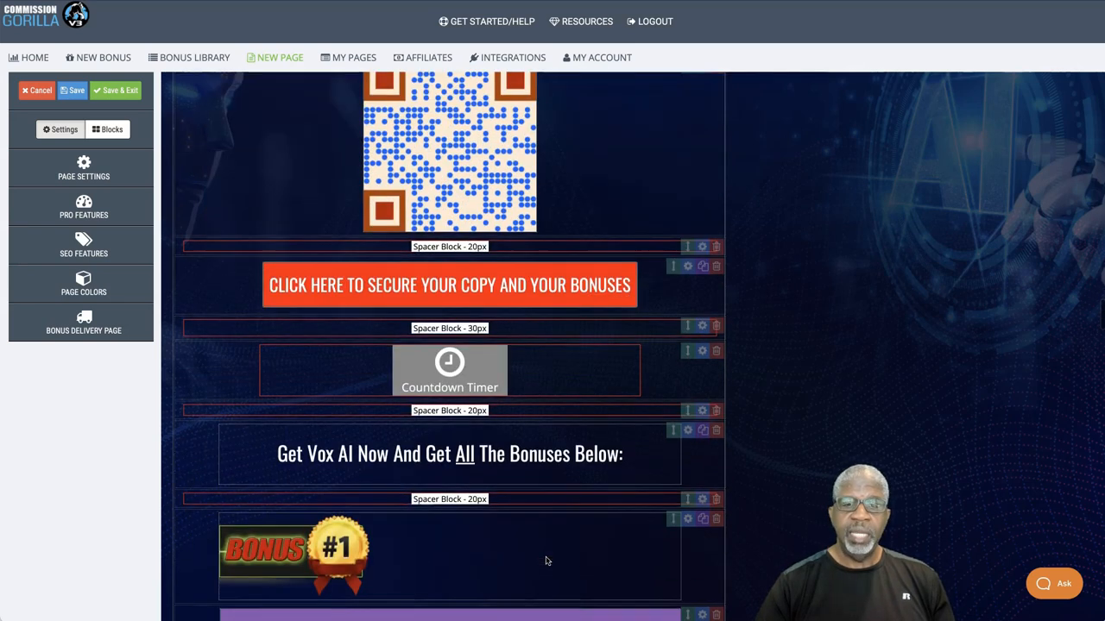
{"action": "scroll", "scroll_direction": "down", "scroll_amount": 3}
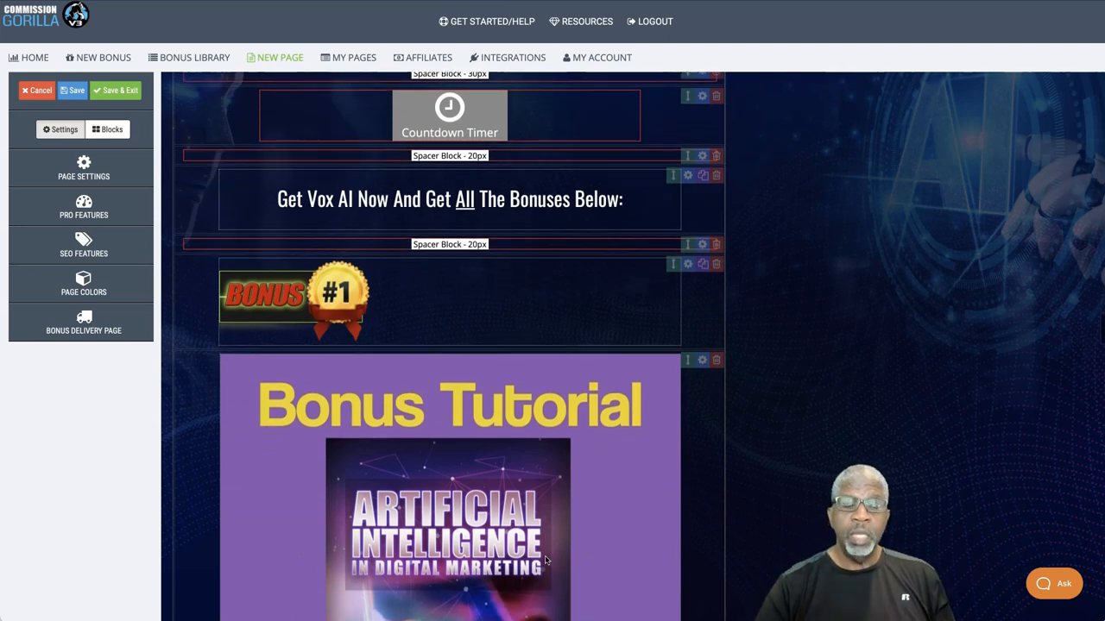
Scroll through the Bonus #1 AI marketing tutorial, Bonus #2 free traffic package and Bonus #3 Spring Traffic graphics
{"action": "scroll", "scroll_direction": "down", "scroll_amount": 3}
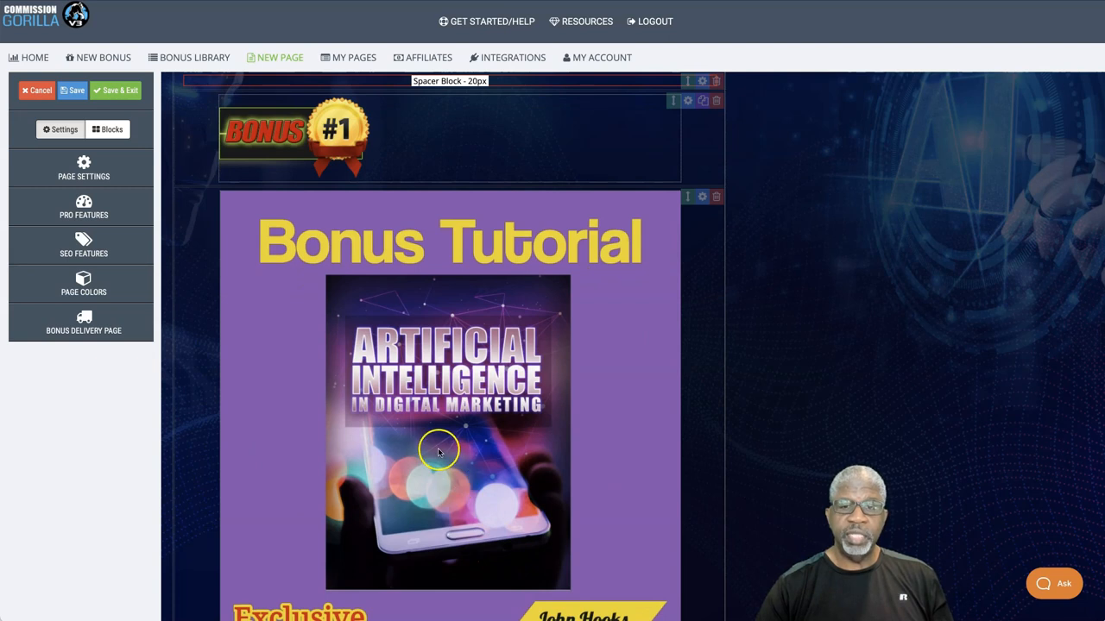
{"action": "scroll", "scroll_direction": "down", "scroll_amount": 3}
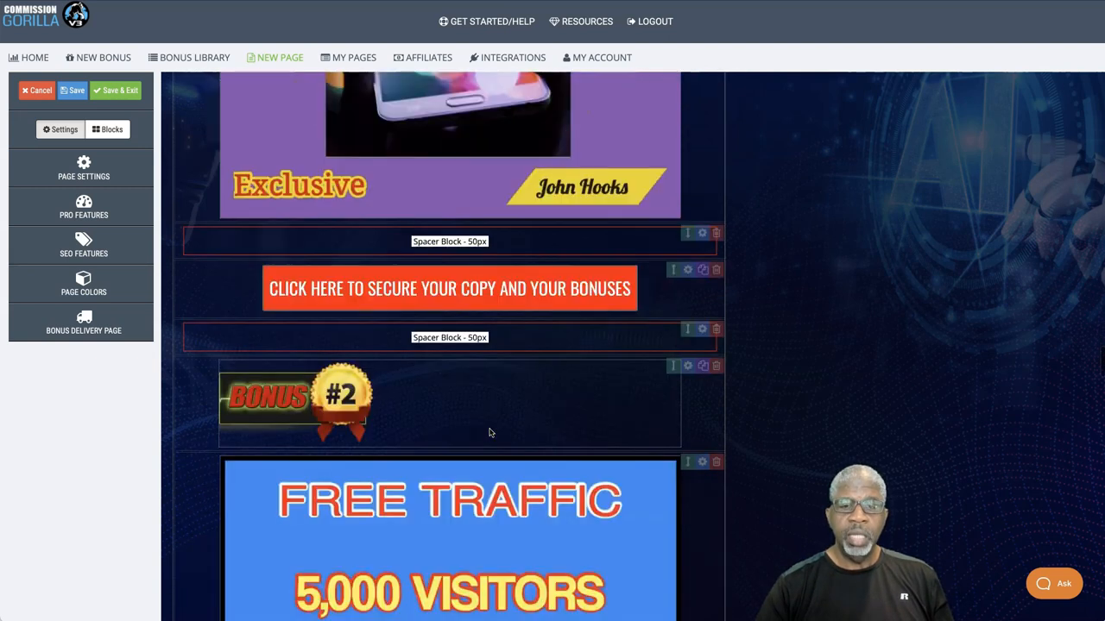
{"action": "scroll", "scroll_direction": "down", "scroll_amount": 3}
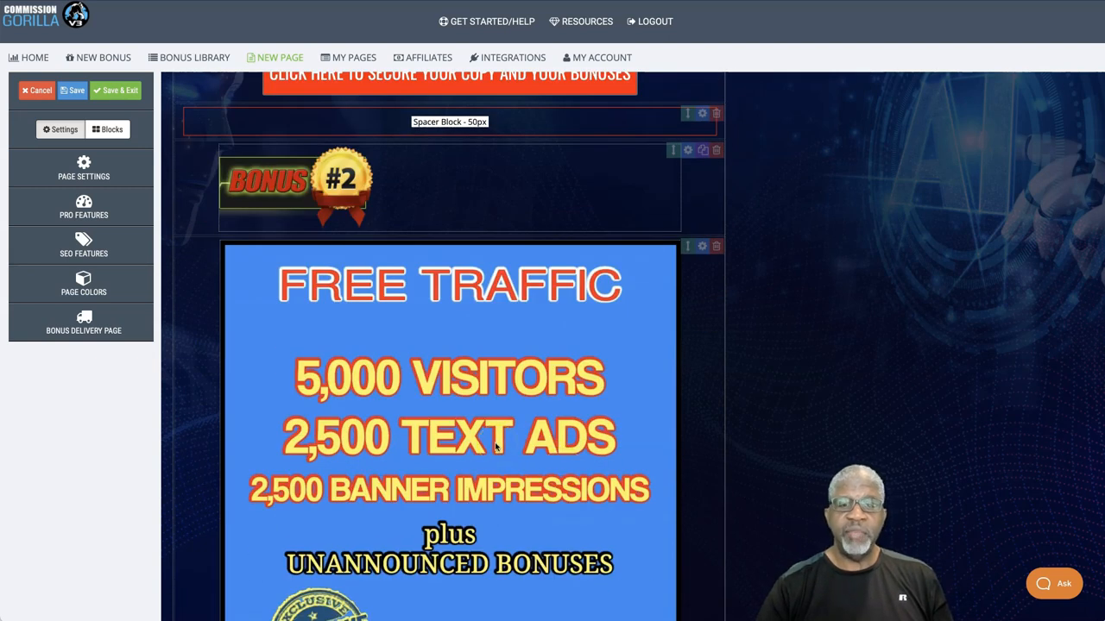
{"action": "mouse_move", "coordinate": [417, 376]}
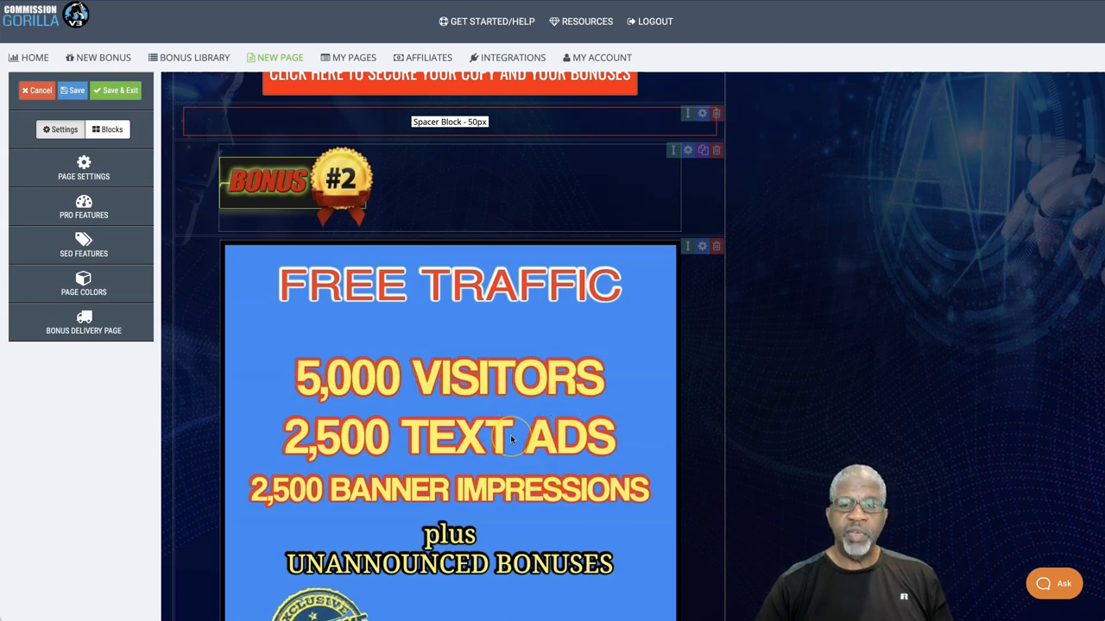
{"action": "mouse_move", "coordinate": [480, 366]}
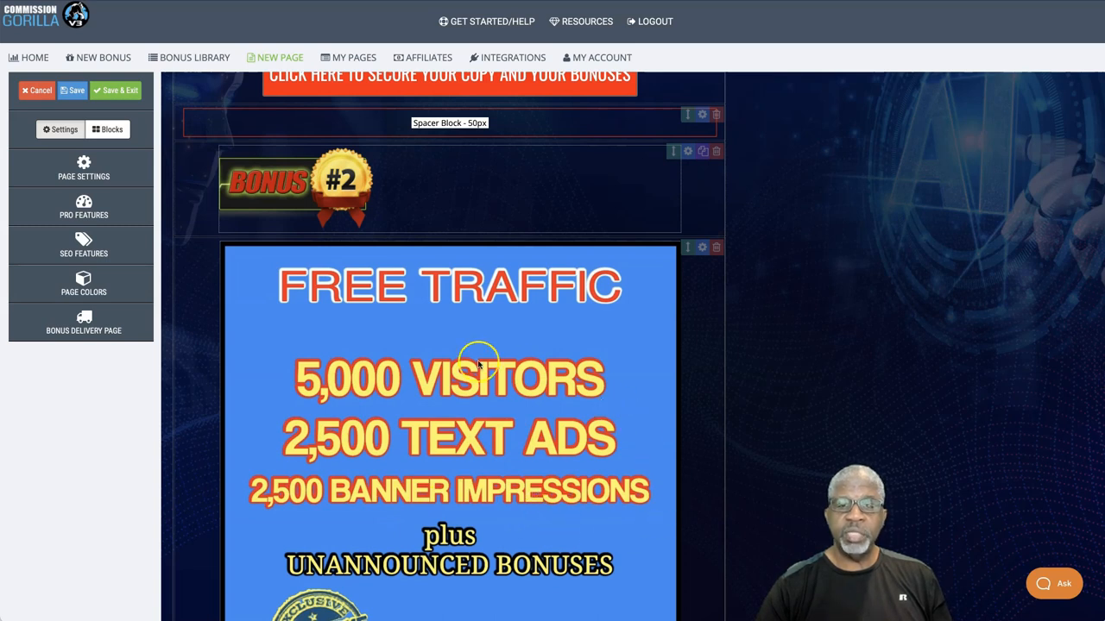
{"action": "mouse_move", "coordinate": [509, 393]}
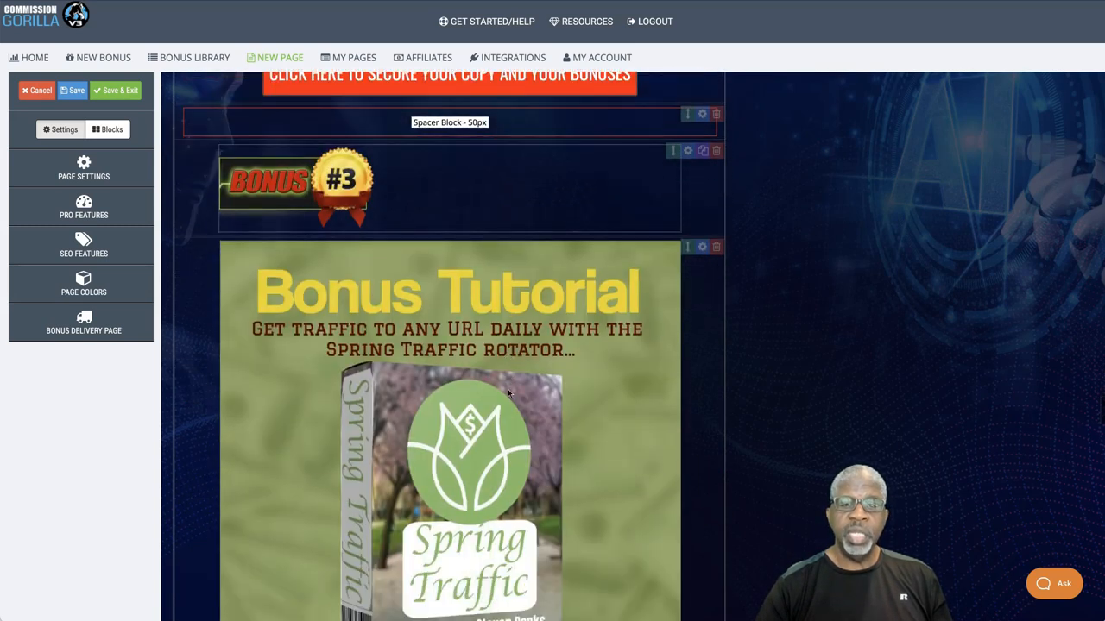
{"action": "scroll", "scroll_direction": "down", "scroll_amount": 3}
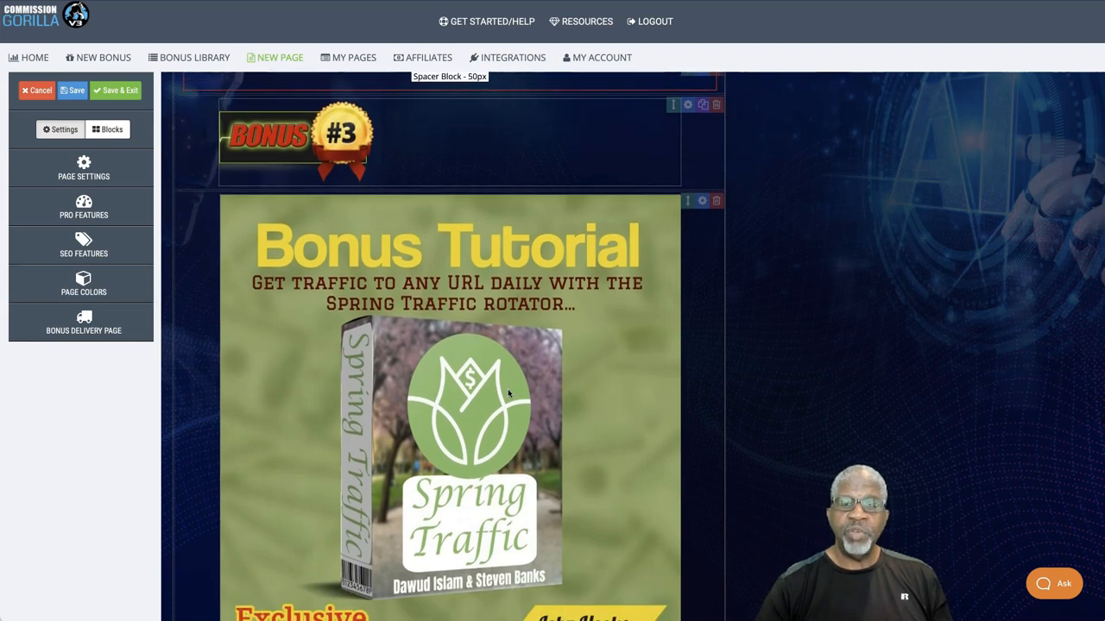
{"action": "mouse_move", "coordinate": [460, 441]}
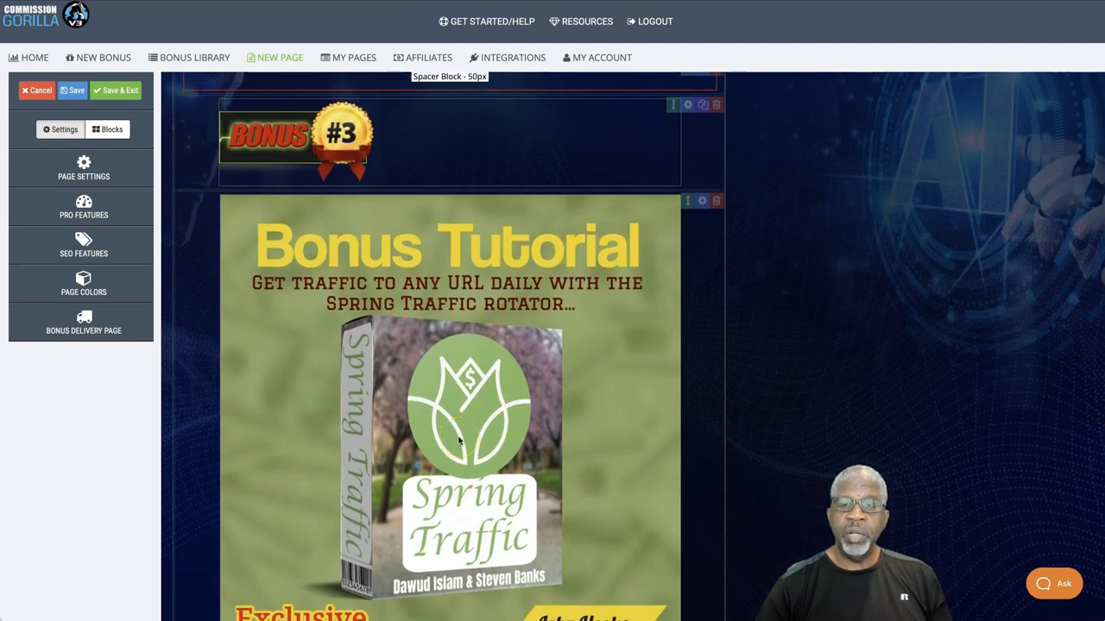
{"action": "scroll", "scroll_direction": "down", "scroll_amount": 3}
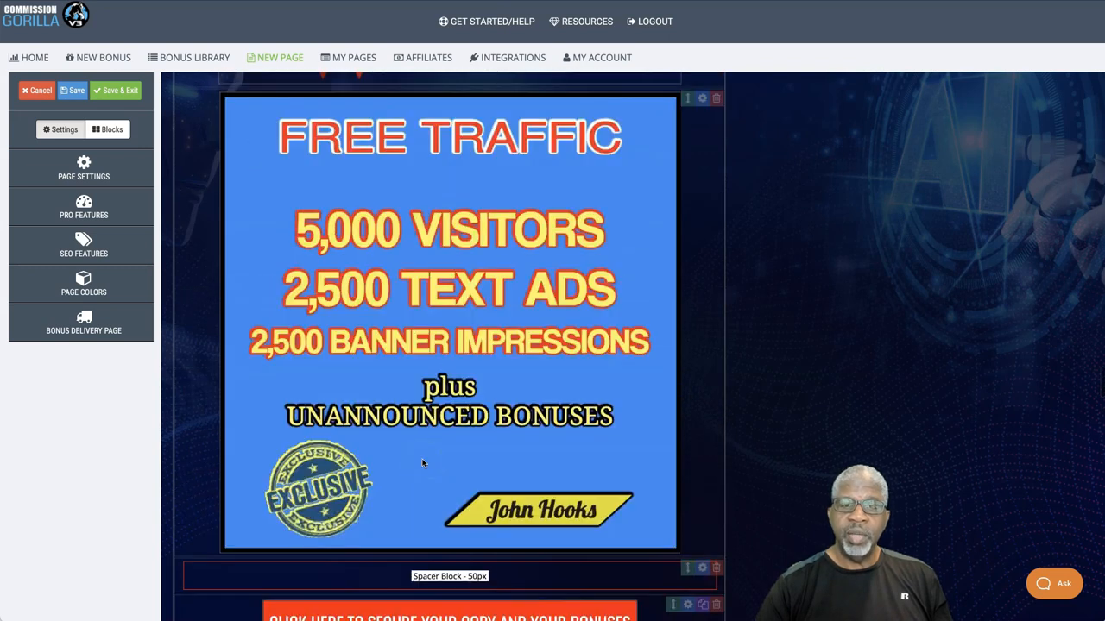
{"action": "scroll", "scroll_direction": "down", "scroll_amount": 3}
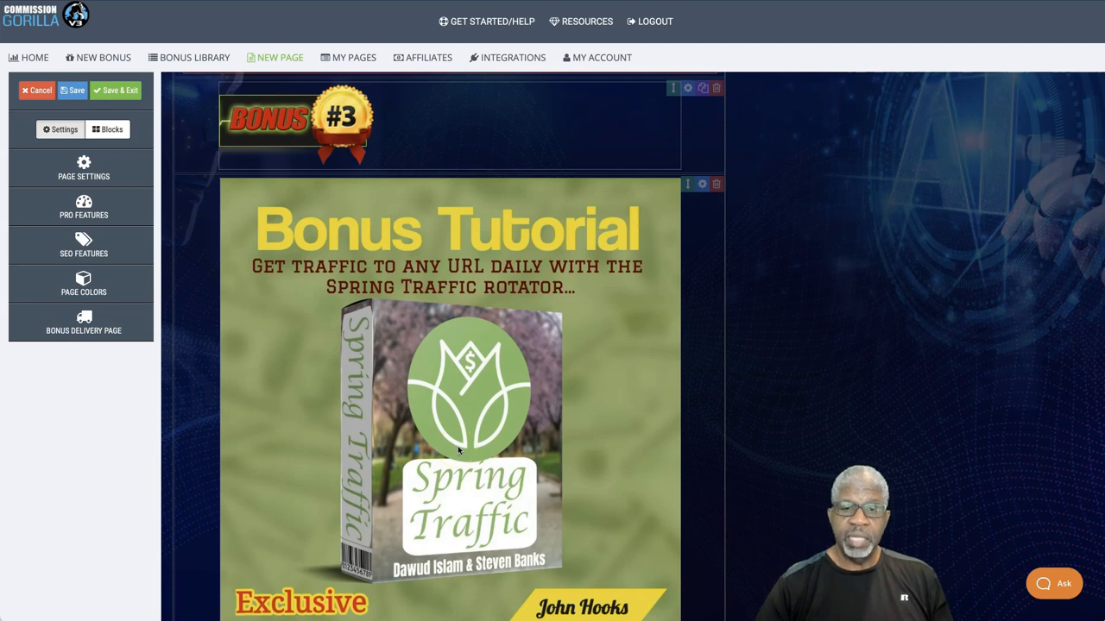
Scroll past Bonus #4 and Bonus #5 Millionaire Mindset Secrets to Bonus #6 access-all-vendor-bonuses graphic
{"action": "scroll", "scroll_direction": "down", "scroll_amount": 3}
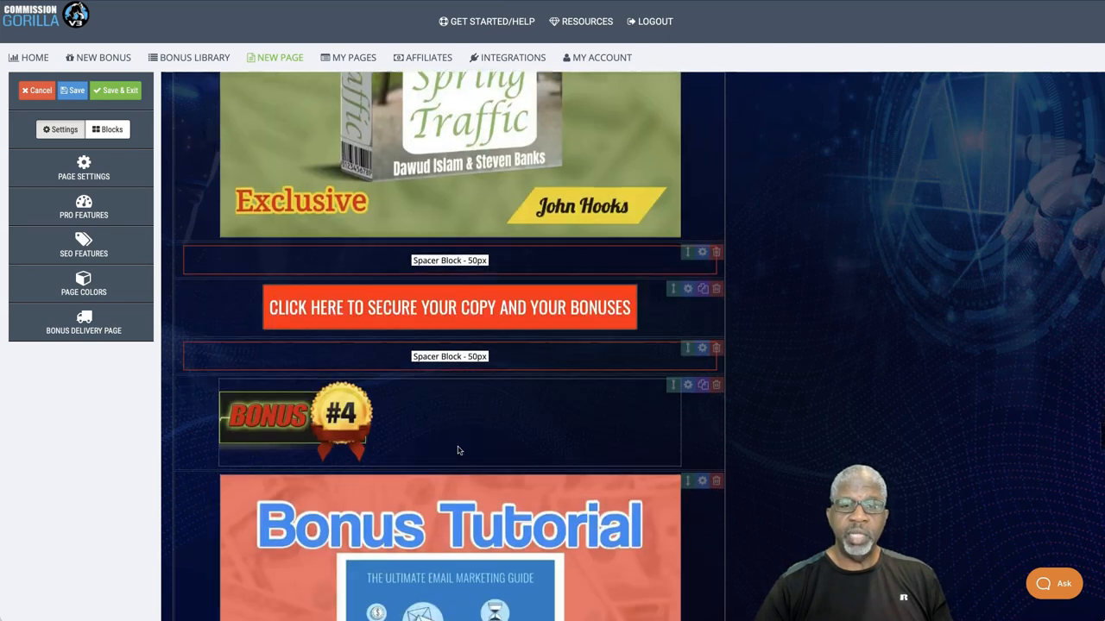
{"action": "scroll", "scroll_direction": "down", "scroll_amount": 3}
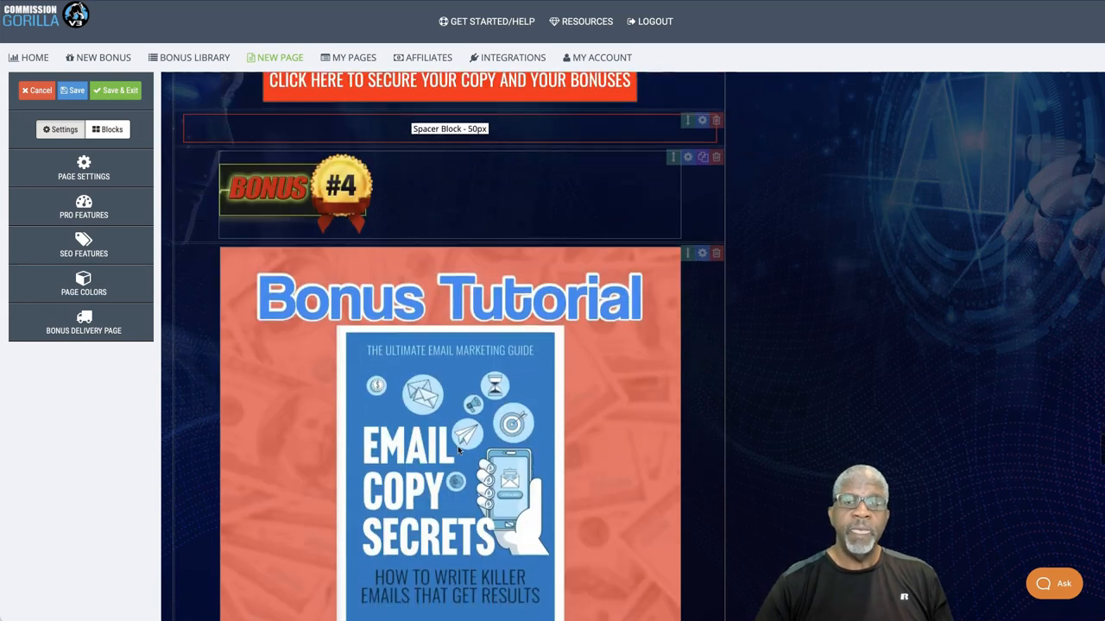
{"action": "scroll", "scroll_direction": "down", "scroll_amount": 3}
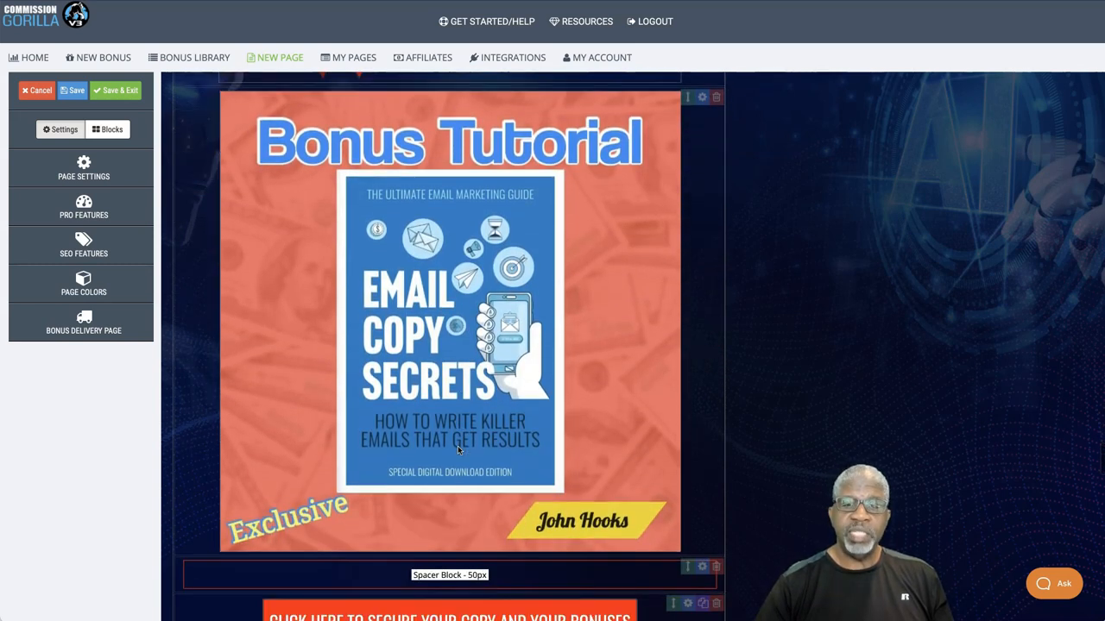
{"action": "scroll", "scroll_direction": "down", "scroll_amount": 3}
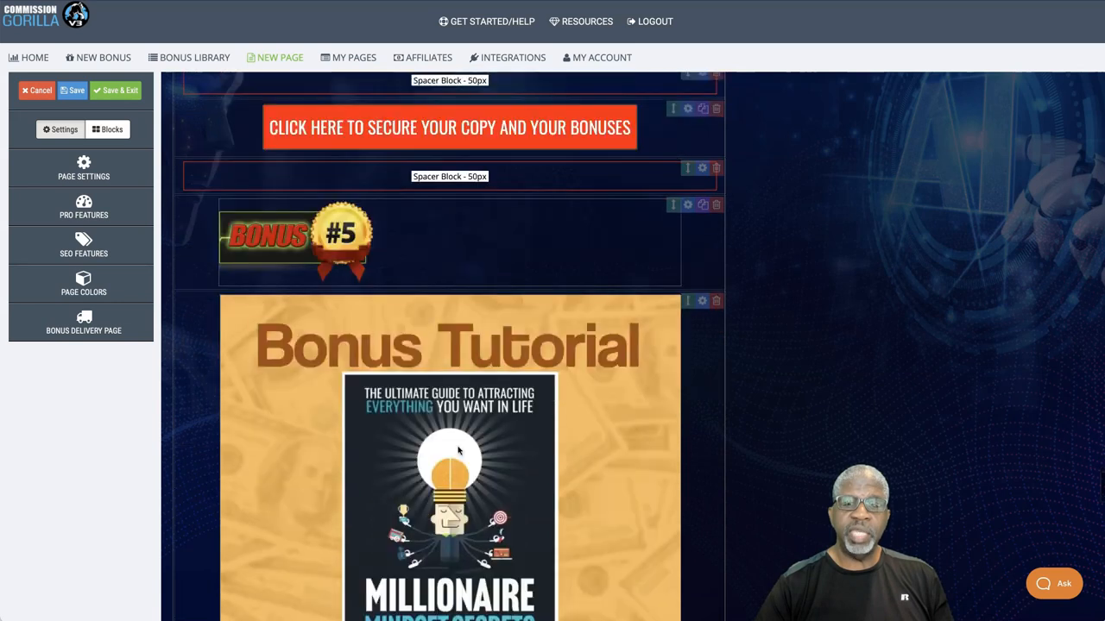
{"action": "scroll", "scroll_direction": "down", "scroll_amount": 3}
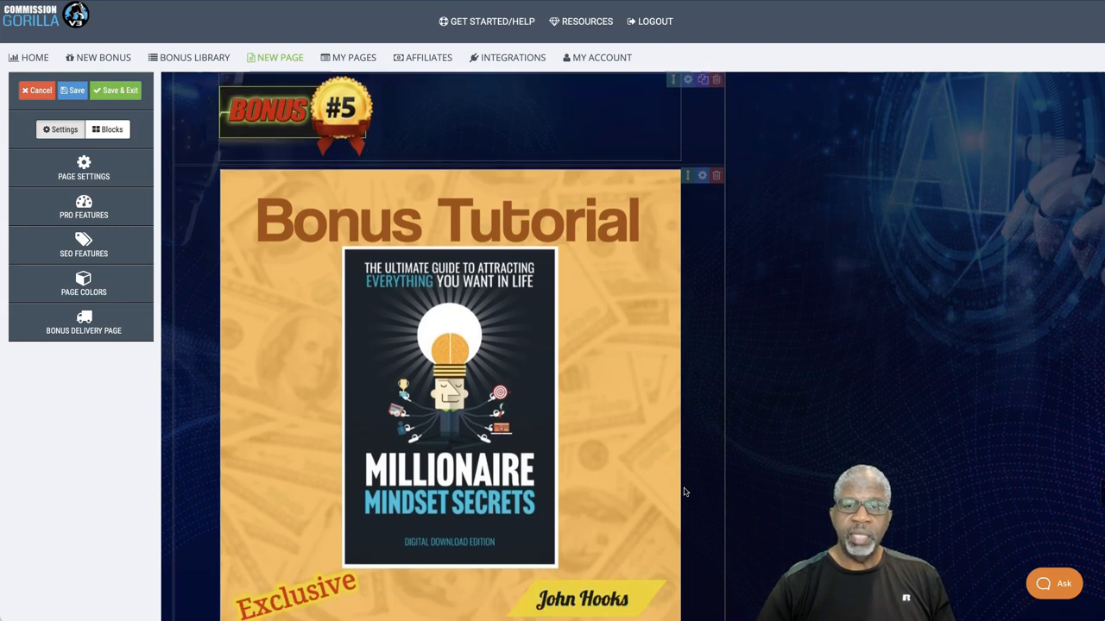
{"action": "scroll", "scroll_direction": "down", "scroll_amount": 3}
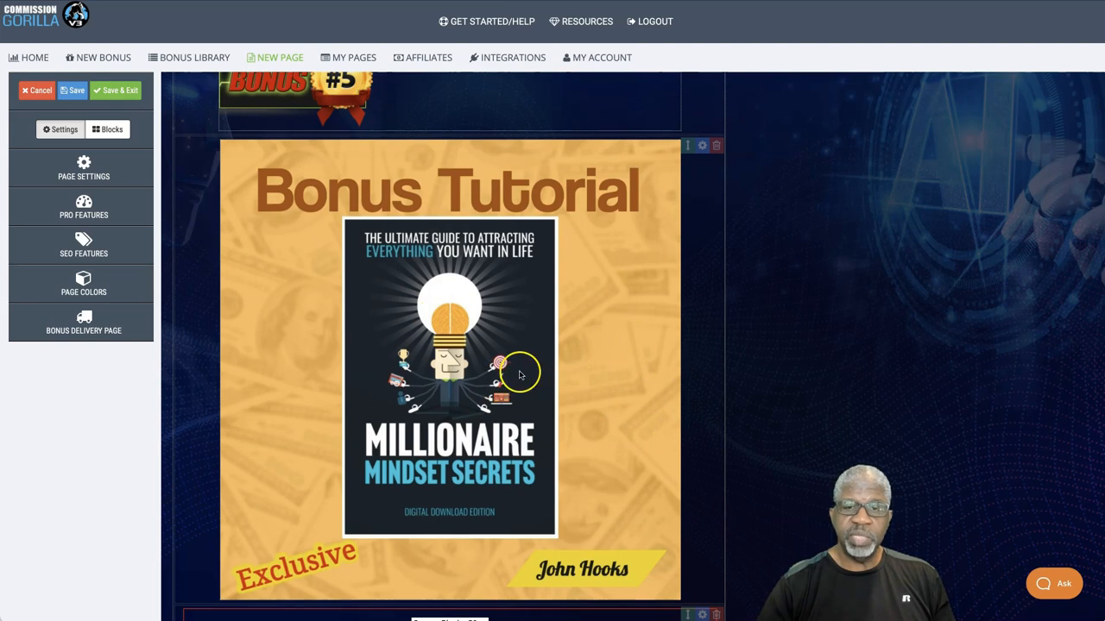
{"action": "mouse_move", "coordinate": [626, 402]}
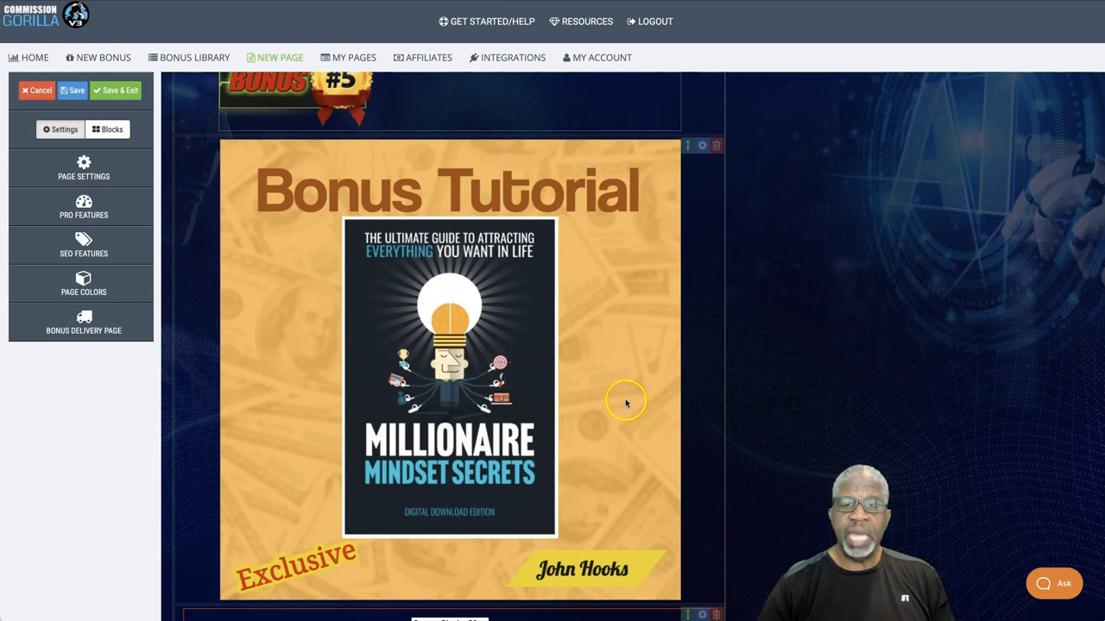
{"action": "scroll", "scroll_direction": "down", "scroll_amount": 3}
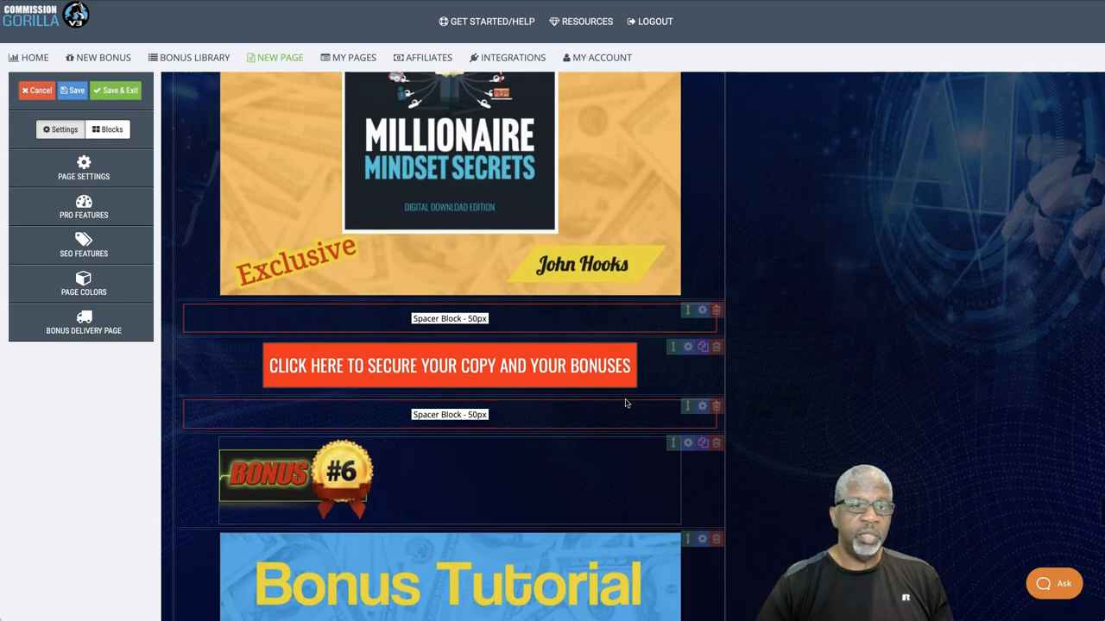
{"action": "scroll", "scroll_direction": "down", "scroll_amount": 3}
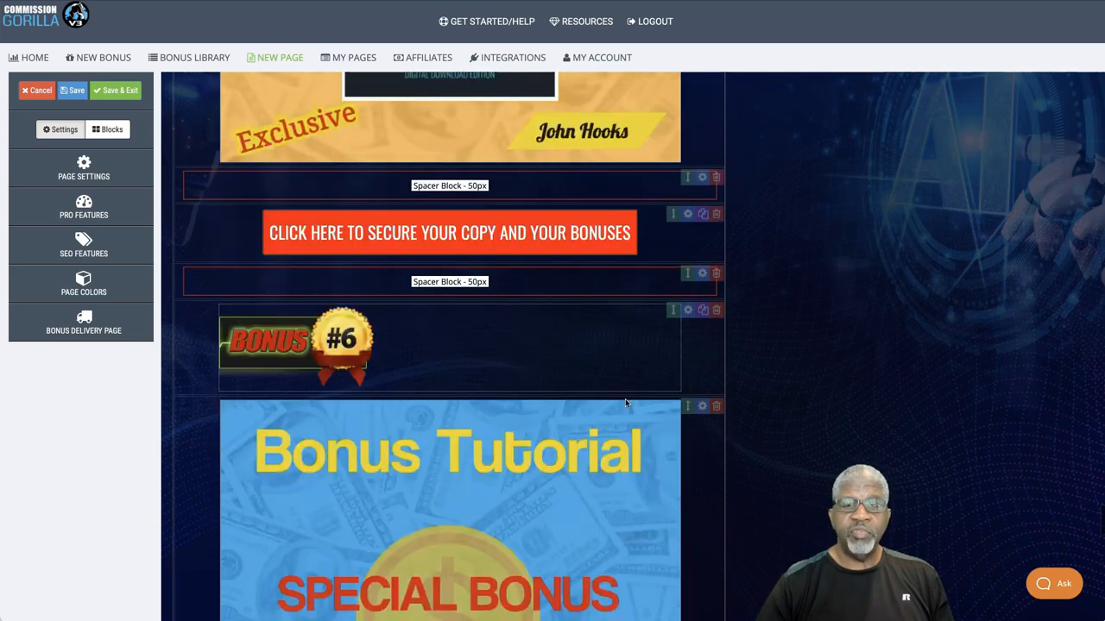
{"action": "scroll", "scroll_direction": "down", "scroll_amount": 3}
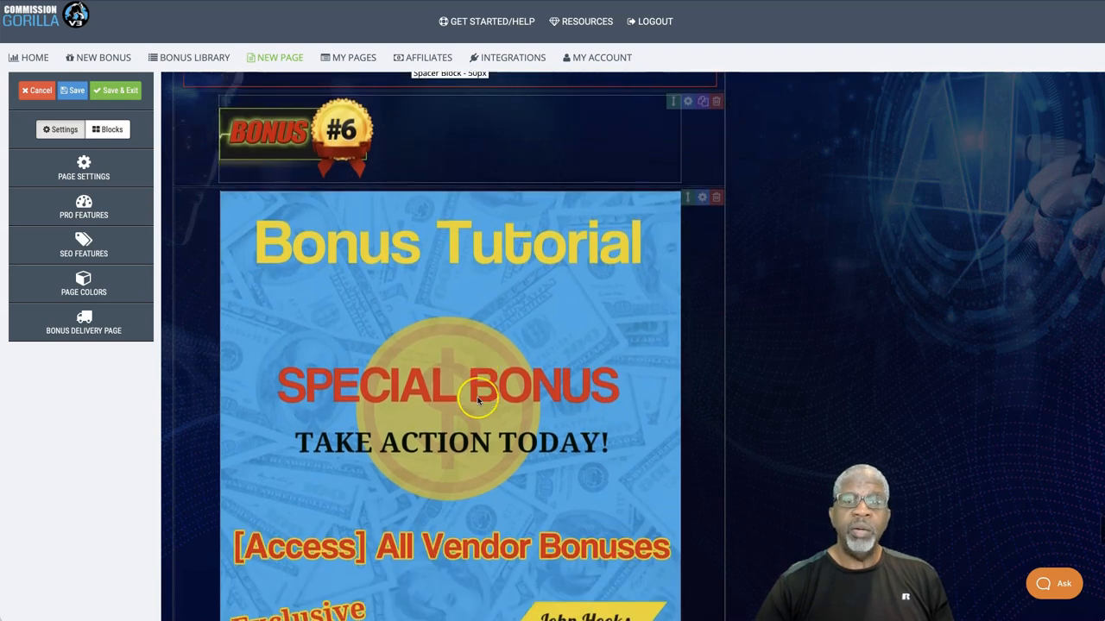
{"action": "scroll", "scroll_direction": "down", "scroll_amount": 3}
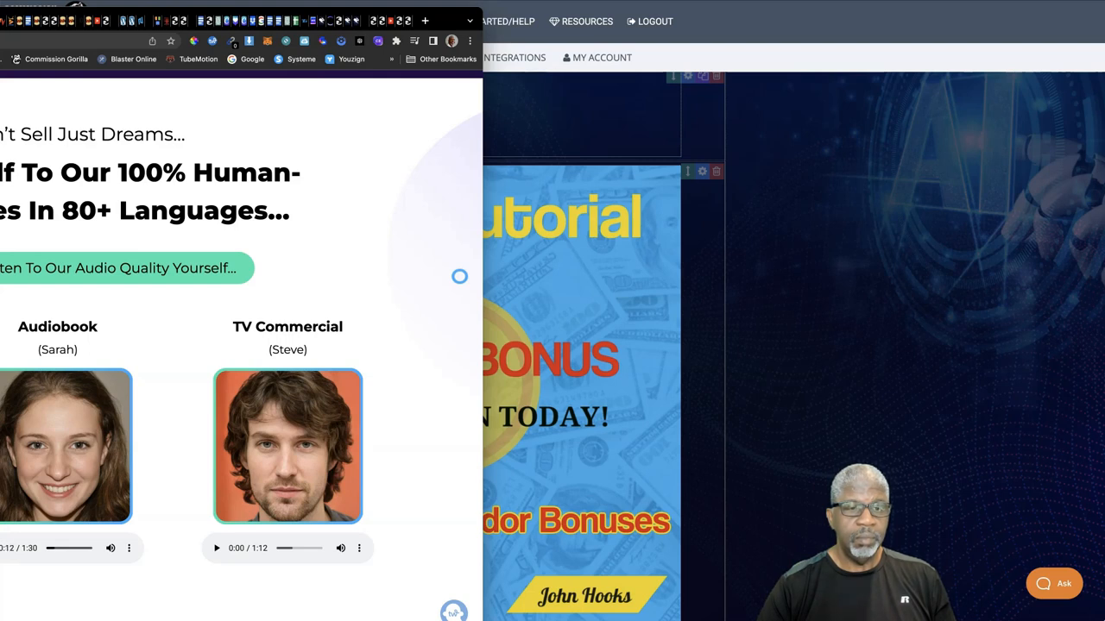
{"action": "mouse_move", "coordinate": [201, 556]}
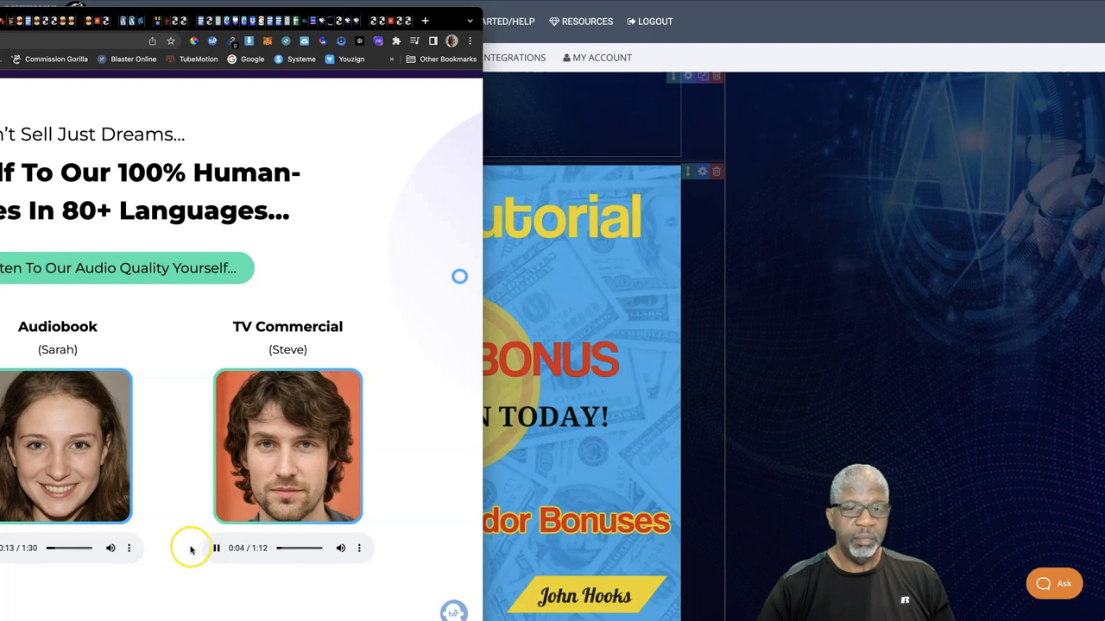
Play and then stop the Explainer Video voice sample on the Vox AI sales page
{"action": "scroll", "scroll_direction": "down", "scroll_amount": 3}
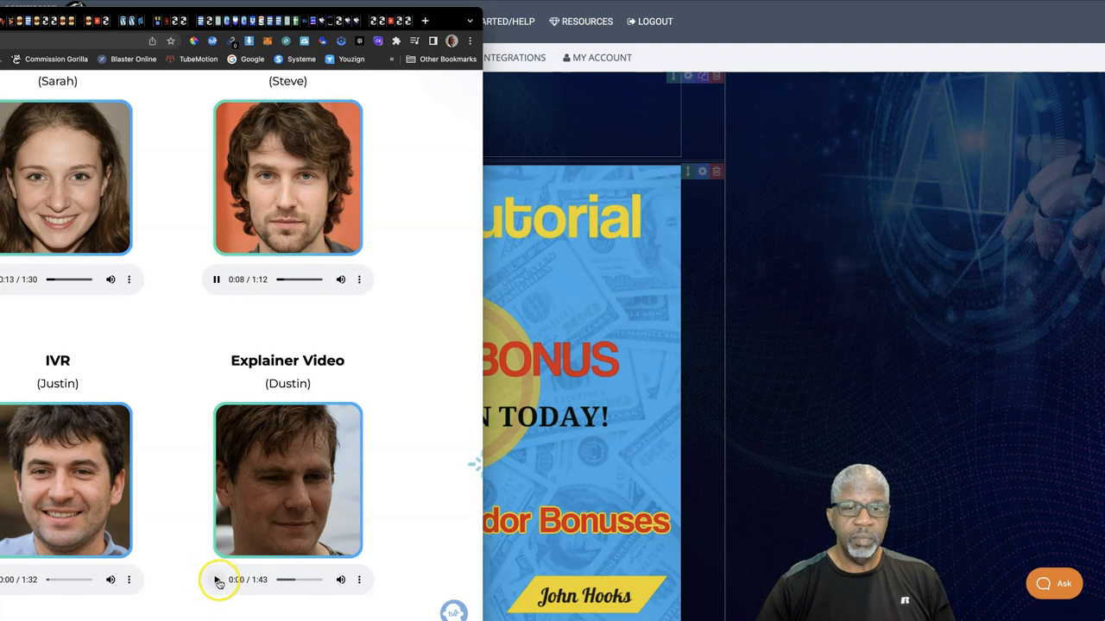
{"action": "left_click", "coordinate": [218, 280]}
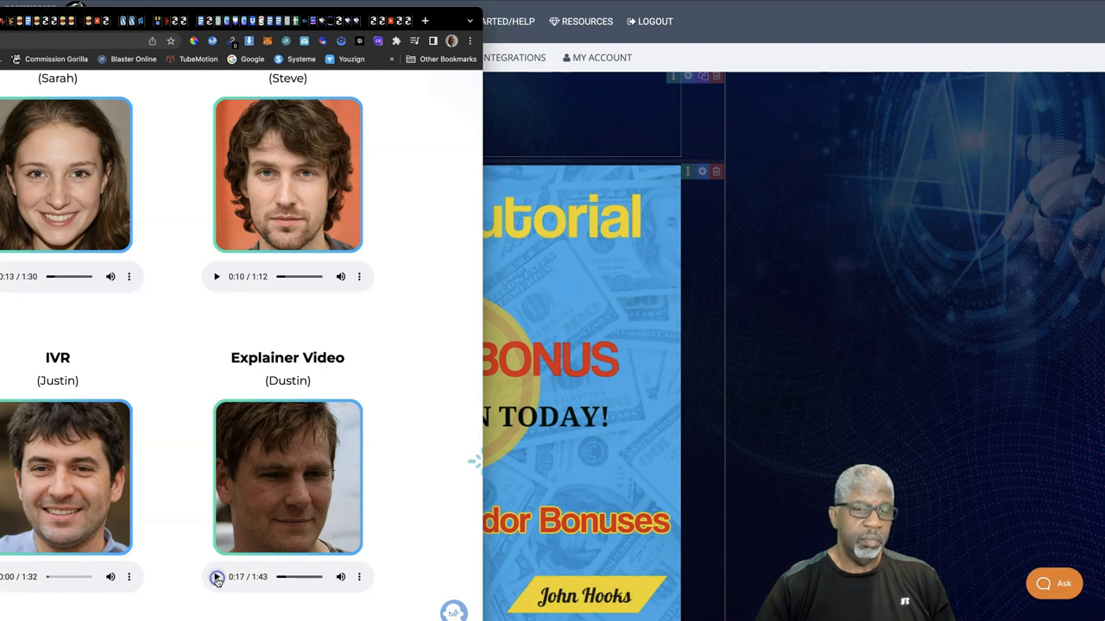
{"action": "left_click", "coordinate": [217, 576]}
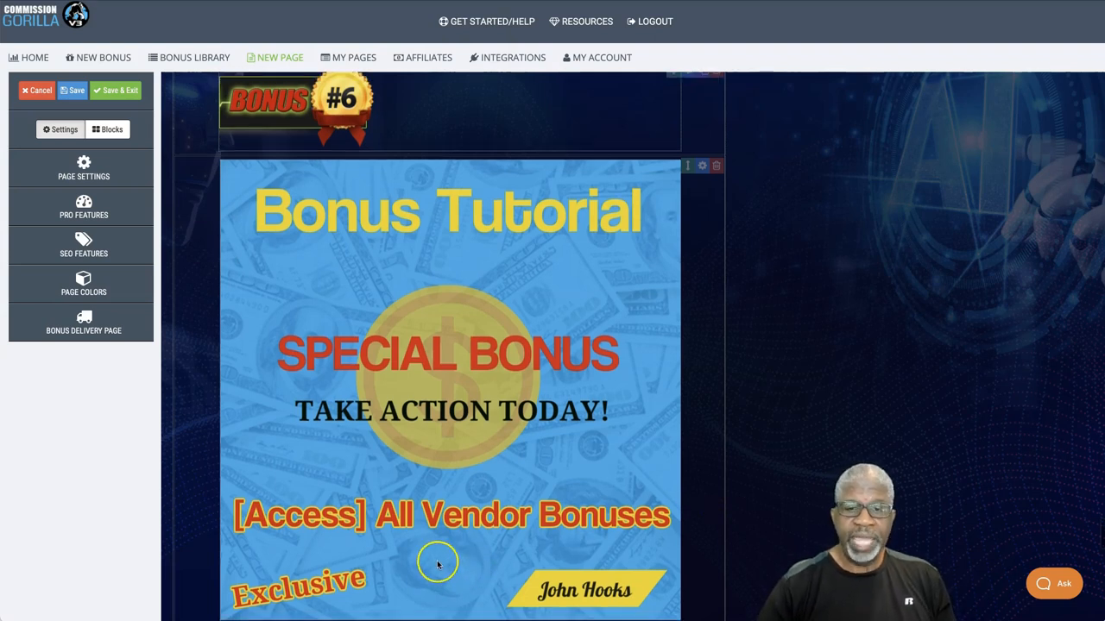
Scroll down past the claim message, countdown timer and purchase steps to the thank-you block with John Hooks' photo
{"action": "scroll", "scroll_direction": "down", "scroll_amount": 3}
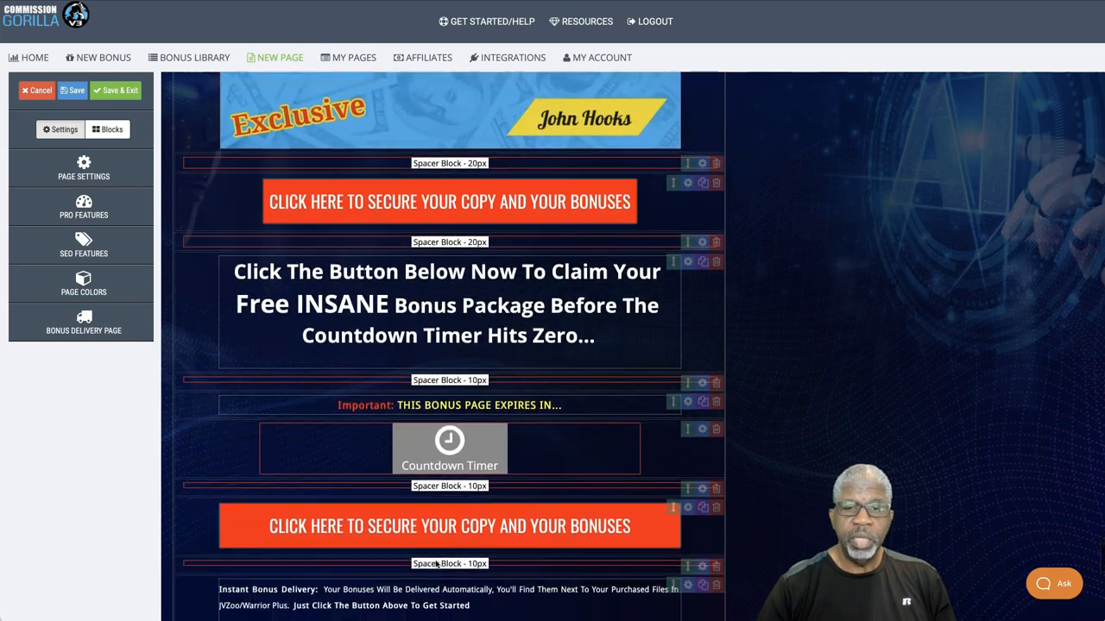
{"action": "scroll", "scroll_direction": "down", "scroll_amount": 3}
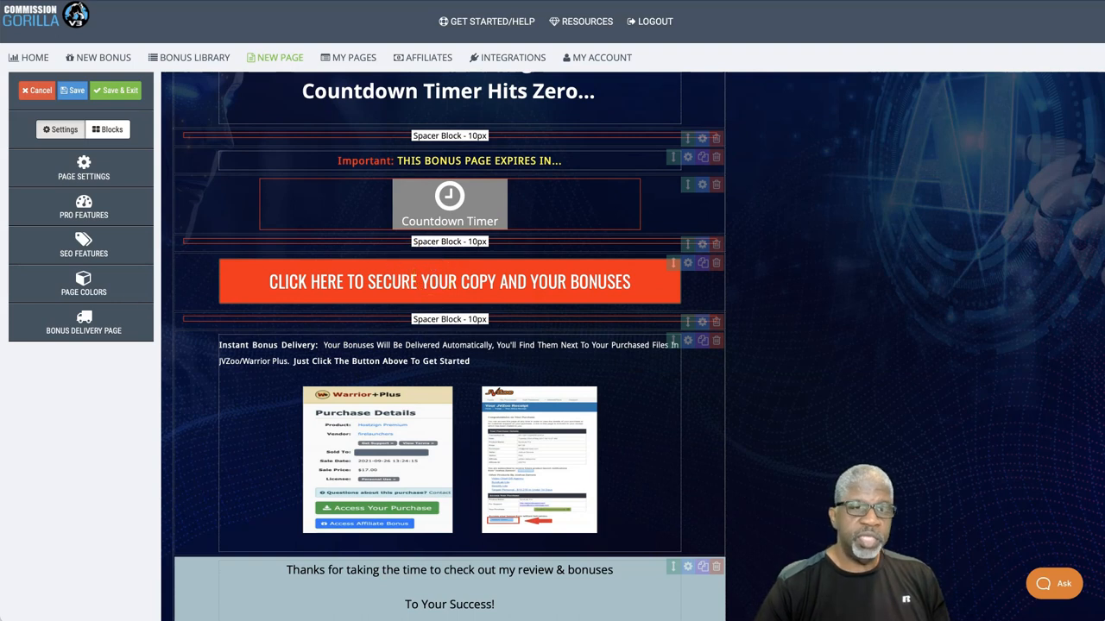
{"action": "mouse_move", "coordinate": [469, 345]}
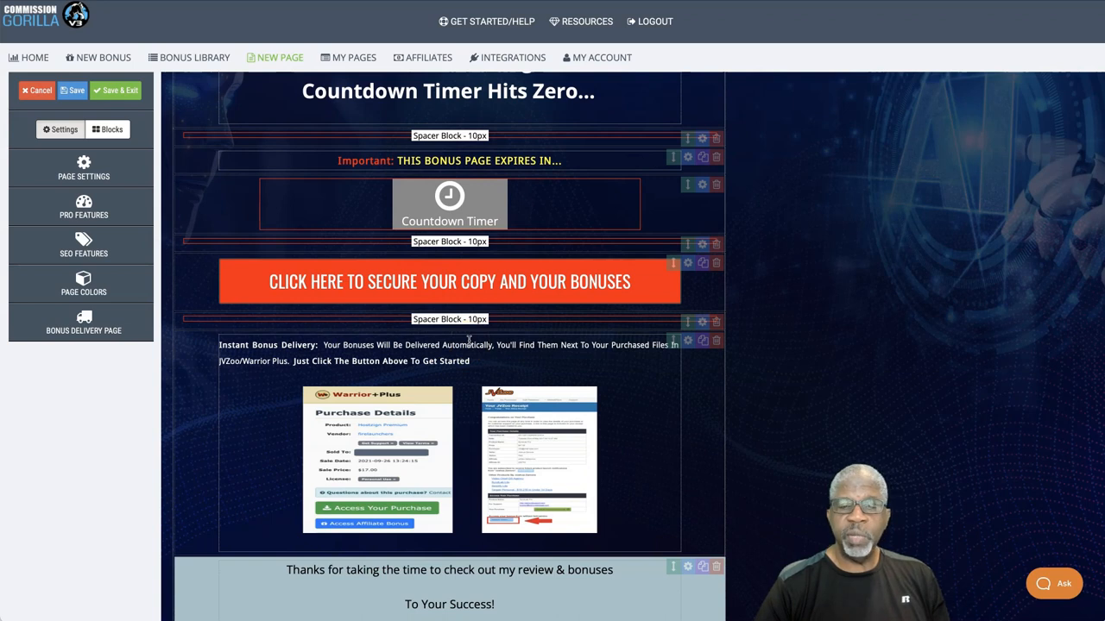
{"action": "scroll", "scroll_direction": "down", "scroll_amount": 3}
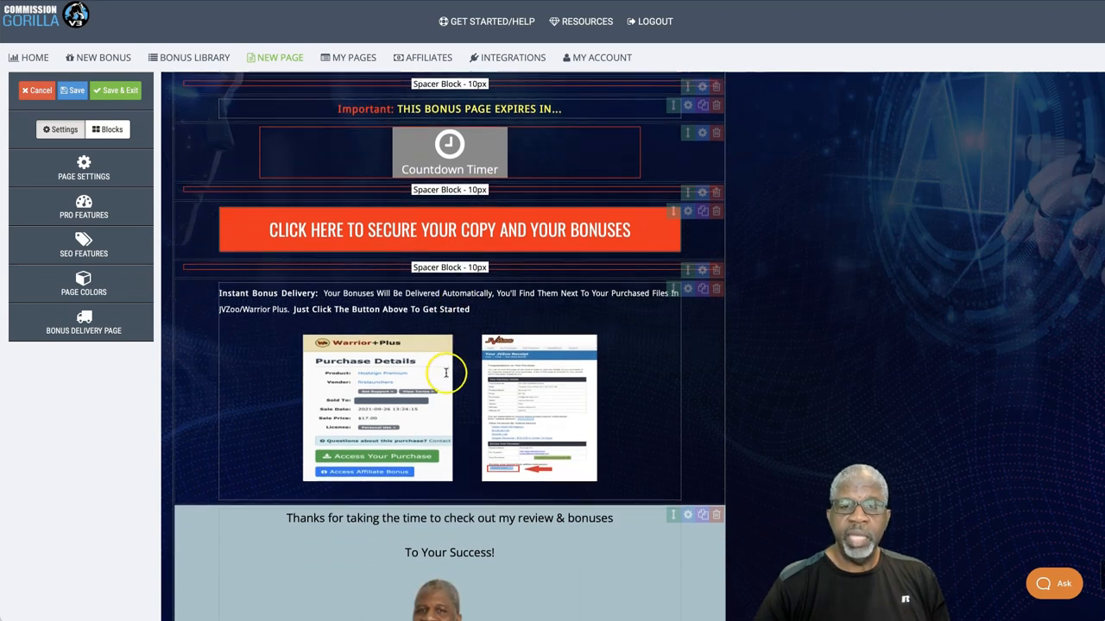
{"action": "scroll", "scroll_direction": "down", "scroll_amount": 3}
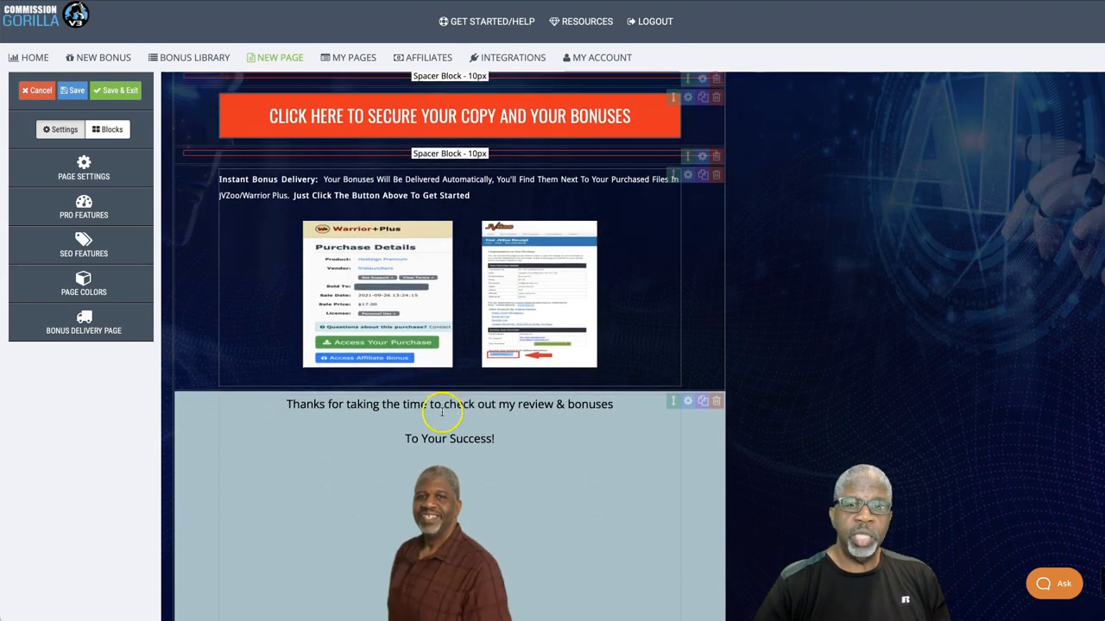
{"action": "scroll", "scroll_direction": "down", "scroll_amount": 3}
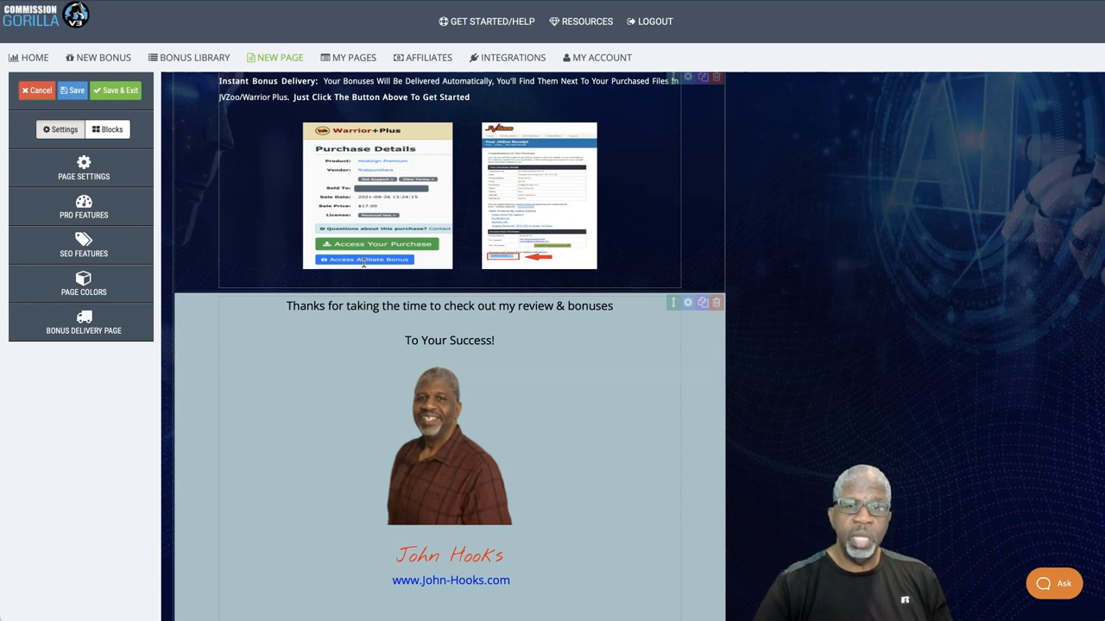
Scroll back up to the purchase button, then down to the 'Help Us Spread The Word' share bar
{"action": "scroll", "scroll_direction": "up", "scroll_amount": 3}
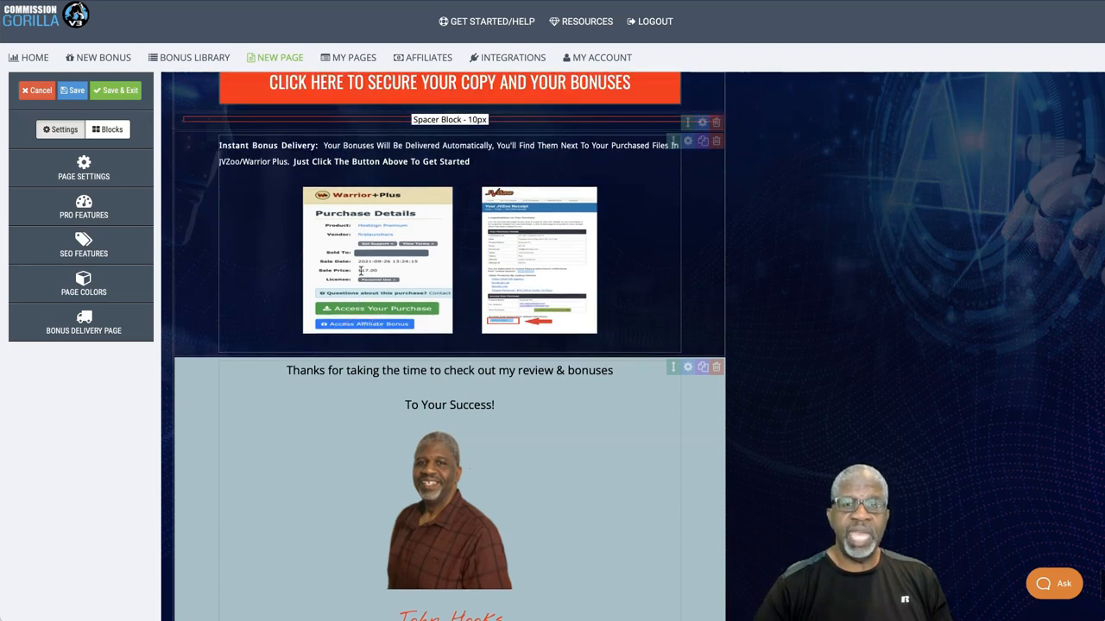
{"action": "scroll", "scroll_direction": "up", "scroll_amount": 3}
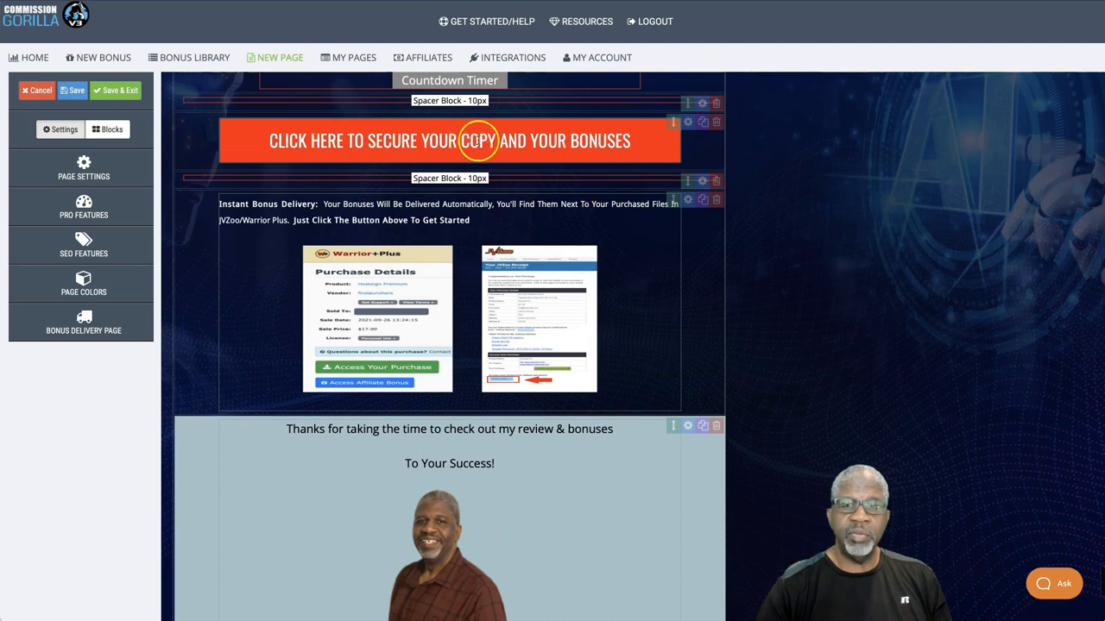
{"action": "scroll", "scroll_direction": "down", "scroll_amount": 3}
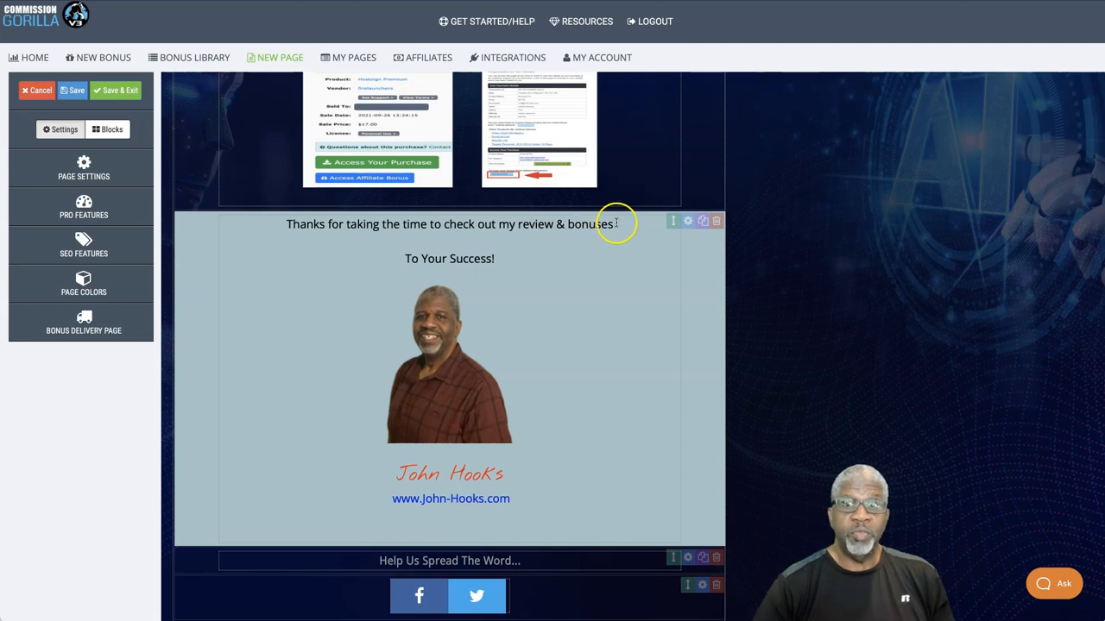
{"action": "mouse_move", "coordinate": [587, 217]}
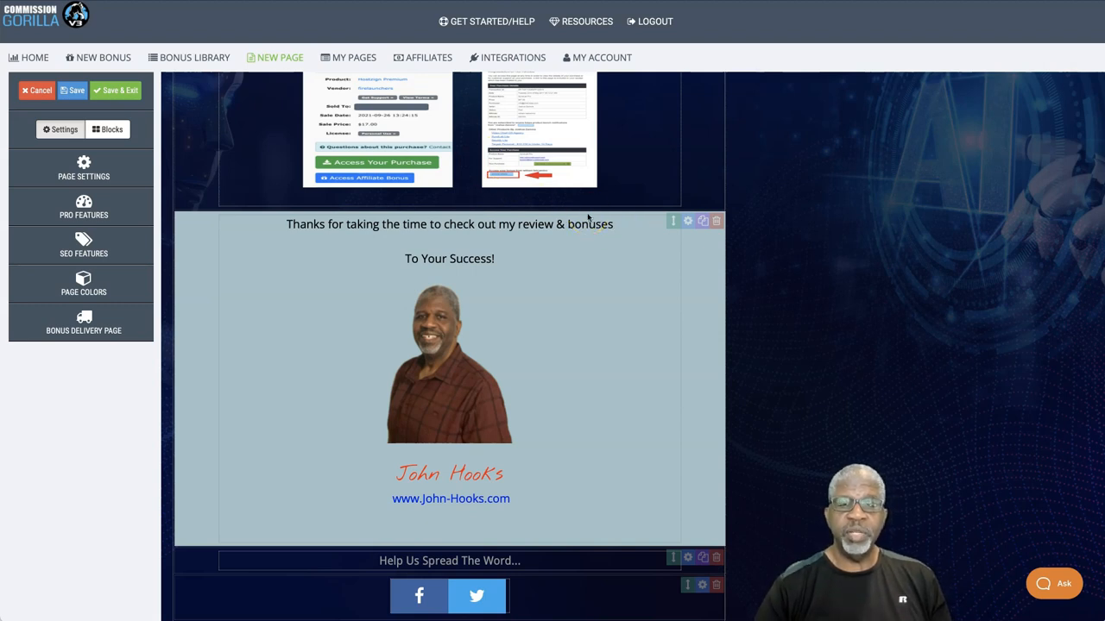
{"action": "mouse_move", "coordinate": [726, 404]}
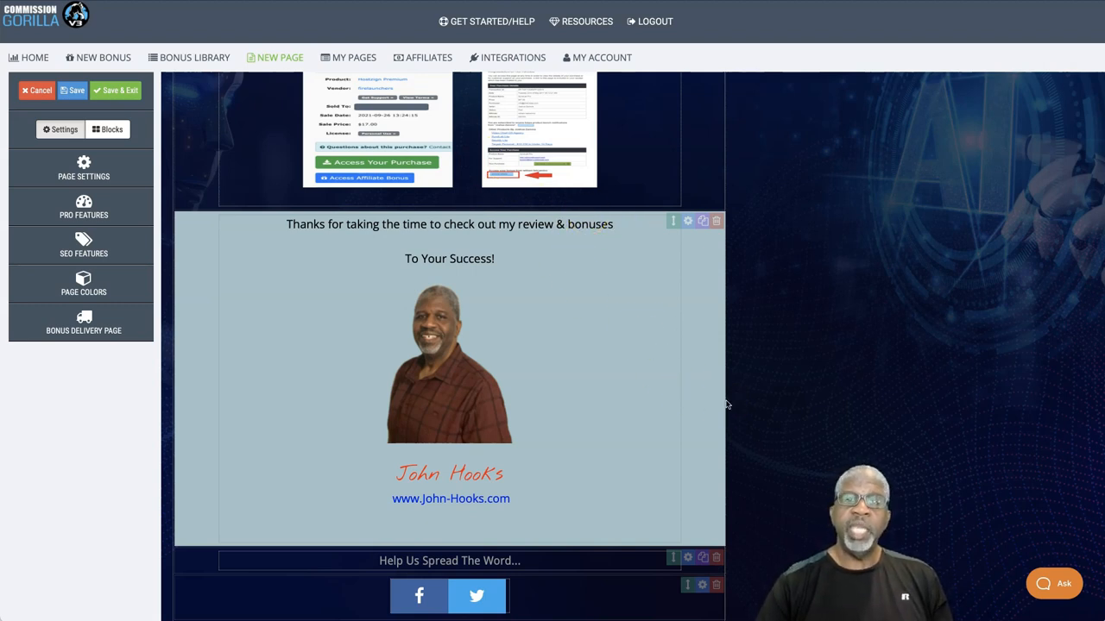